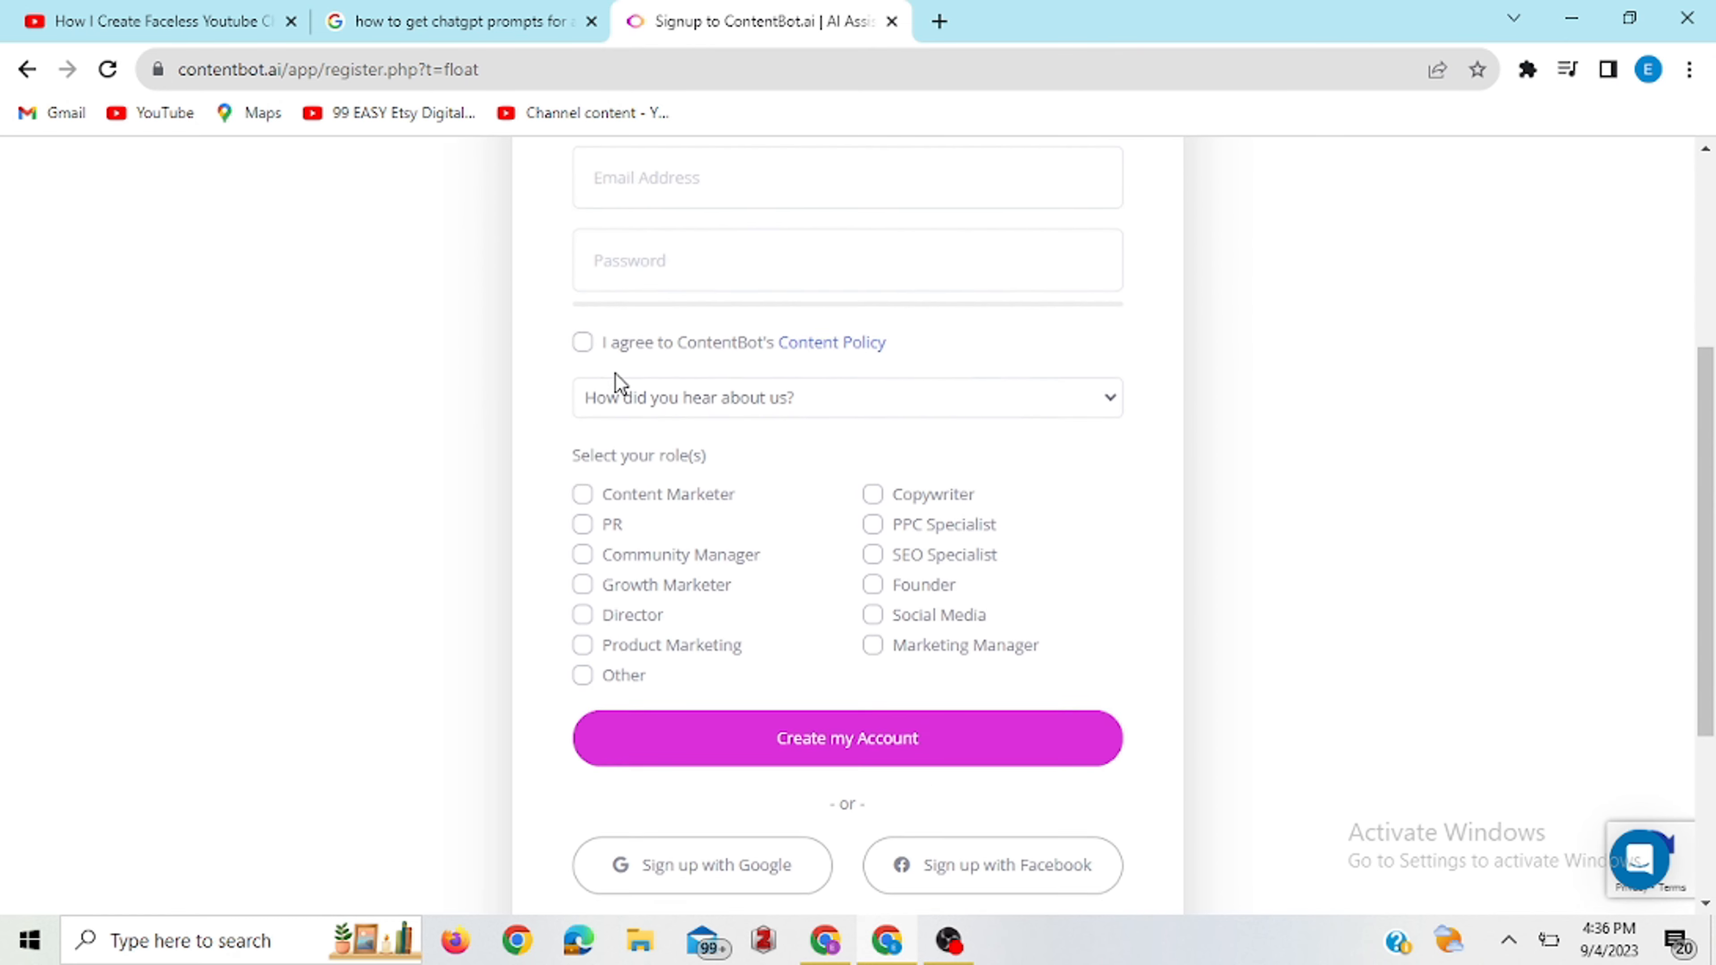
{"action": "mouse_move", "coordinate": [740, 553]}
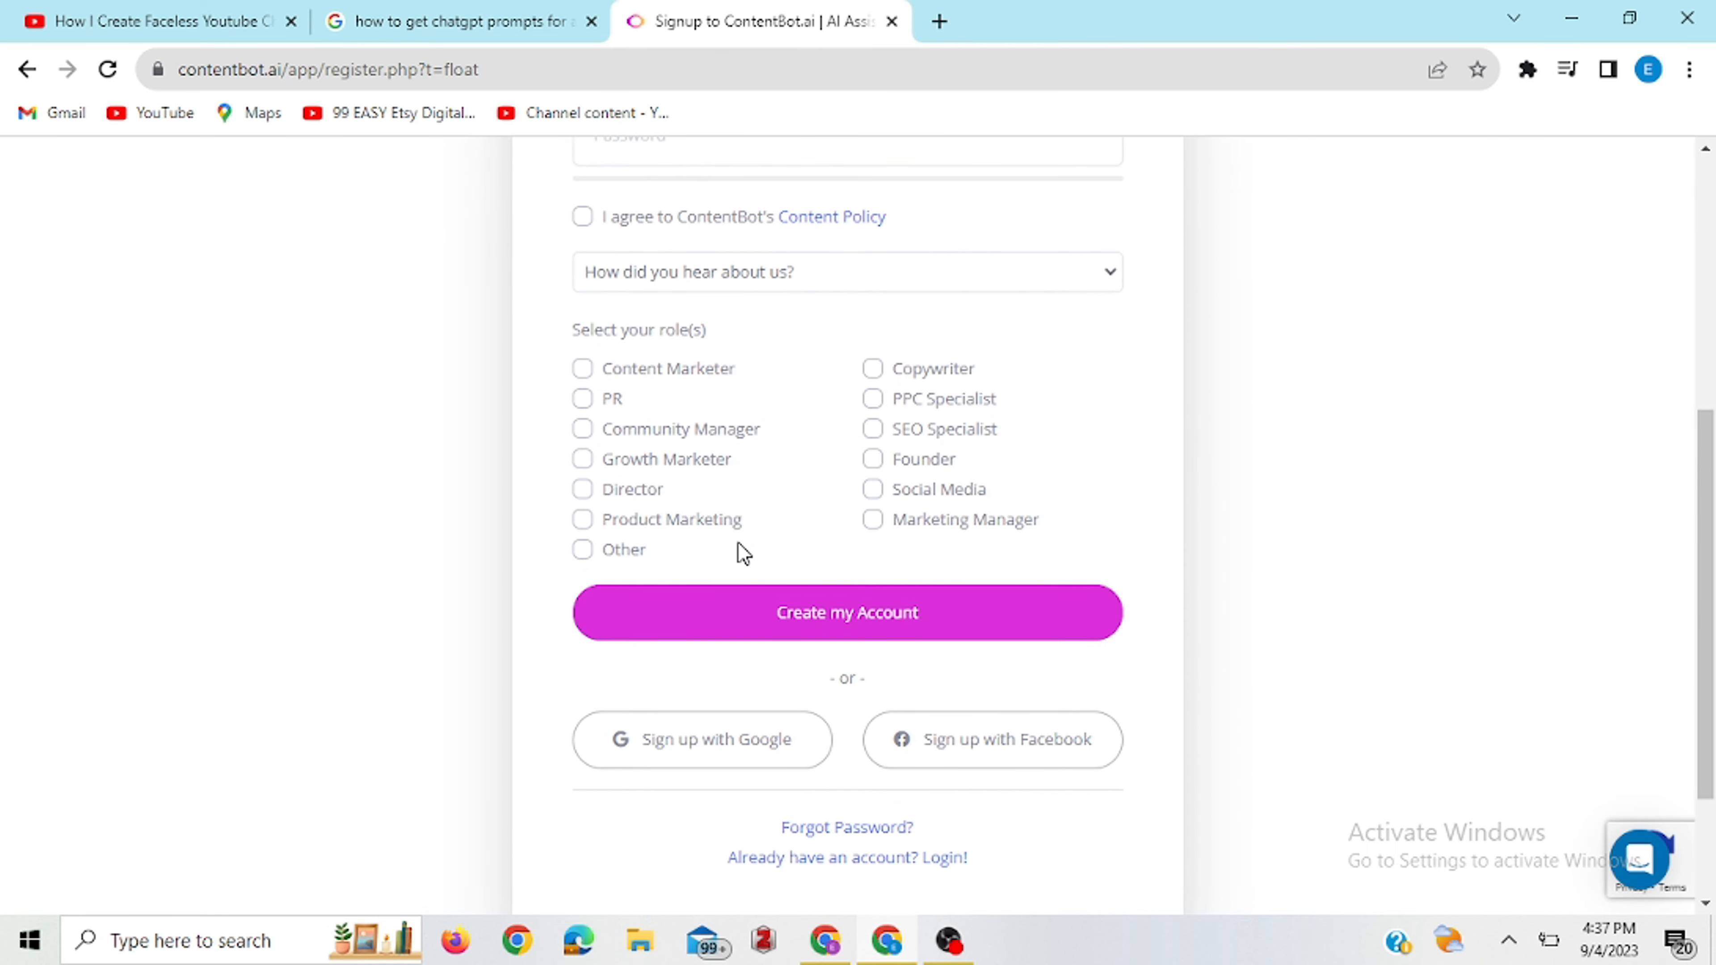
Look over the ContentBot.ai Create an Account sign-up form without filling it in.
{"action": "scroll", "scroll_direction": "up", "scroll_amount": 3}
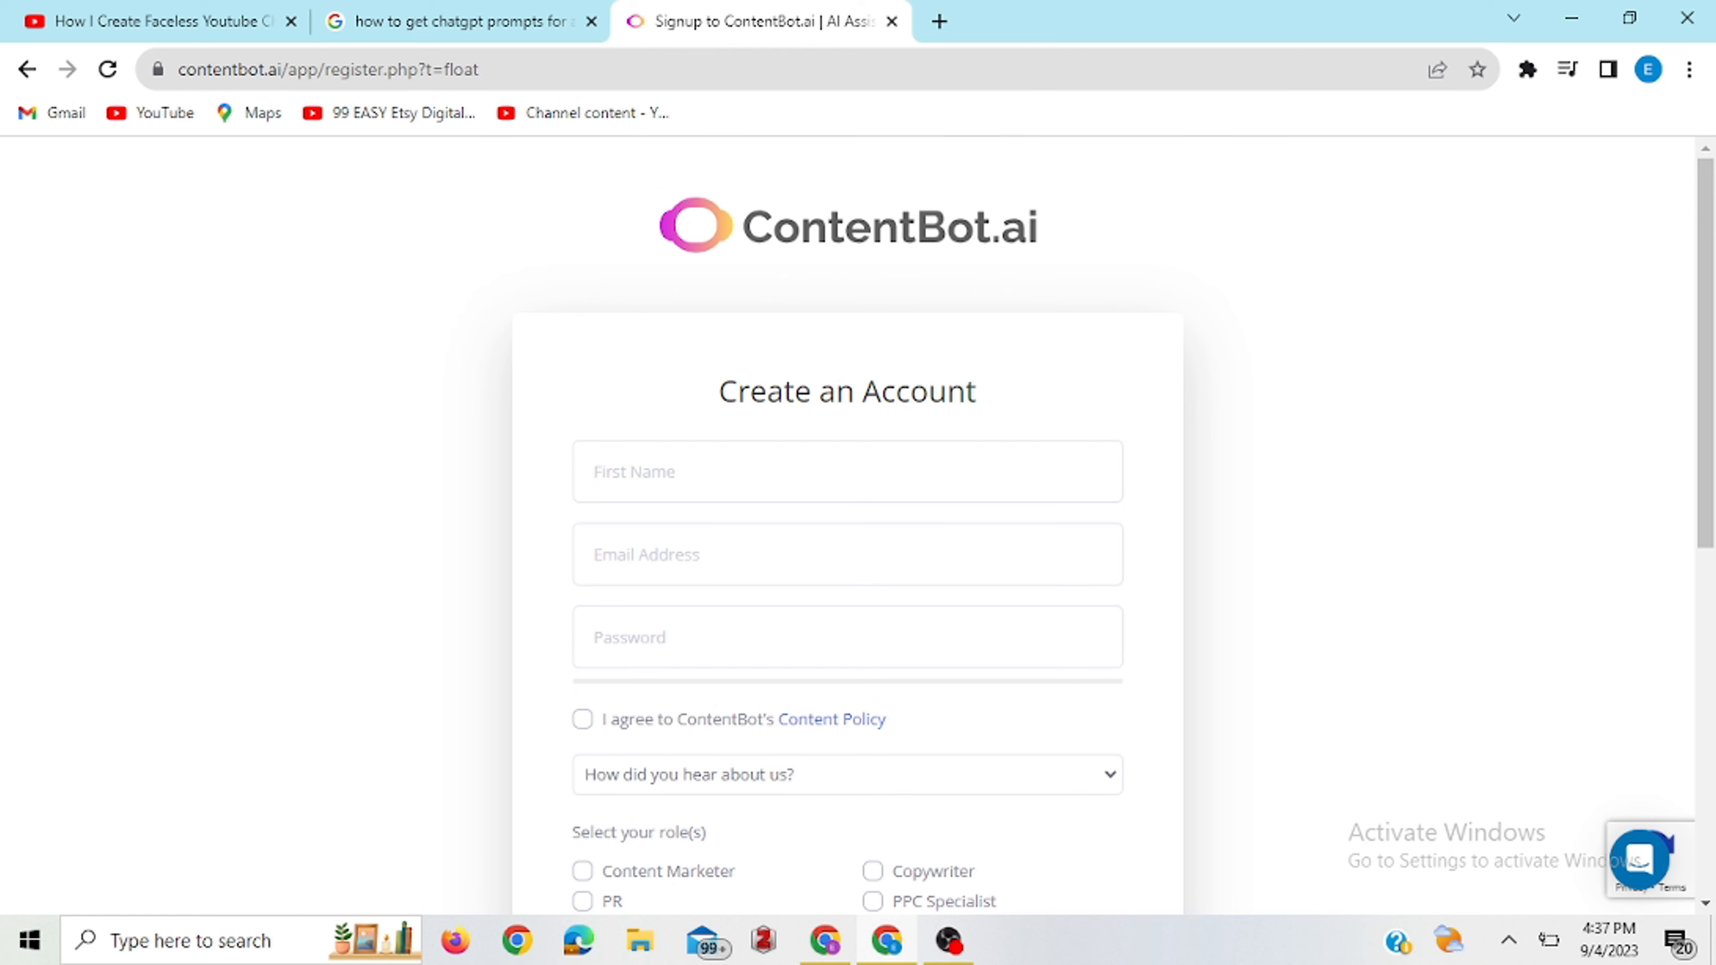
{"action": "scroll", "scroll_direction": "down", "scroll_amount": 3}
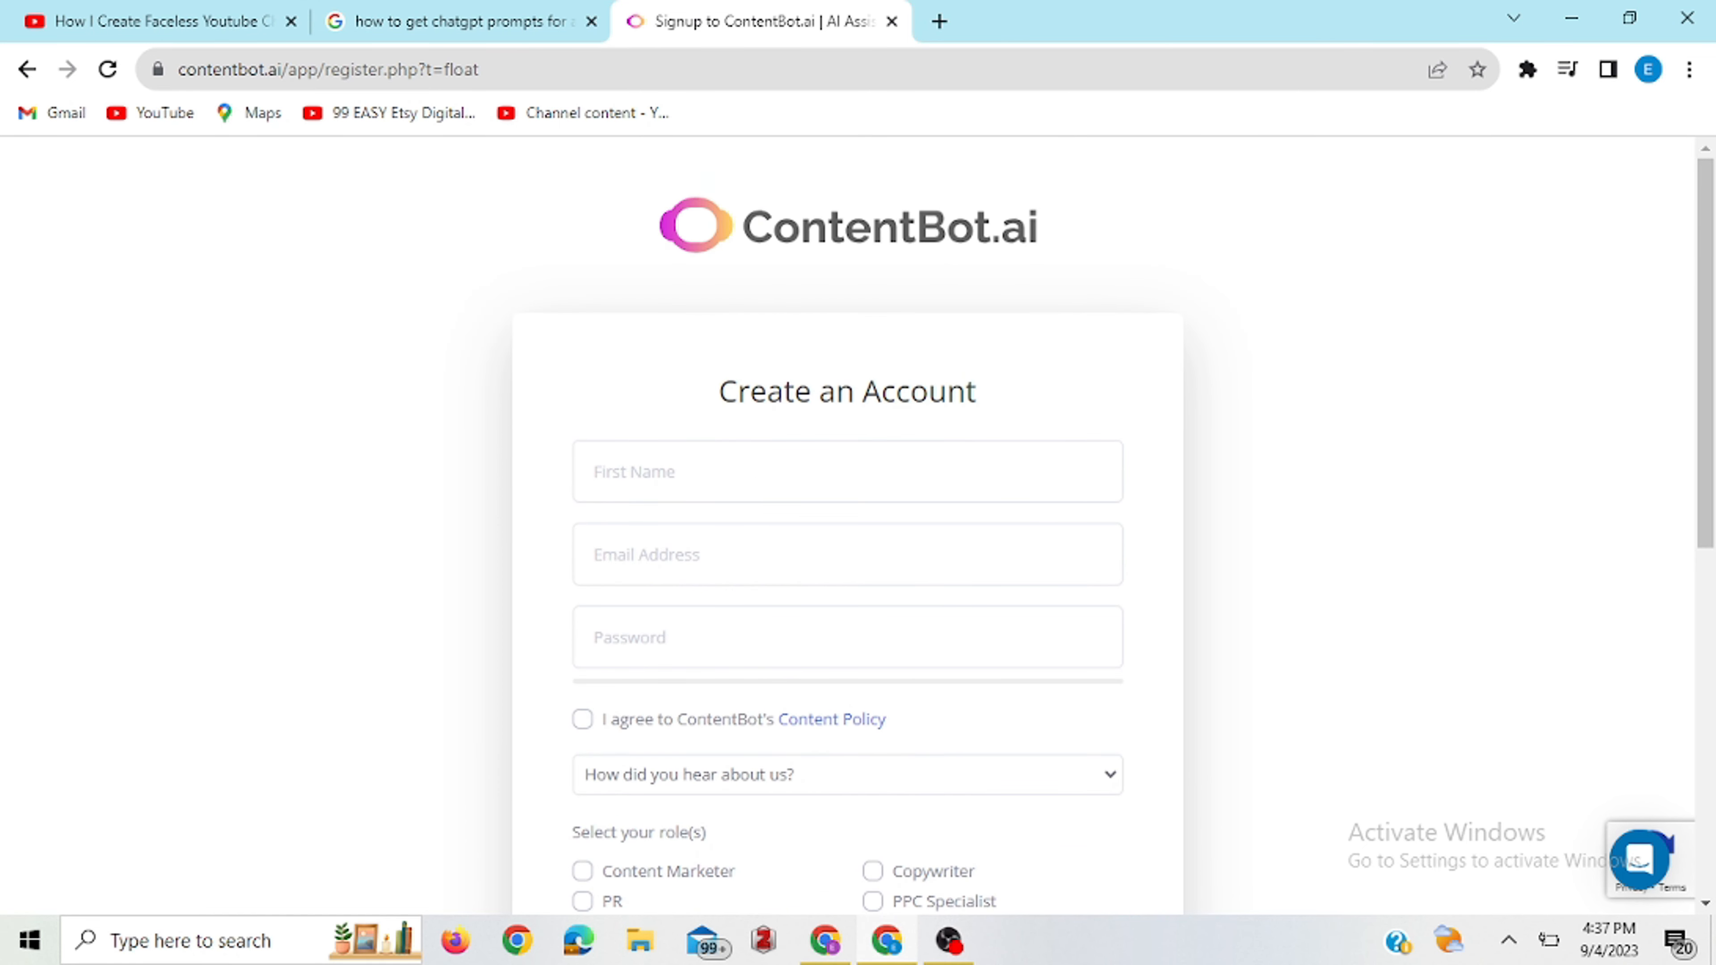
{"action": "mouse_move", "coordinate": [758, 232]}
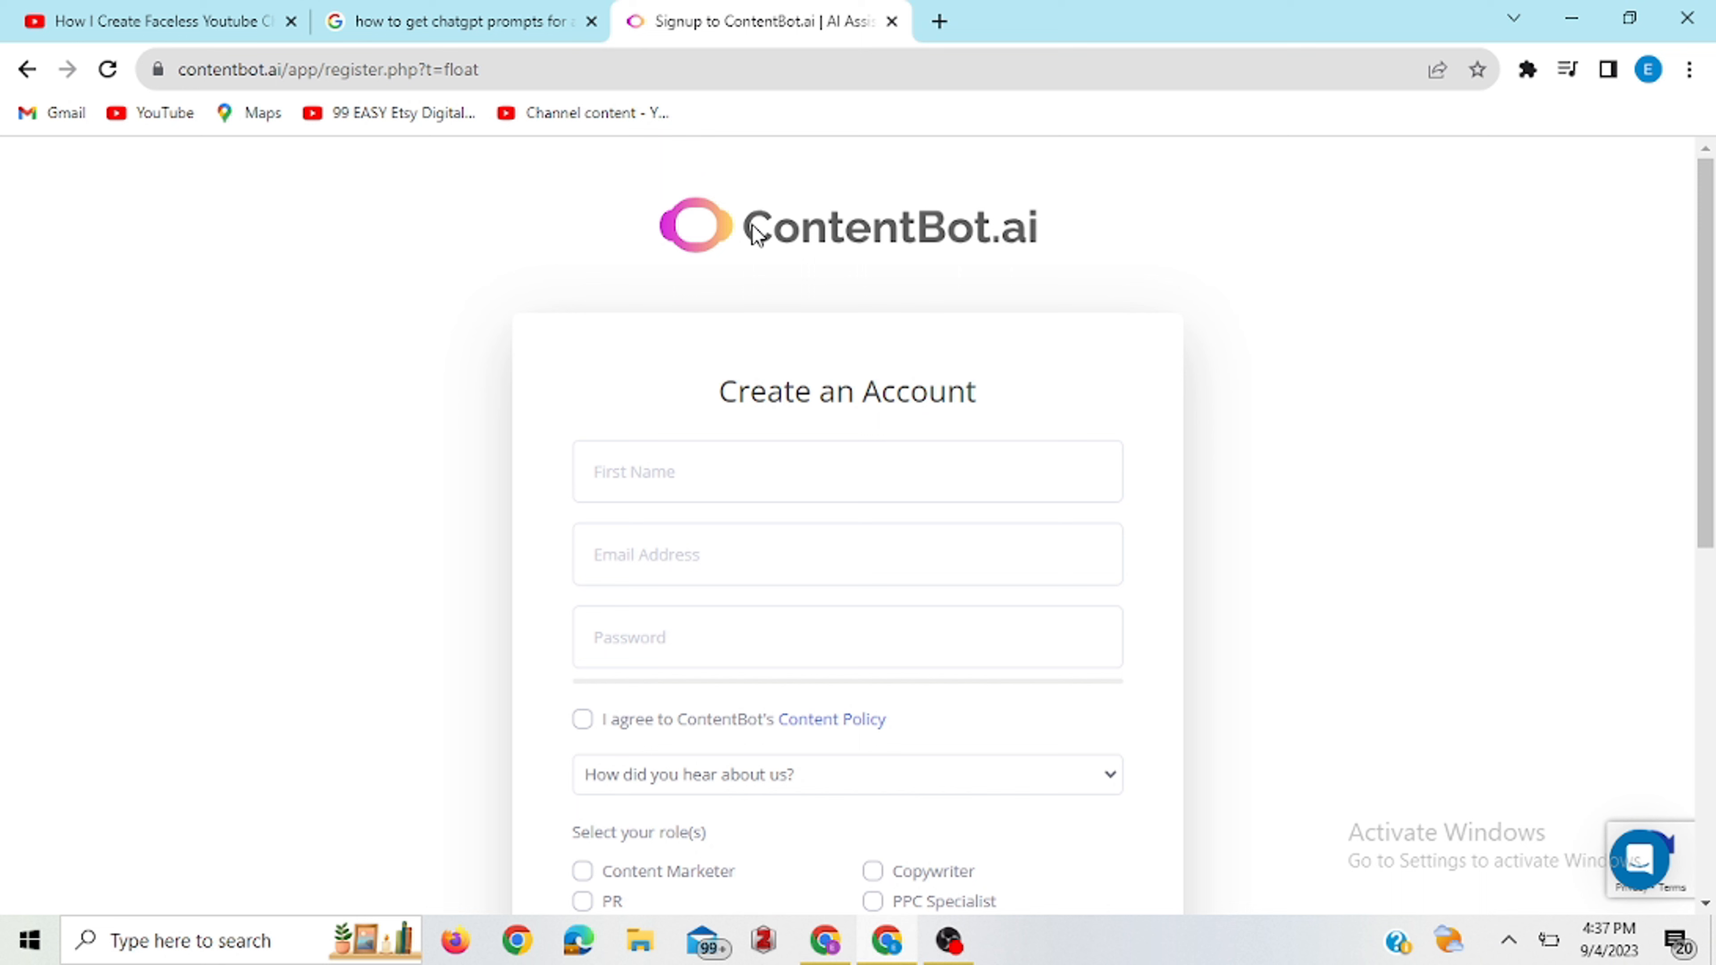
{"action": "mouse_move", "coordinate": [967, 326]}
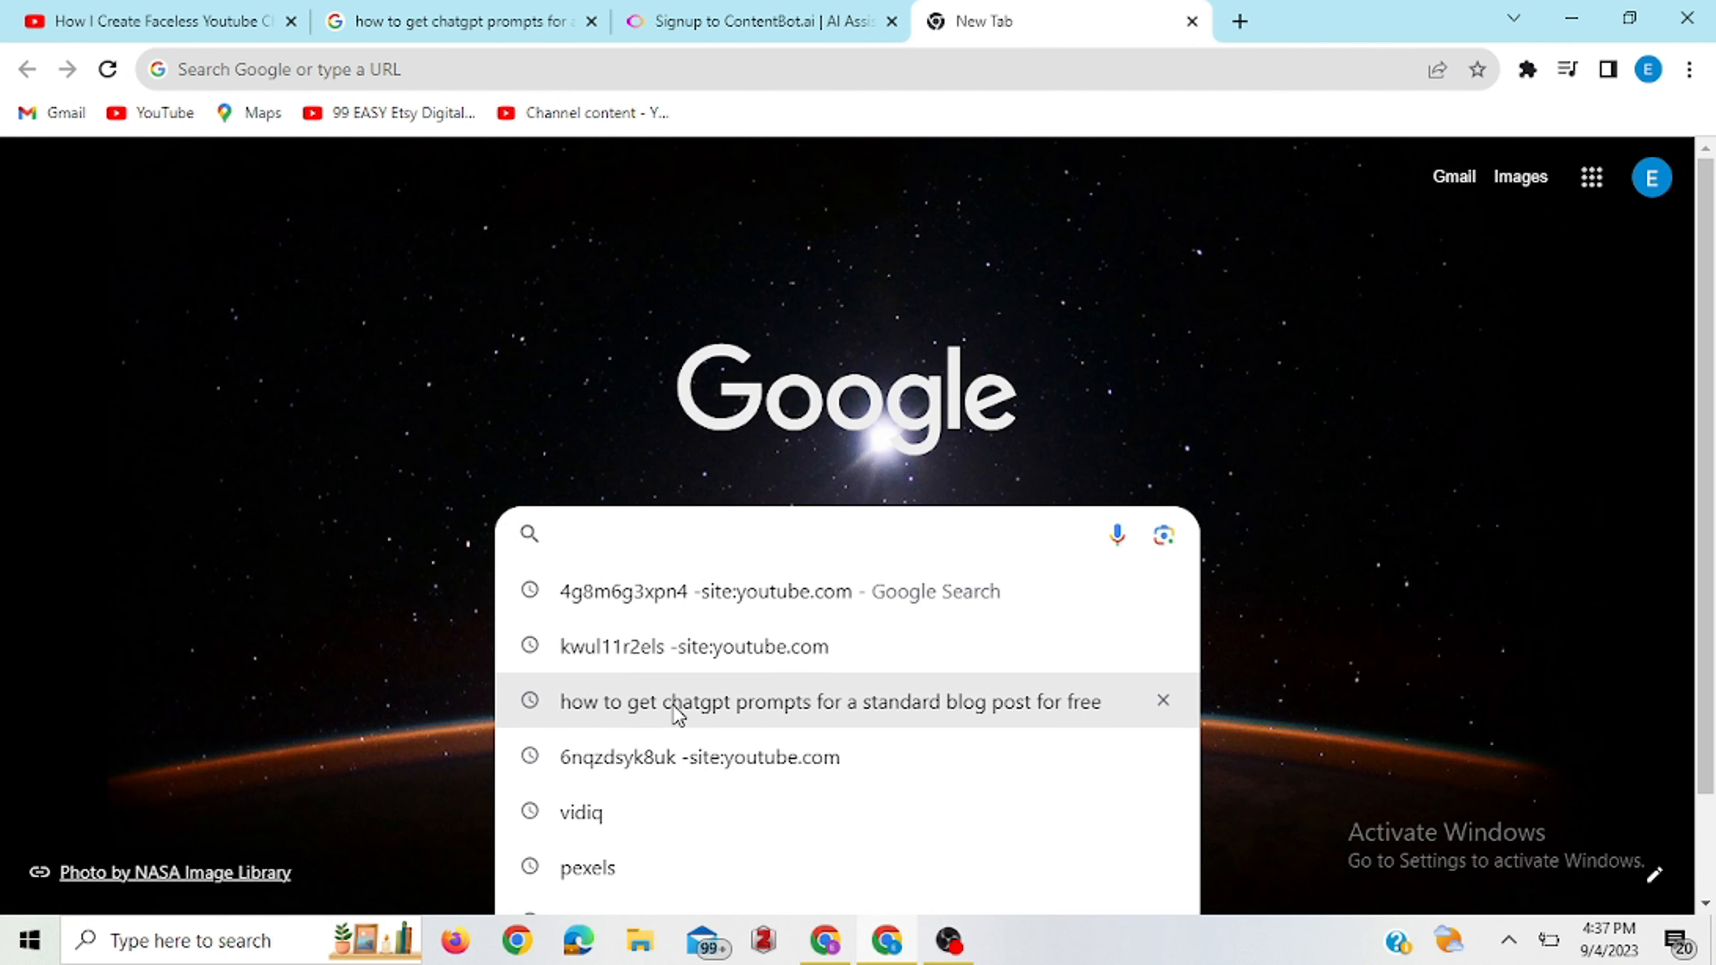
Rerun the free blog post prompts search and open ContentBot's Top 10 ChatGPT Prompts for Blog Posts result.
{"action": "left_click", "coordinate": [828, 701]}
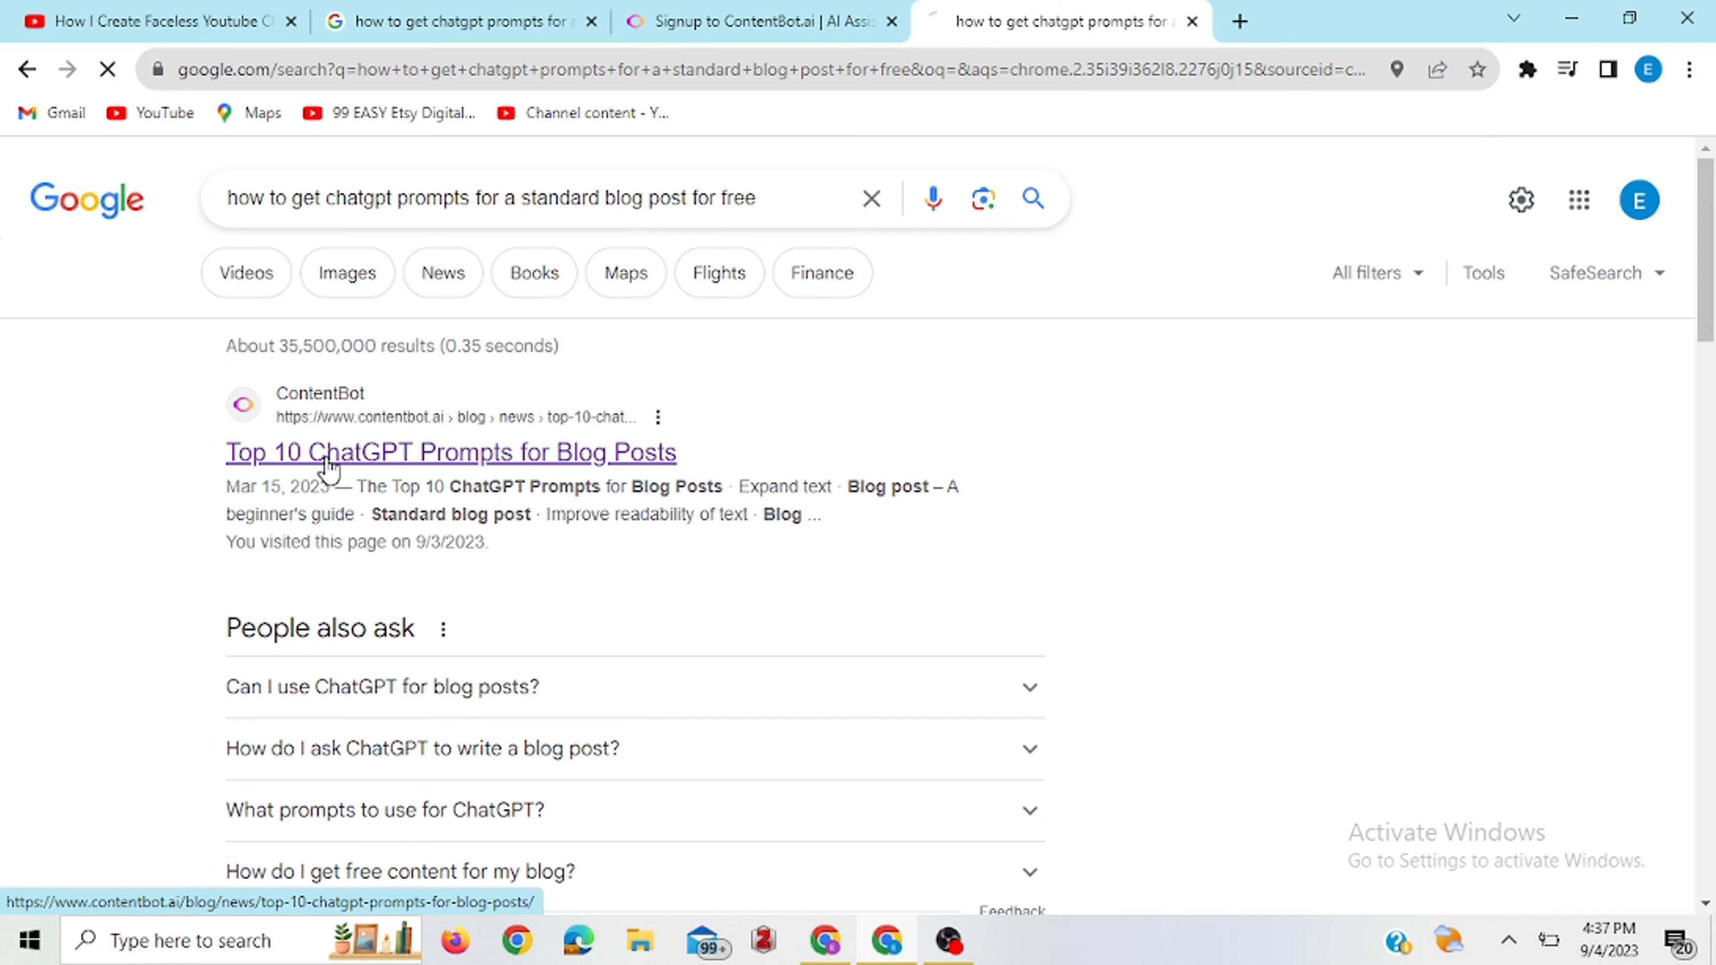
{"action": "left_click", "coordinate": [450, 452]}
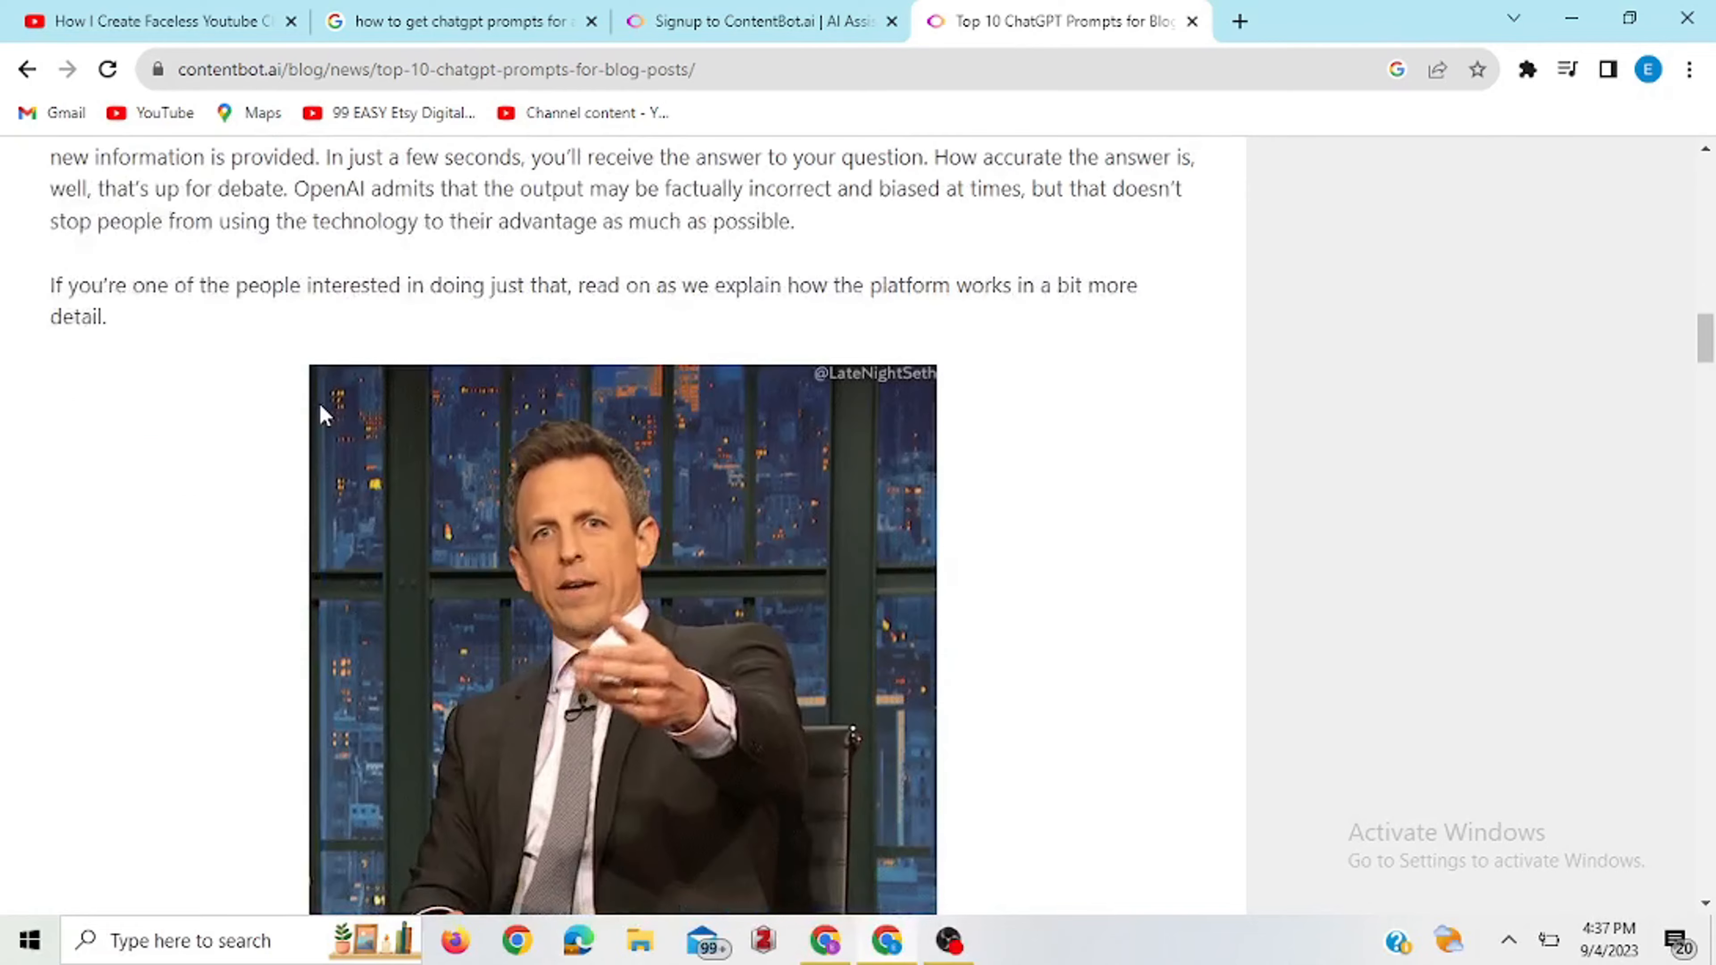
Scroll the article to the standard blog post prompt and the readability and story prompts below it.
{"action": "scroll", "scroll_direction": "down", "scroll_amount": 3}
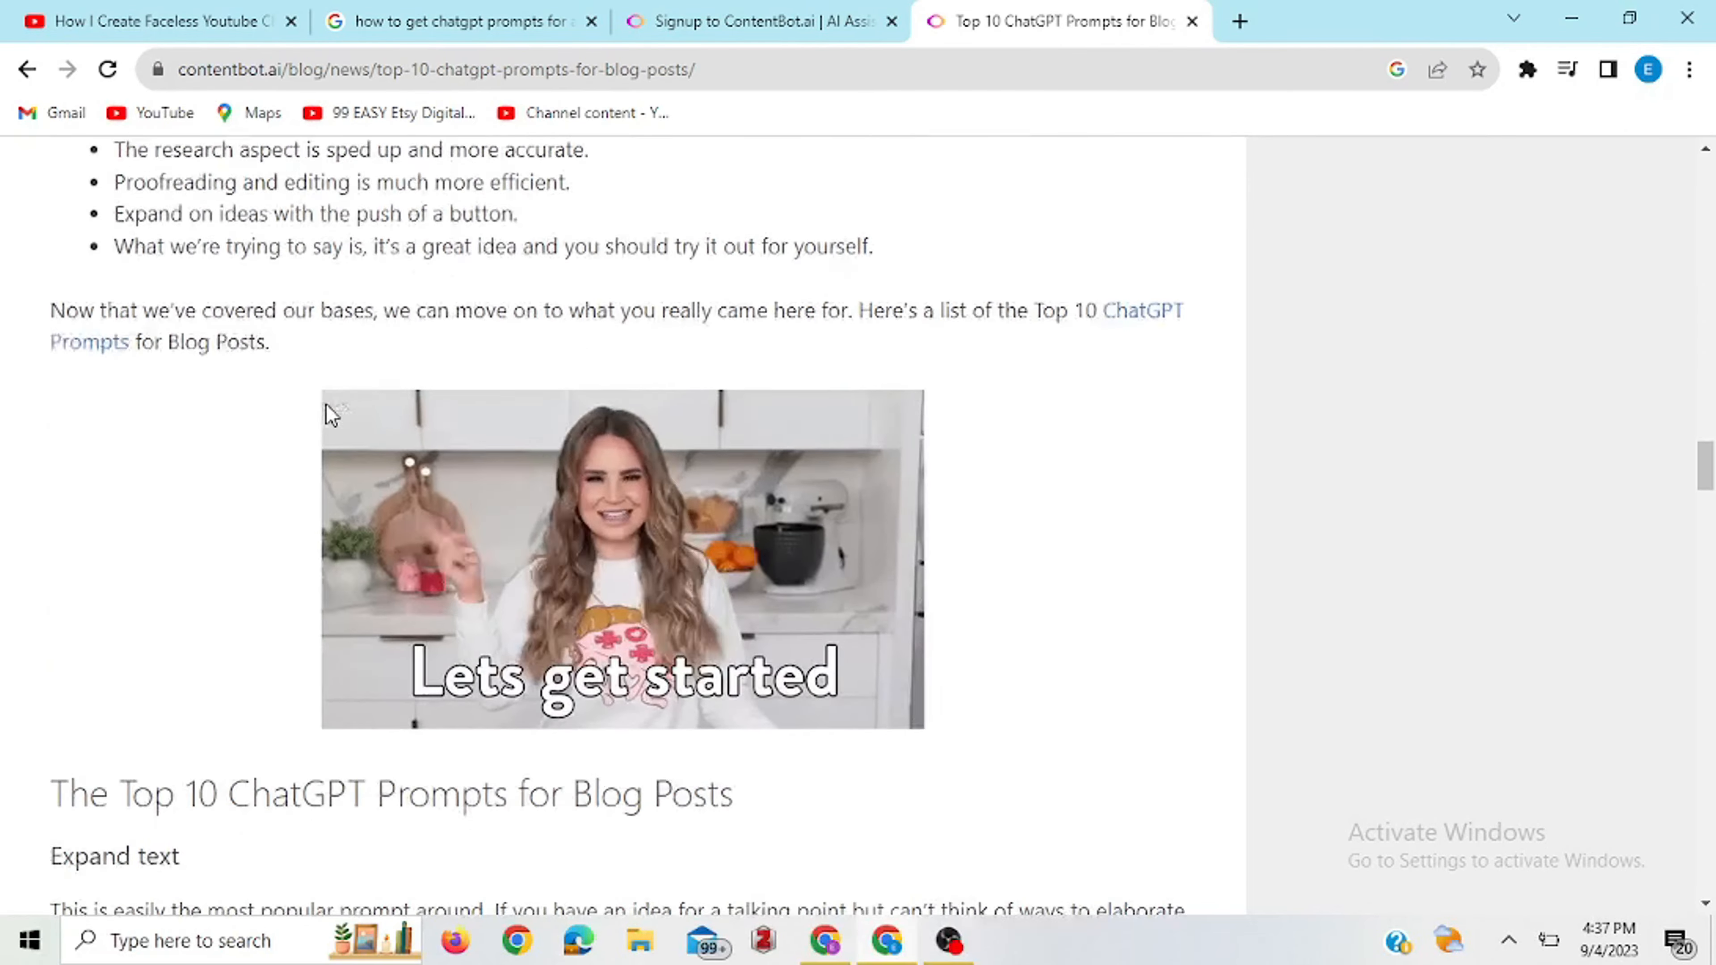
{"action": "scroll", "scroll_direction": "down", "scroll_amount": 3}
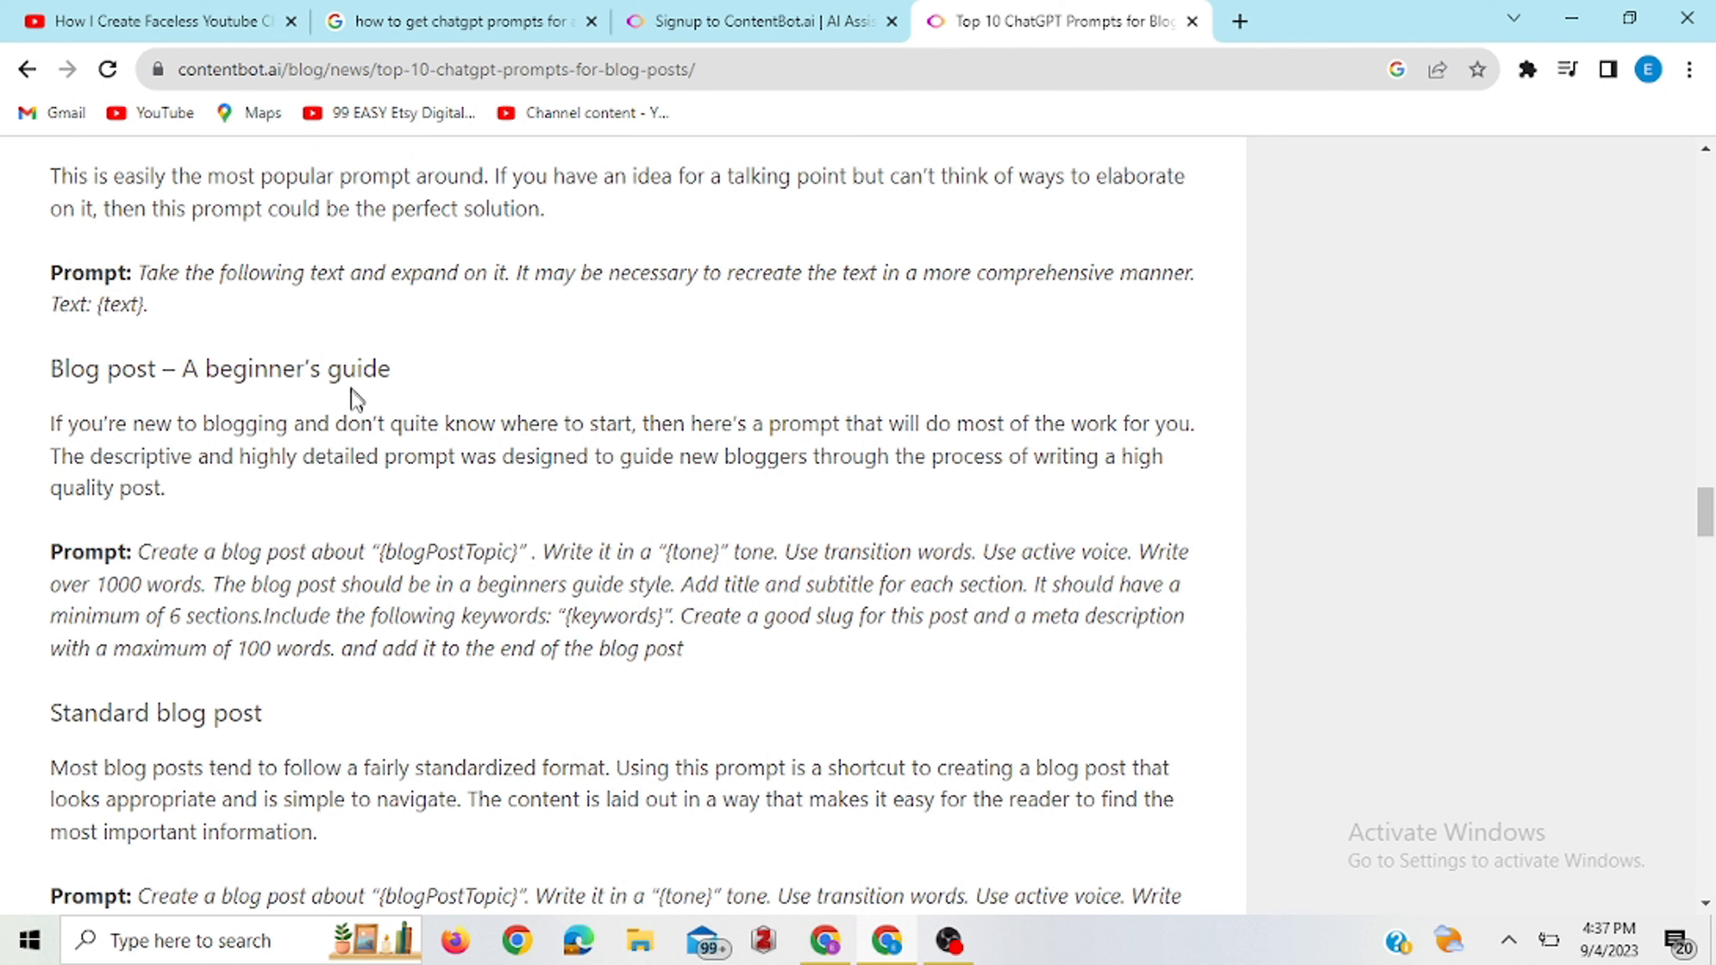
{"action": "scroll", "scroll_direction": "down", "scroll_amount": 3}
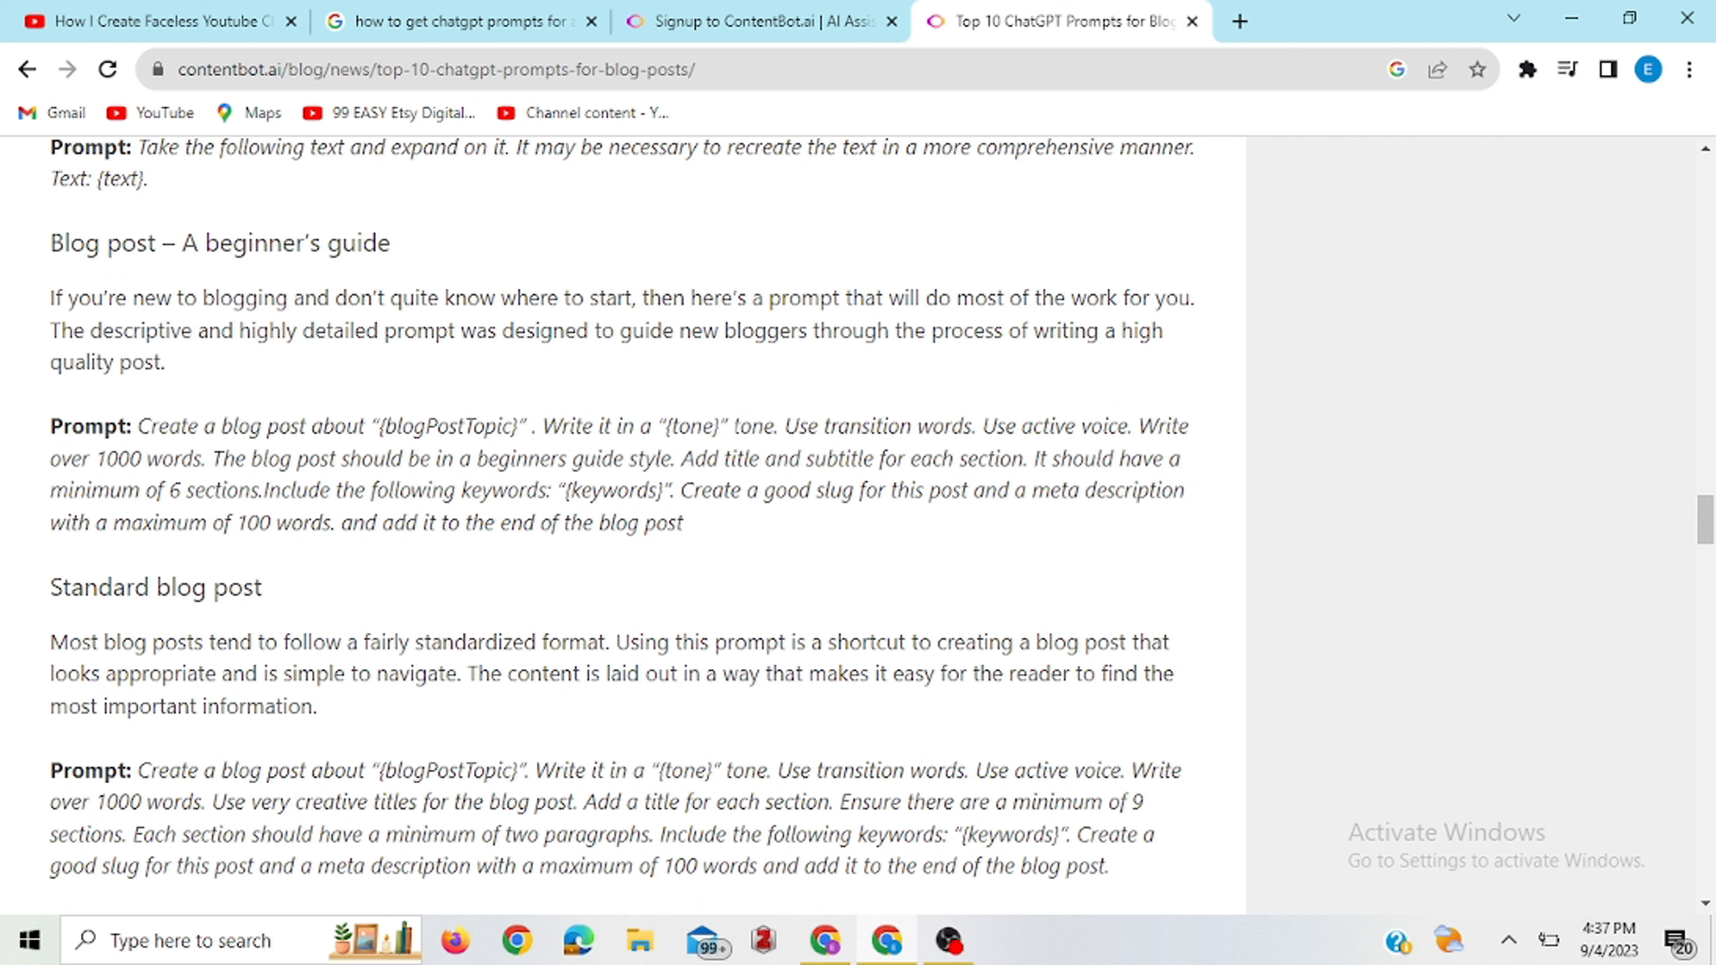
{"action": "mouse_move", "coordinate": [1063, 435]}
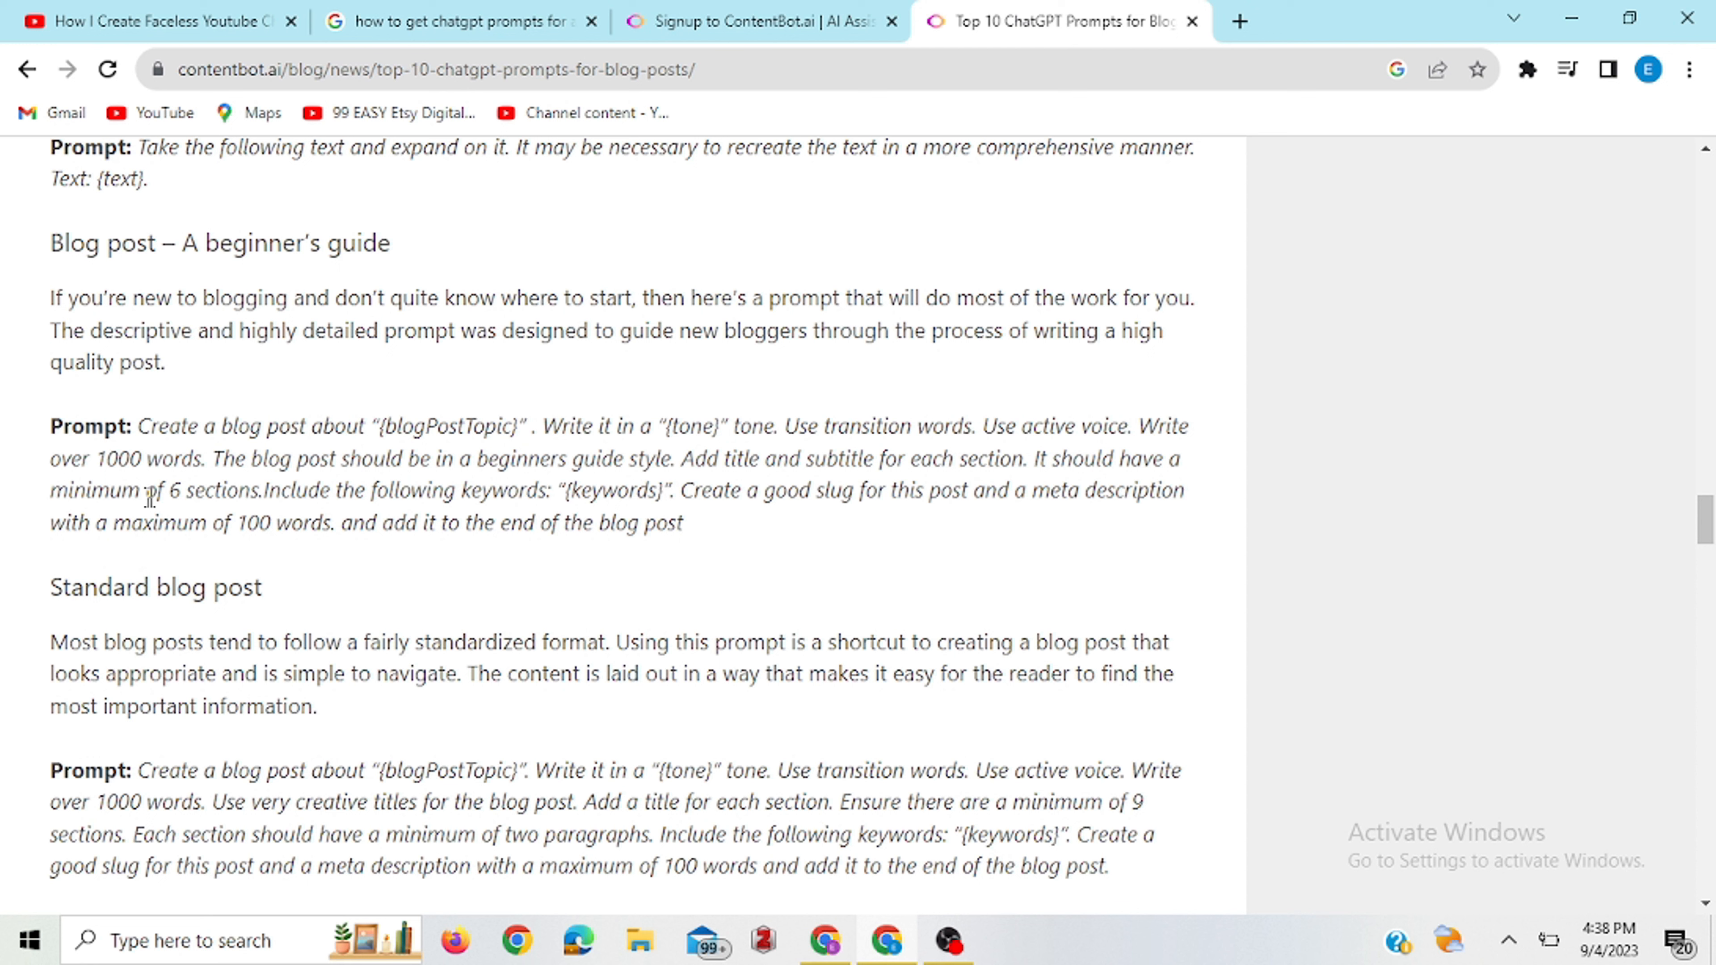
{"action": "mouse_move", "coordinate": [296, 568]}
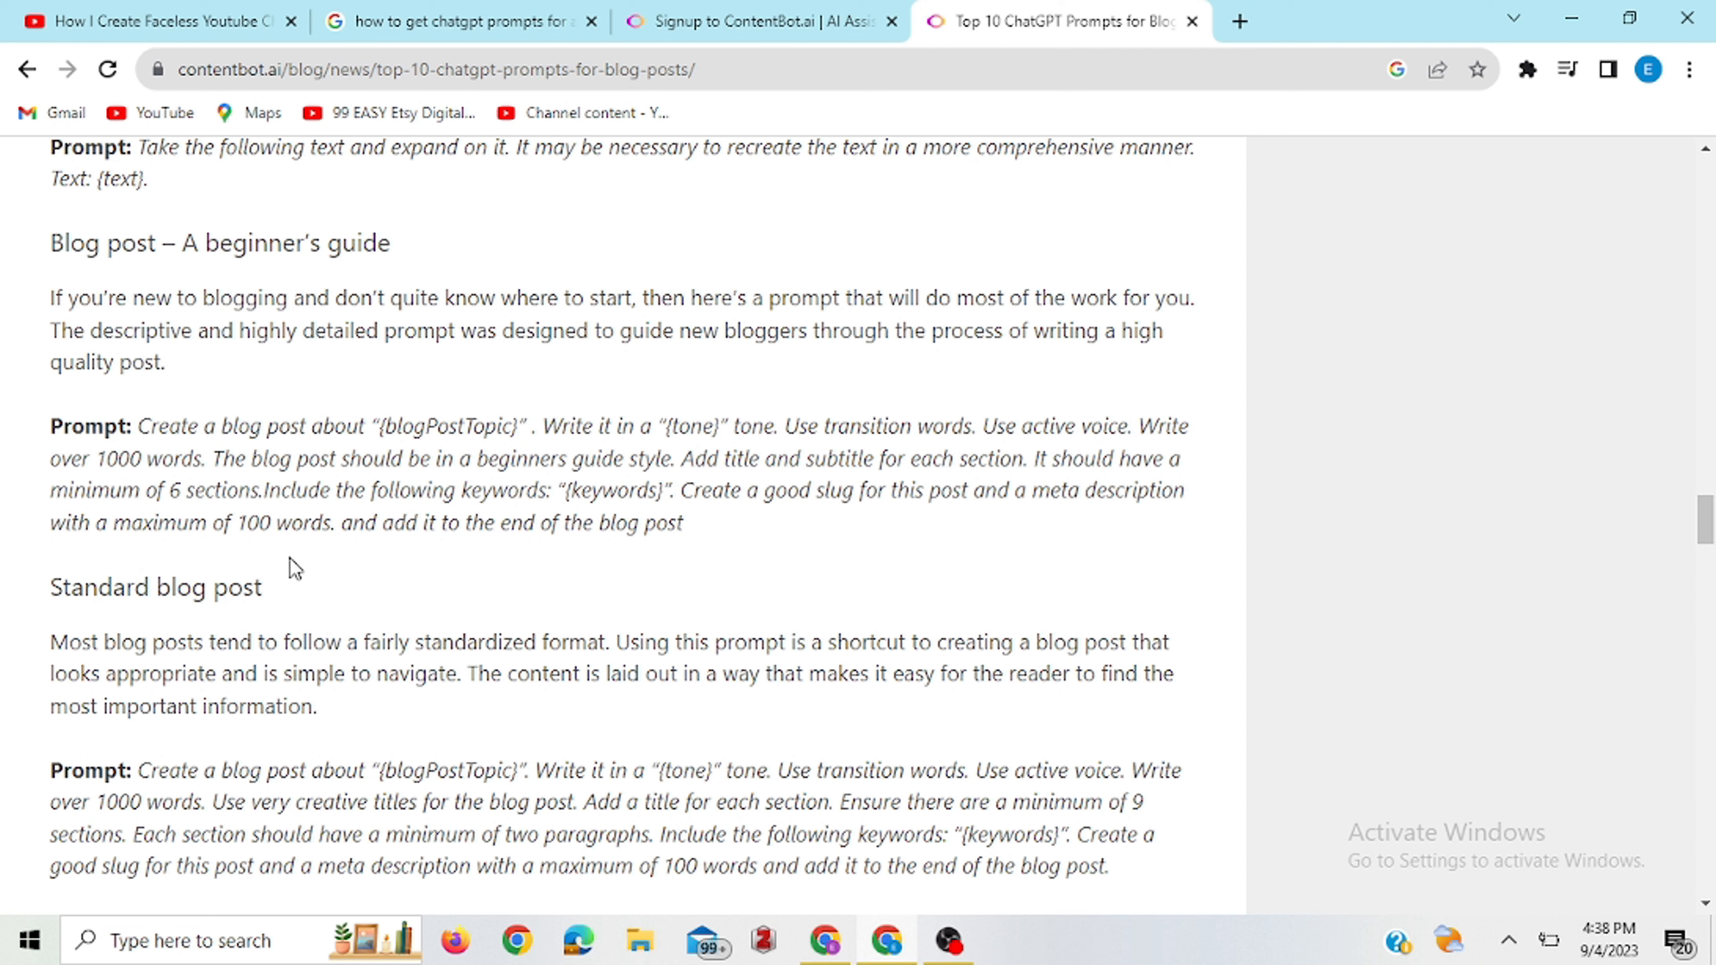
{"action": "mouse_move", "coordinate": [676, 528]}
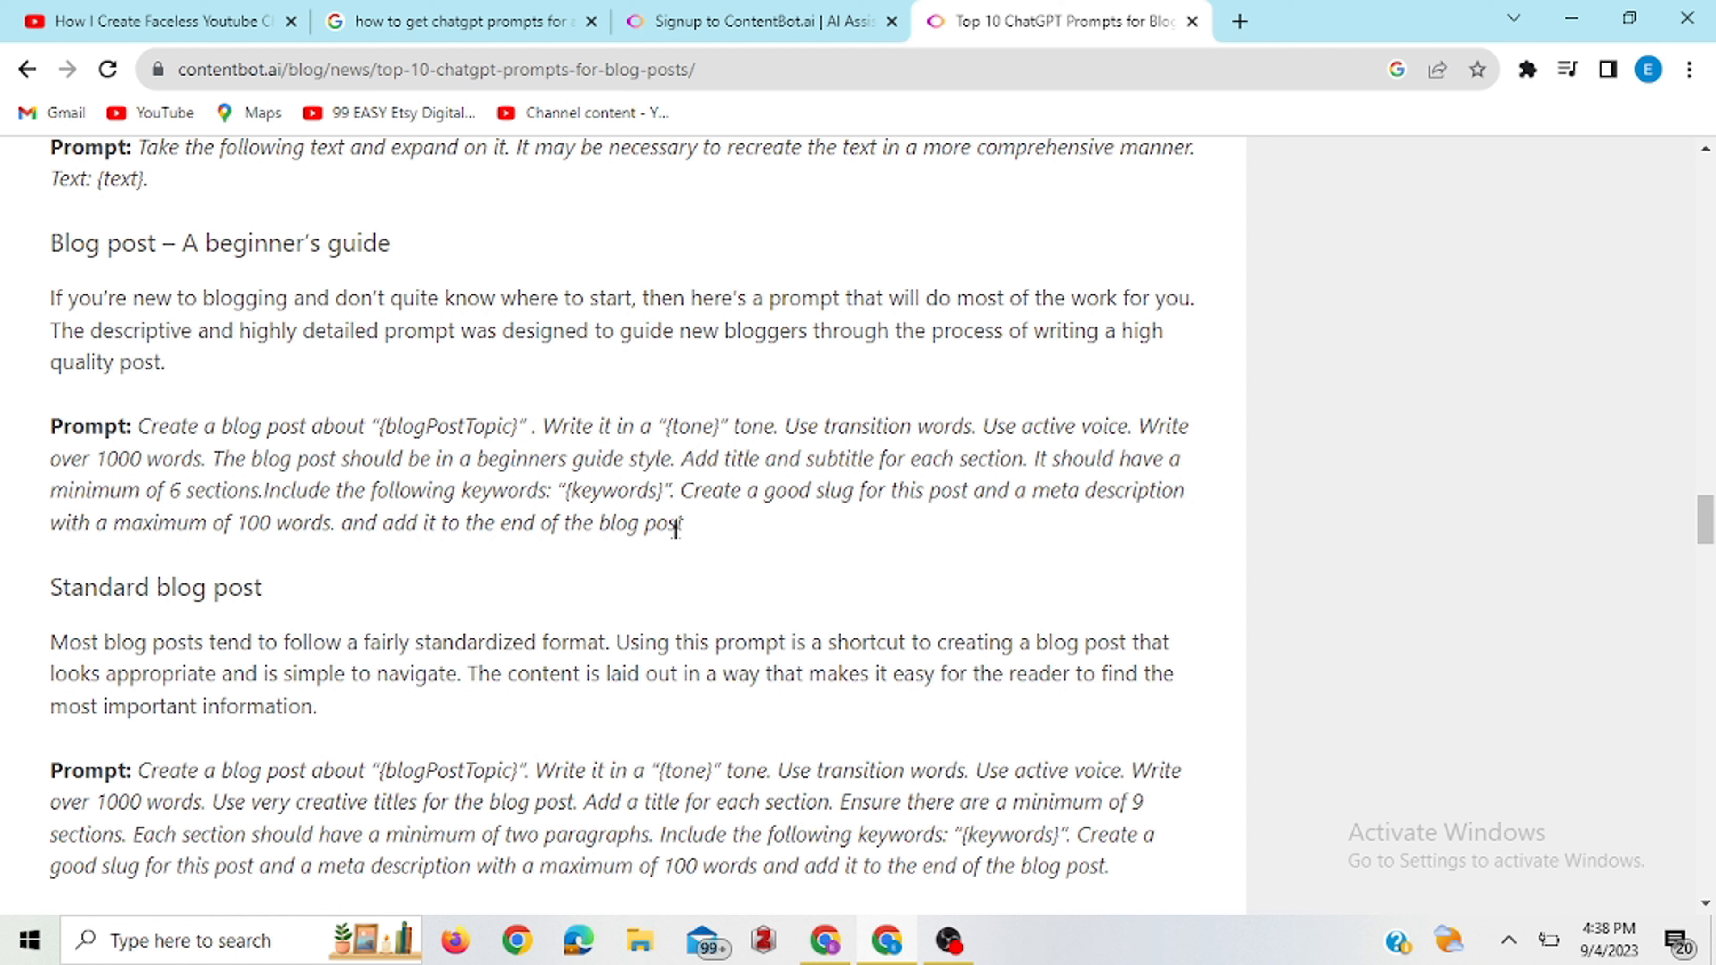
{"action": "mouse_move", "coordinate": [254, 576]}
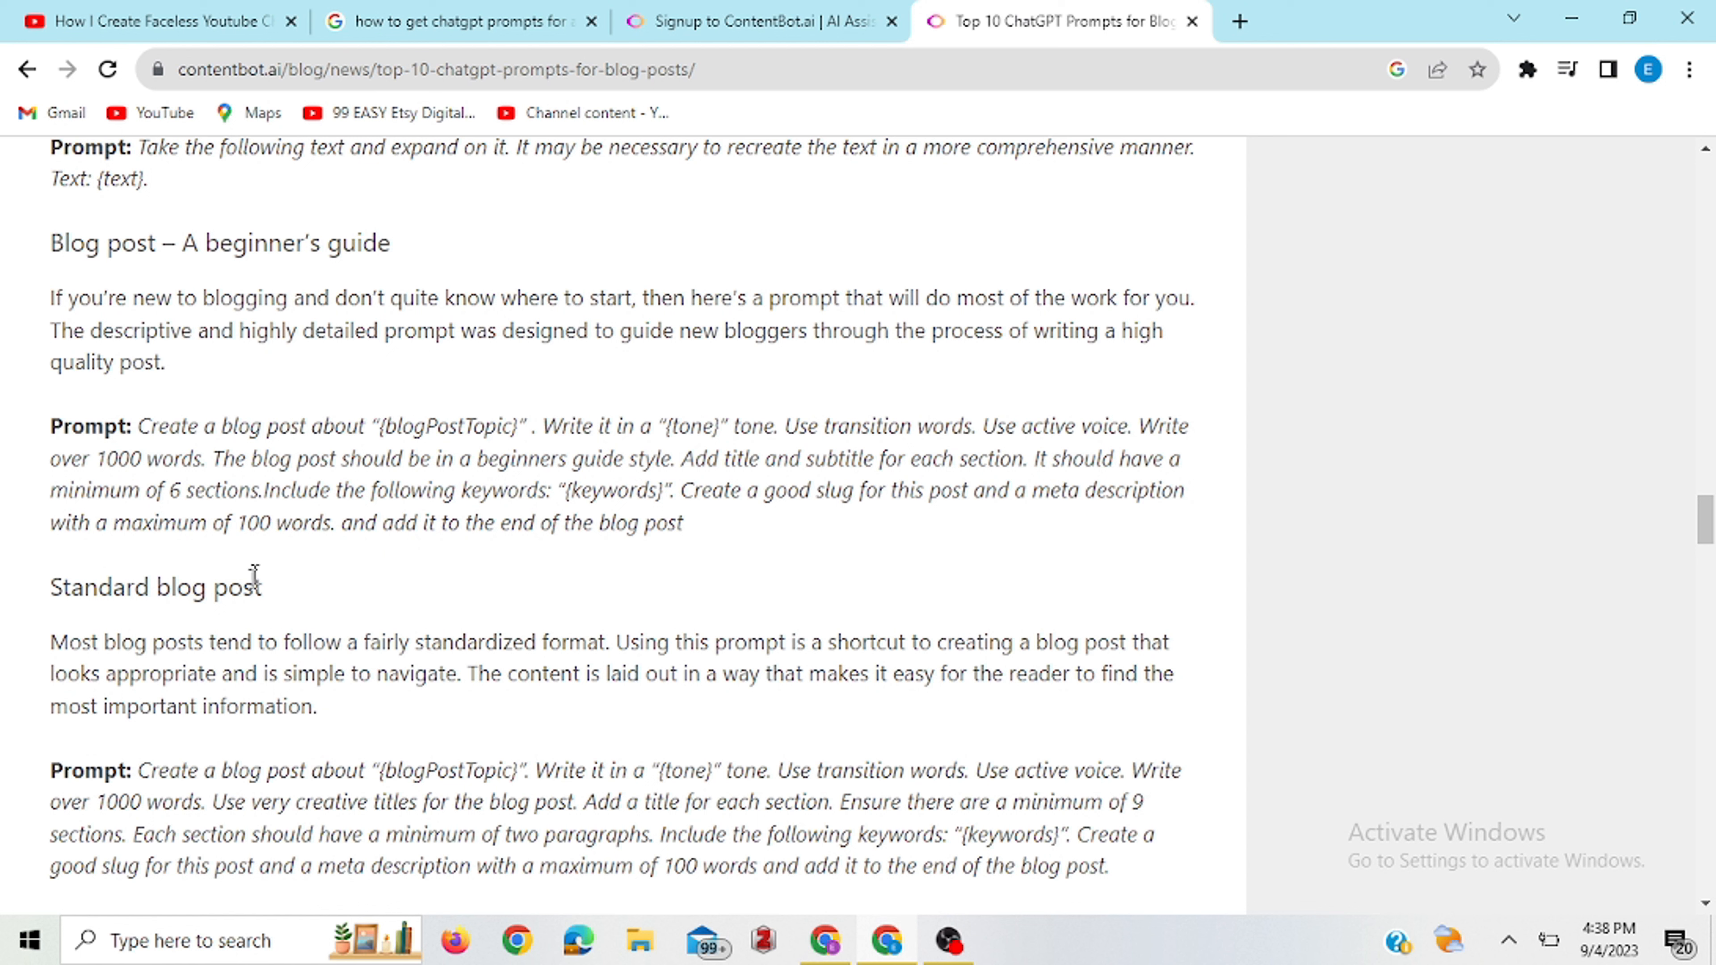
{"action": "mouse_move", "coordinate": [142, 457]}
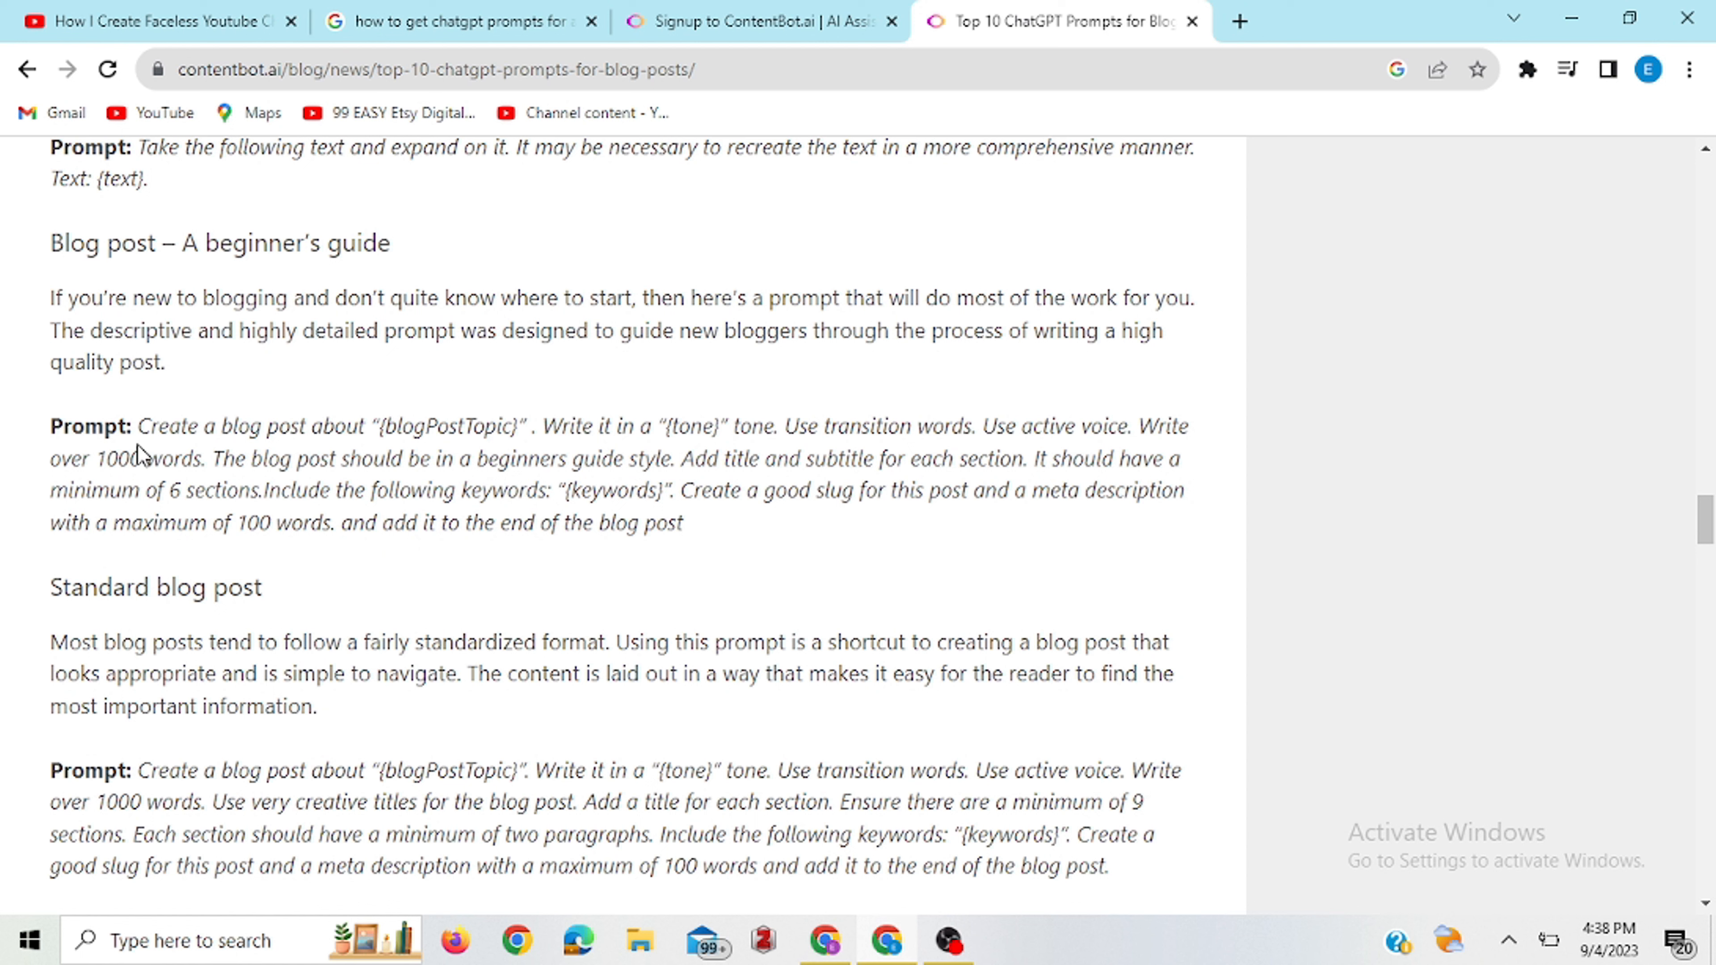
{"action": "mouse_move", "coordinate": [281, 209]}
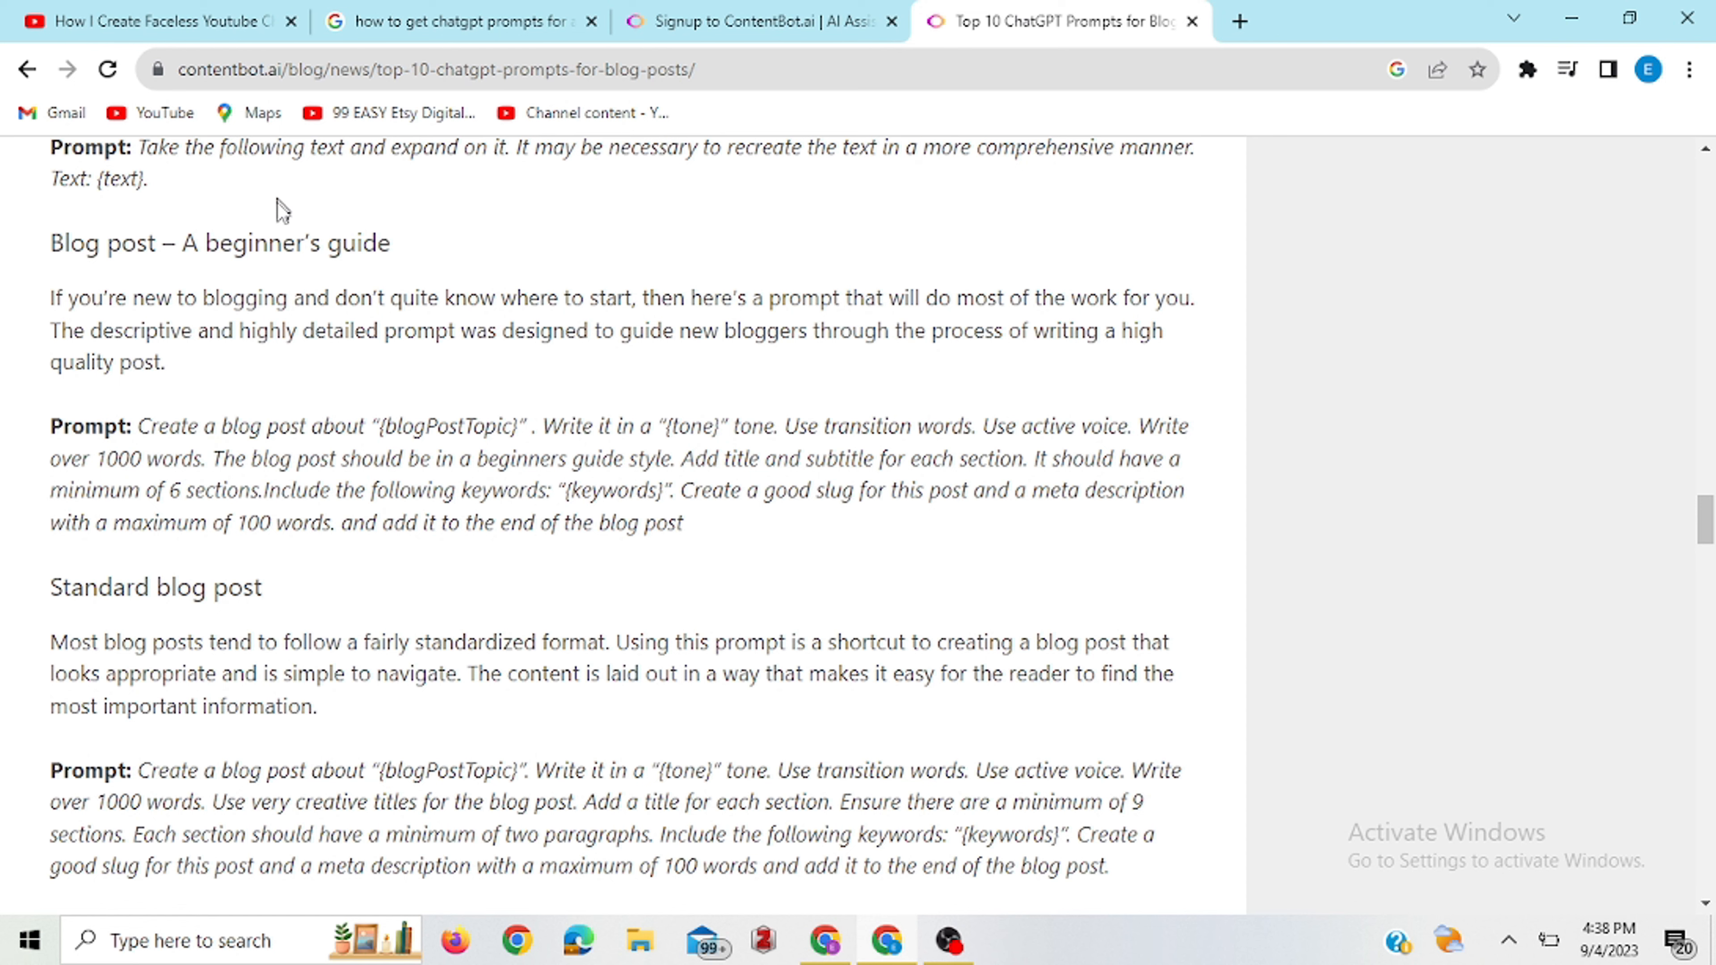
{"action": "scroll", "scroll_direction": "down", "scroll_amount": 3}
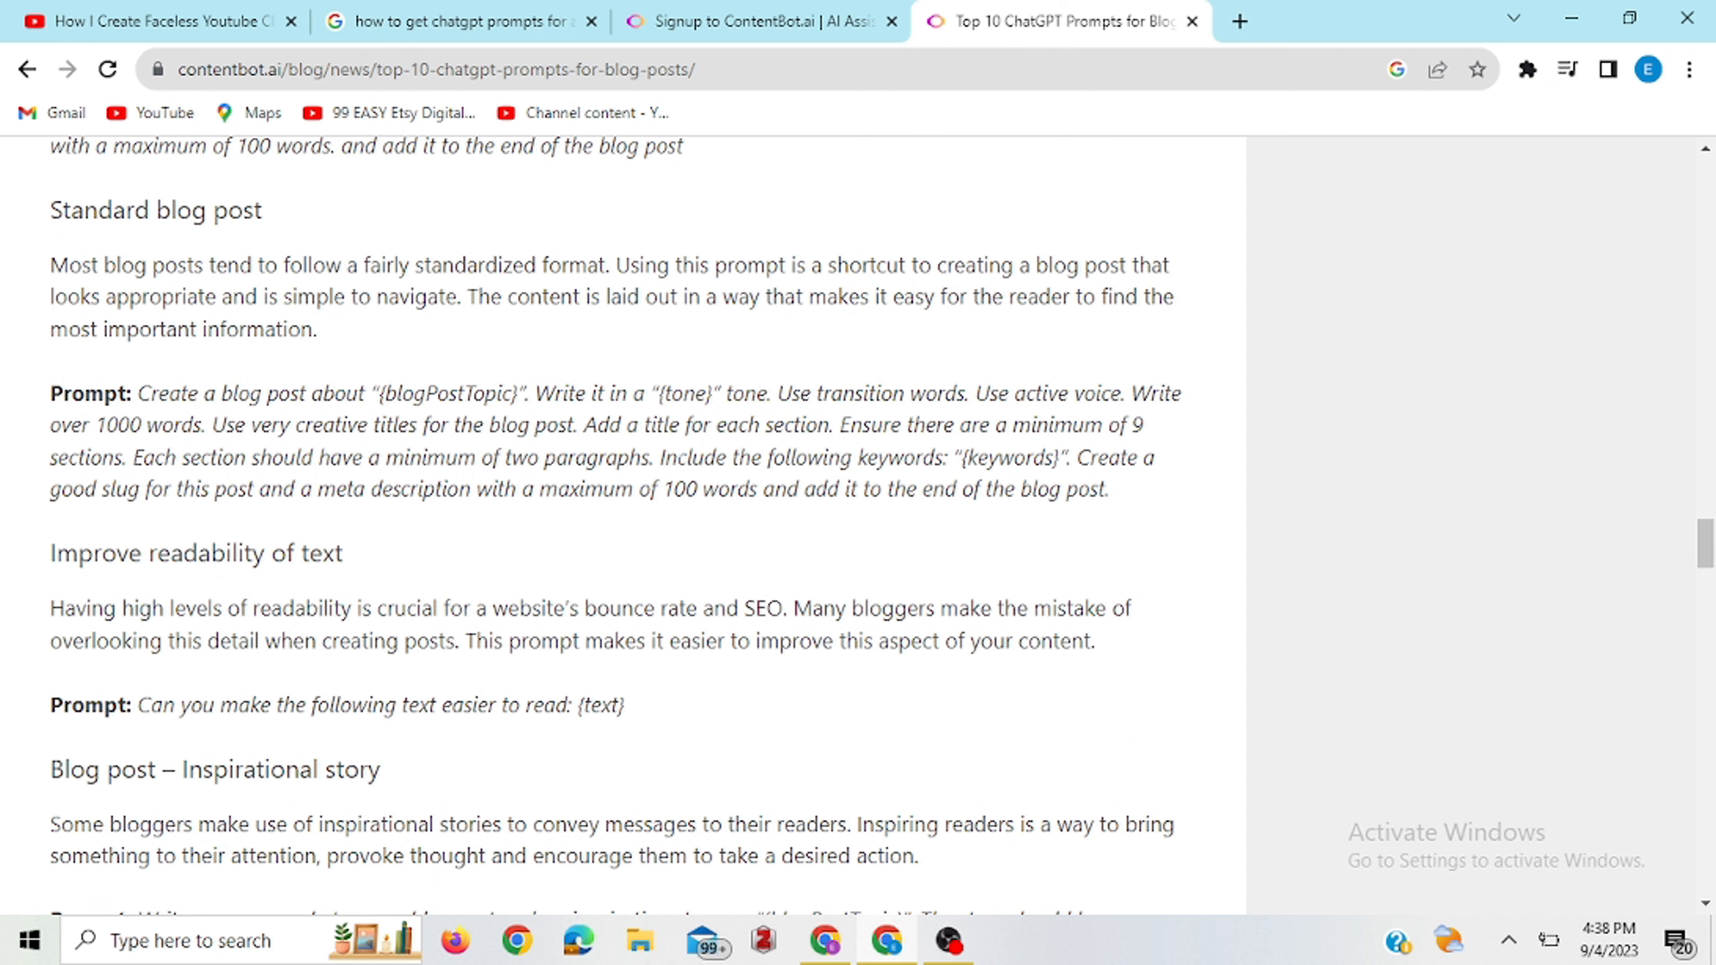
{"action": "mouse_move", "coordinate": [259, 450]}
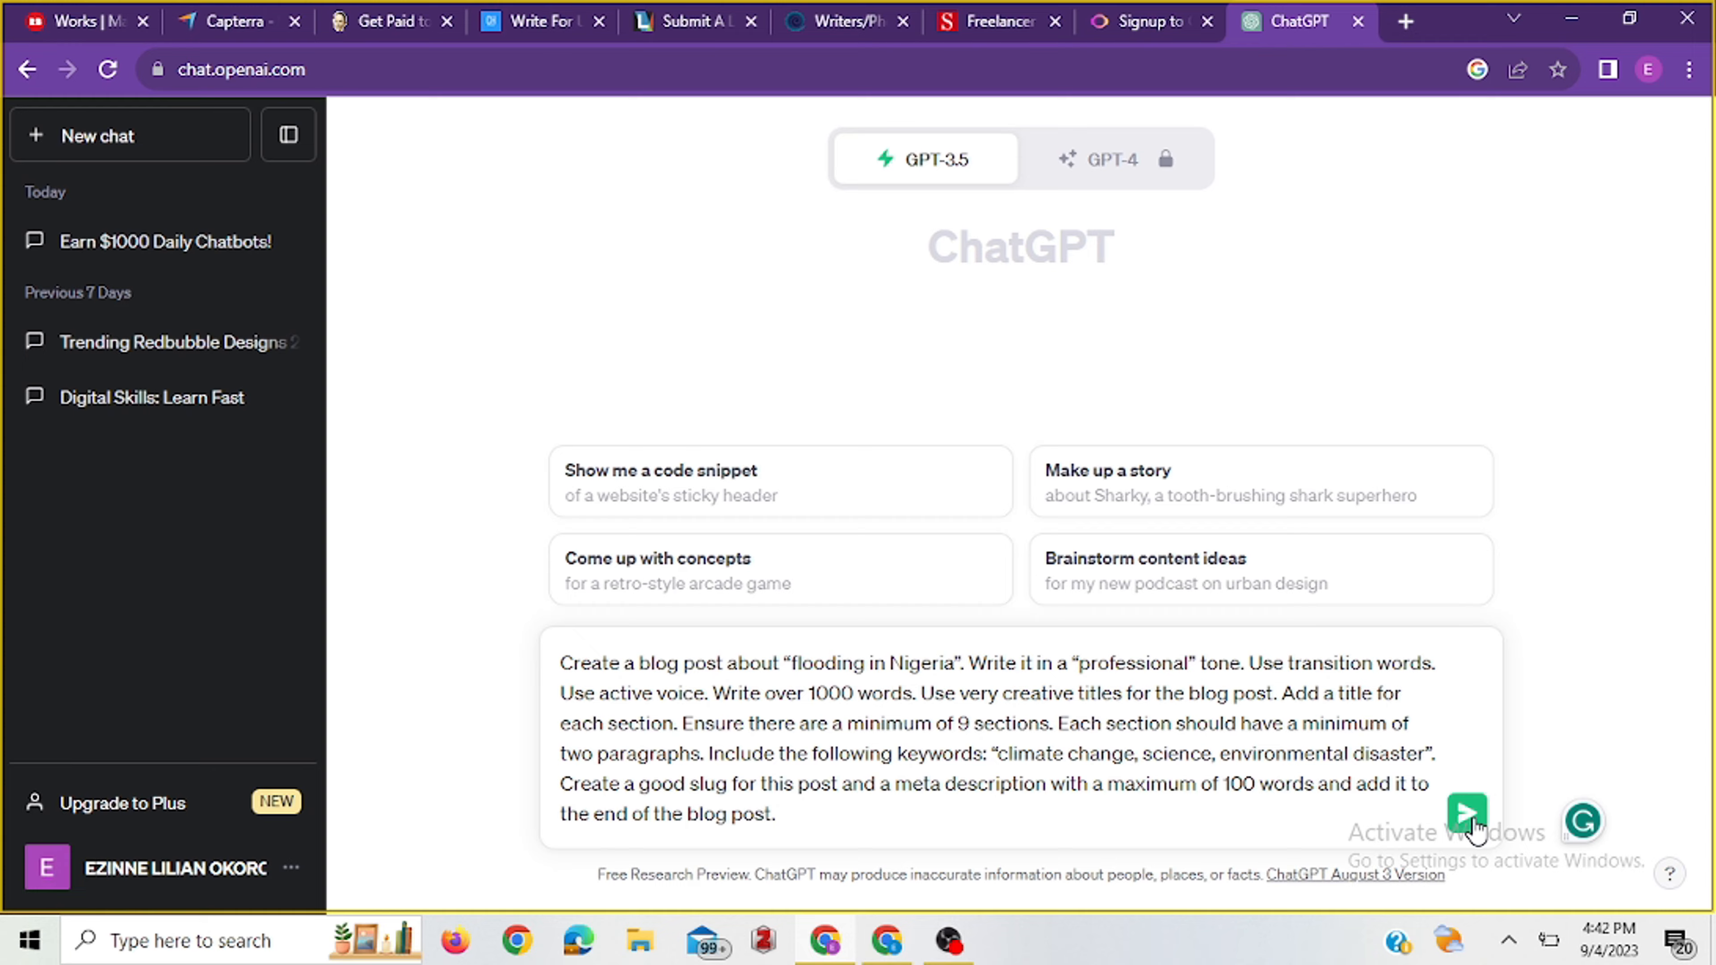
Submit the flooding in Nigeria prompt, skim the generated post, and move to The Open Notebook tab.
{"action": "left_click", "coordinate": [1466, 814]}
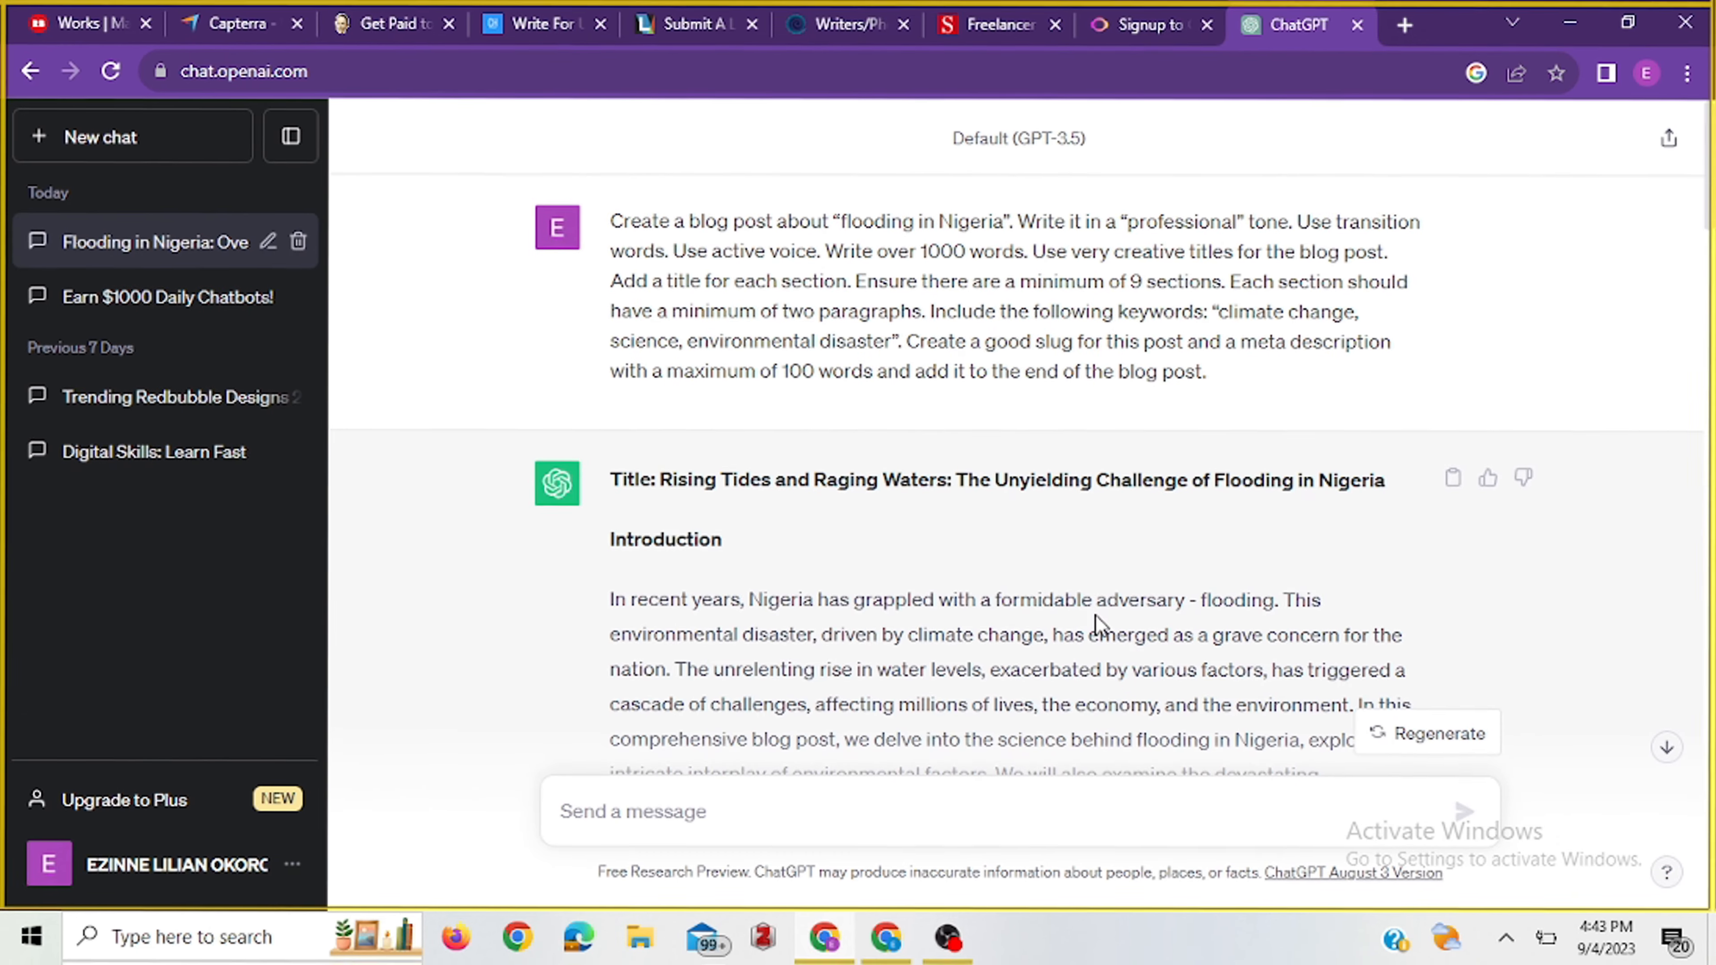
{"action": "scroll", "scroll_direction": "down", "scroll_amount": 3}
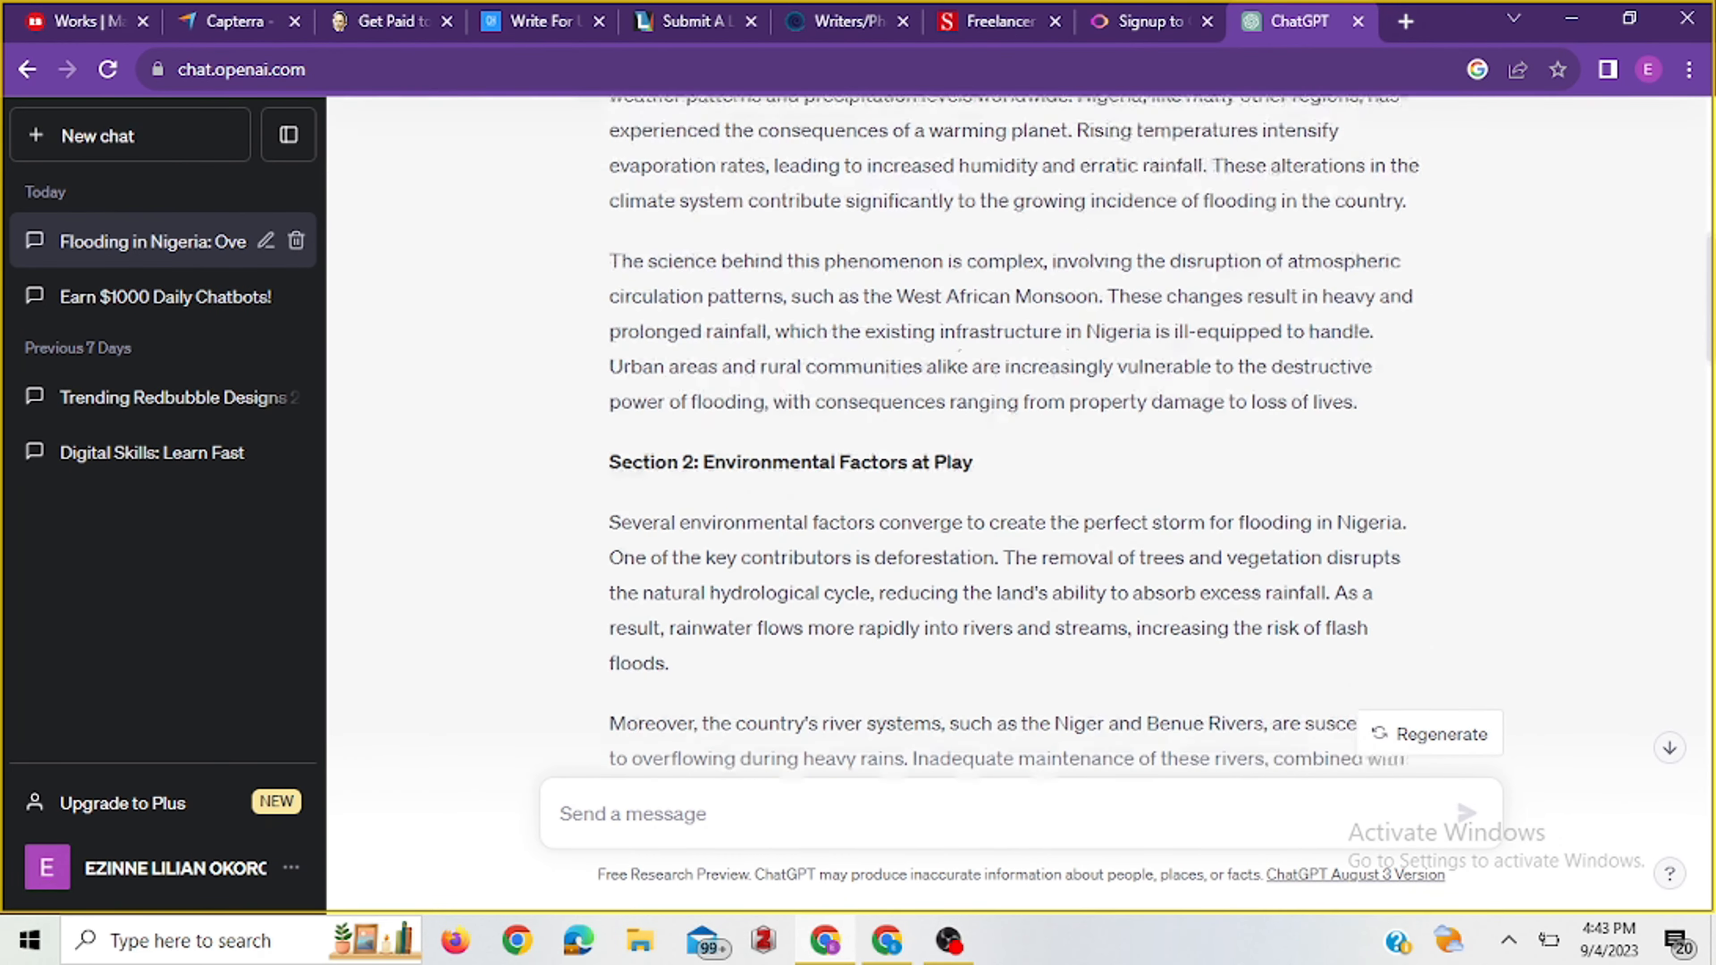
{"action": "left_click", "coordinate": [1291, 20]}
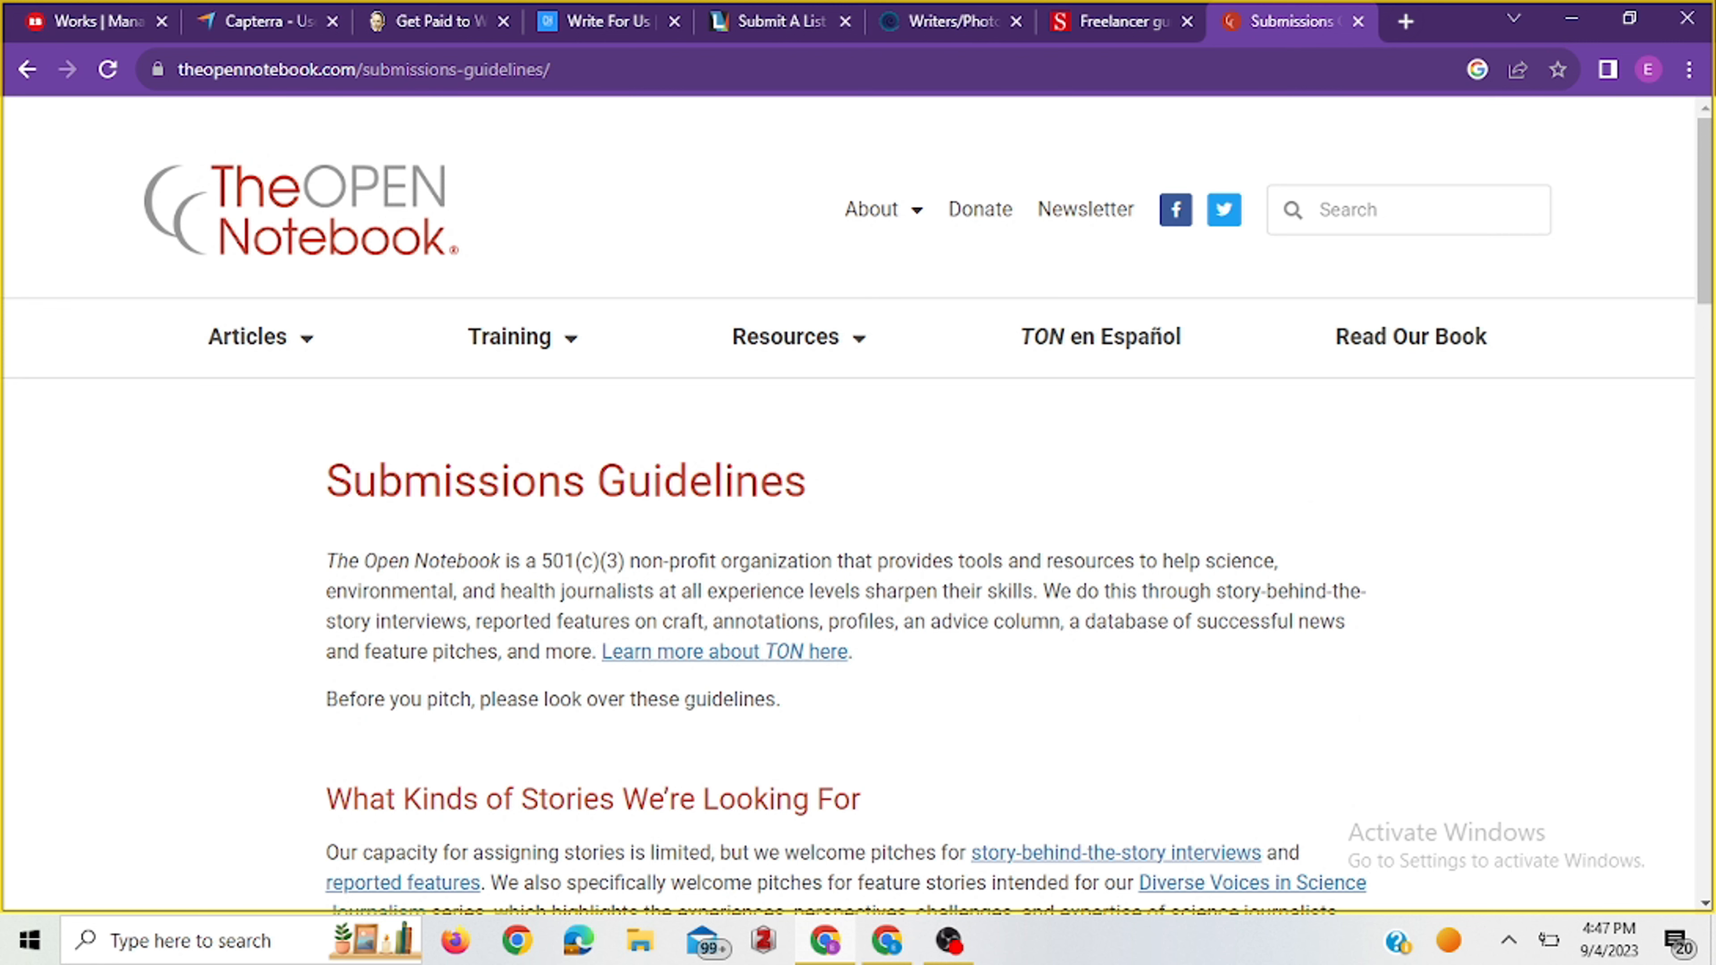
Read the pitch requirements and What We Pay section ($1,200 interviews, $2,000 reported features), then return to the top.
{"action": "scroll", "scroll_direction": "down", "scroll_amount": 3}
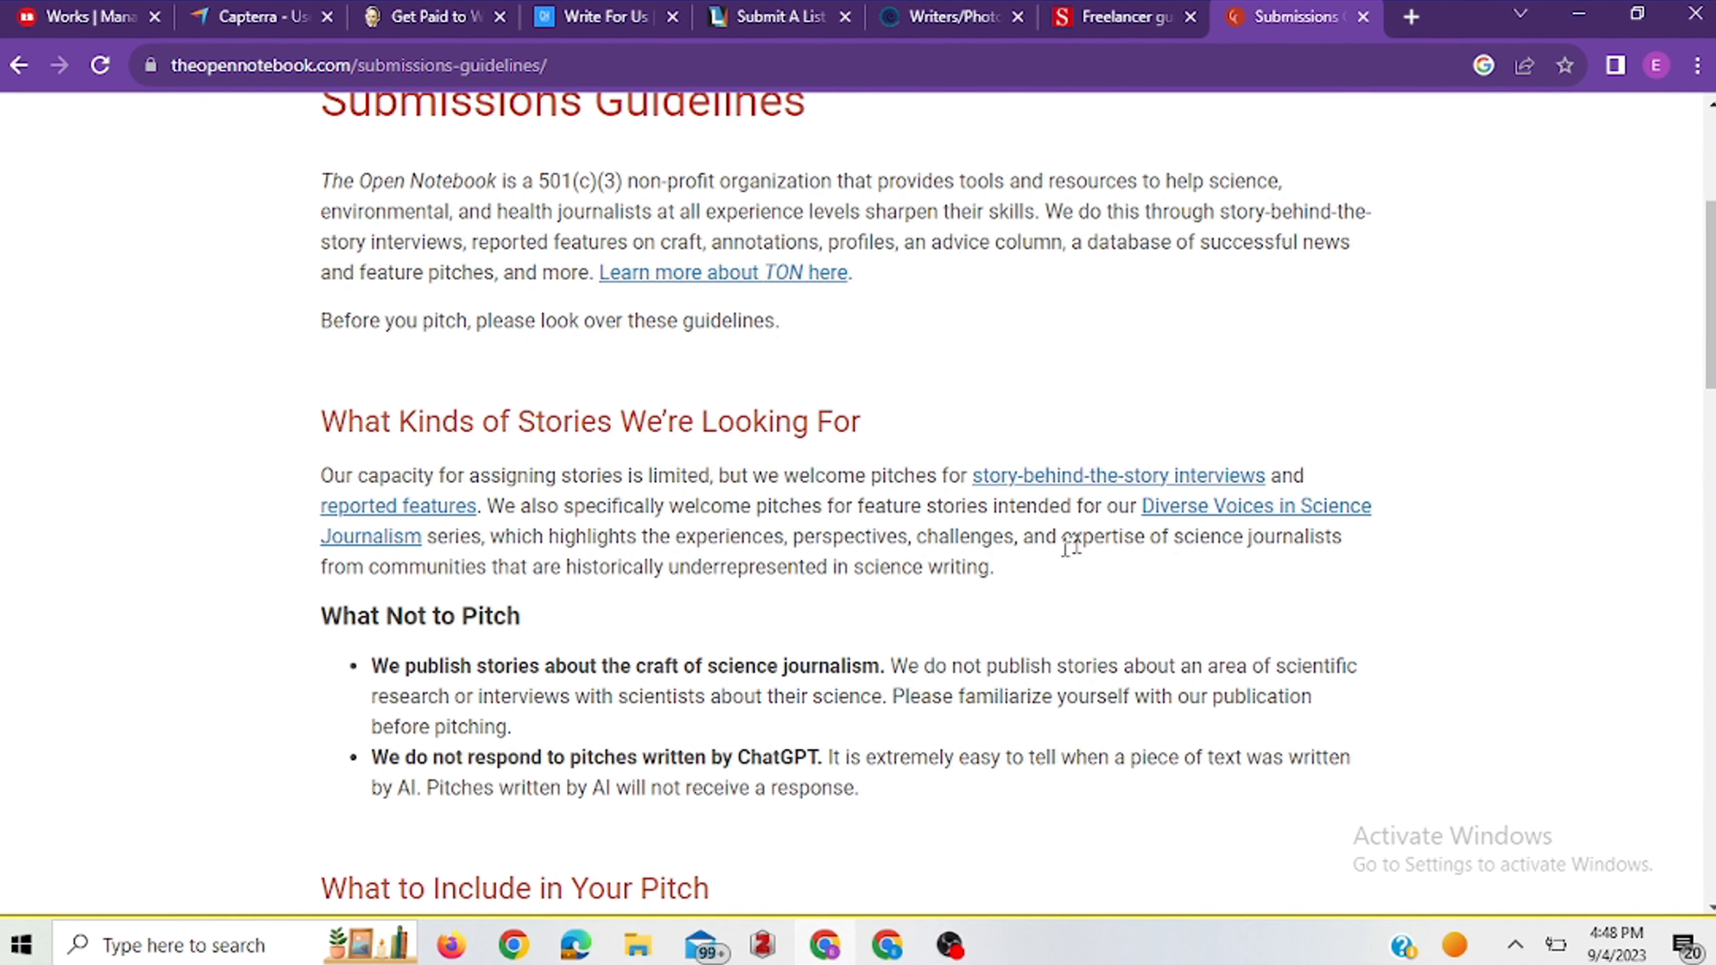
{"action": "scroll", "scroll_direction": "down", "scroll_amount": 3}
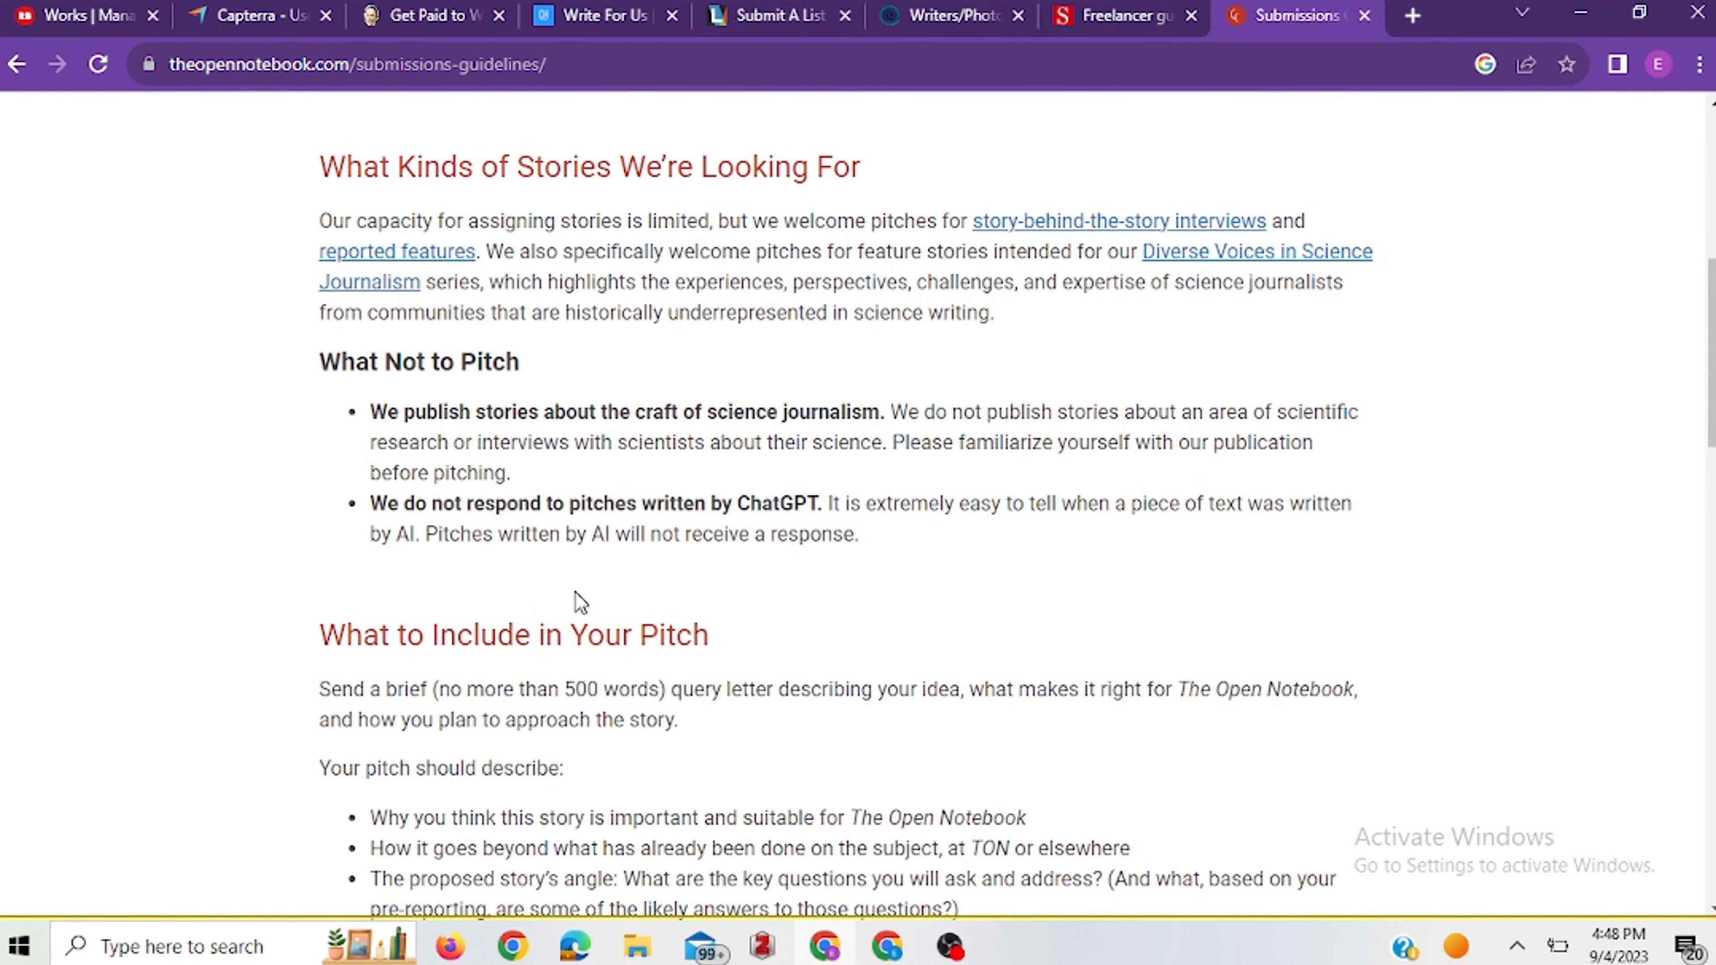
{"action": "mouse_move", "coordinate": [391, 531]}
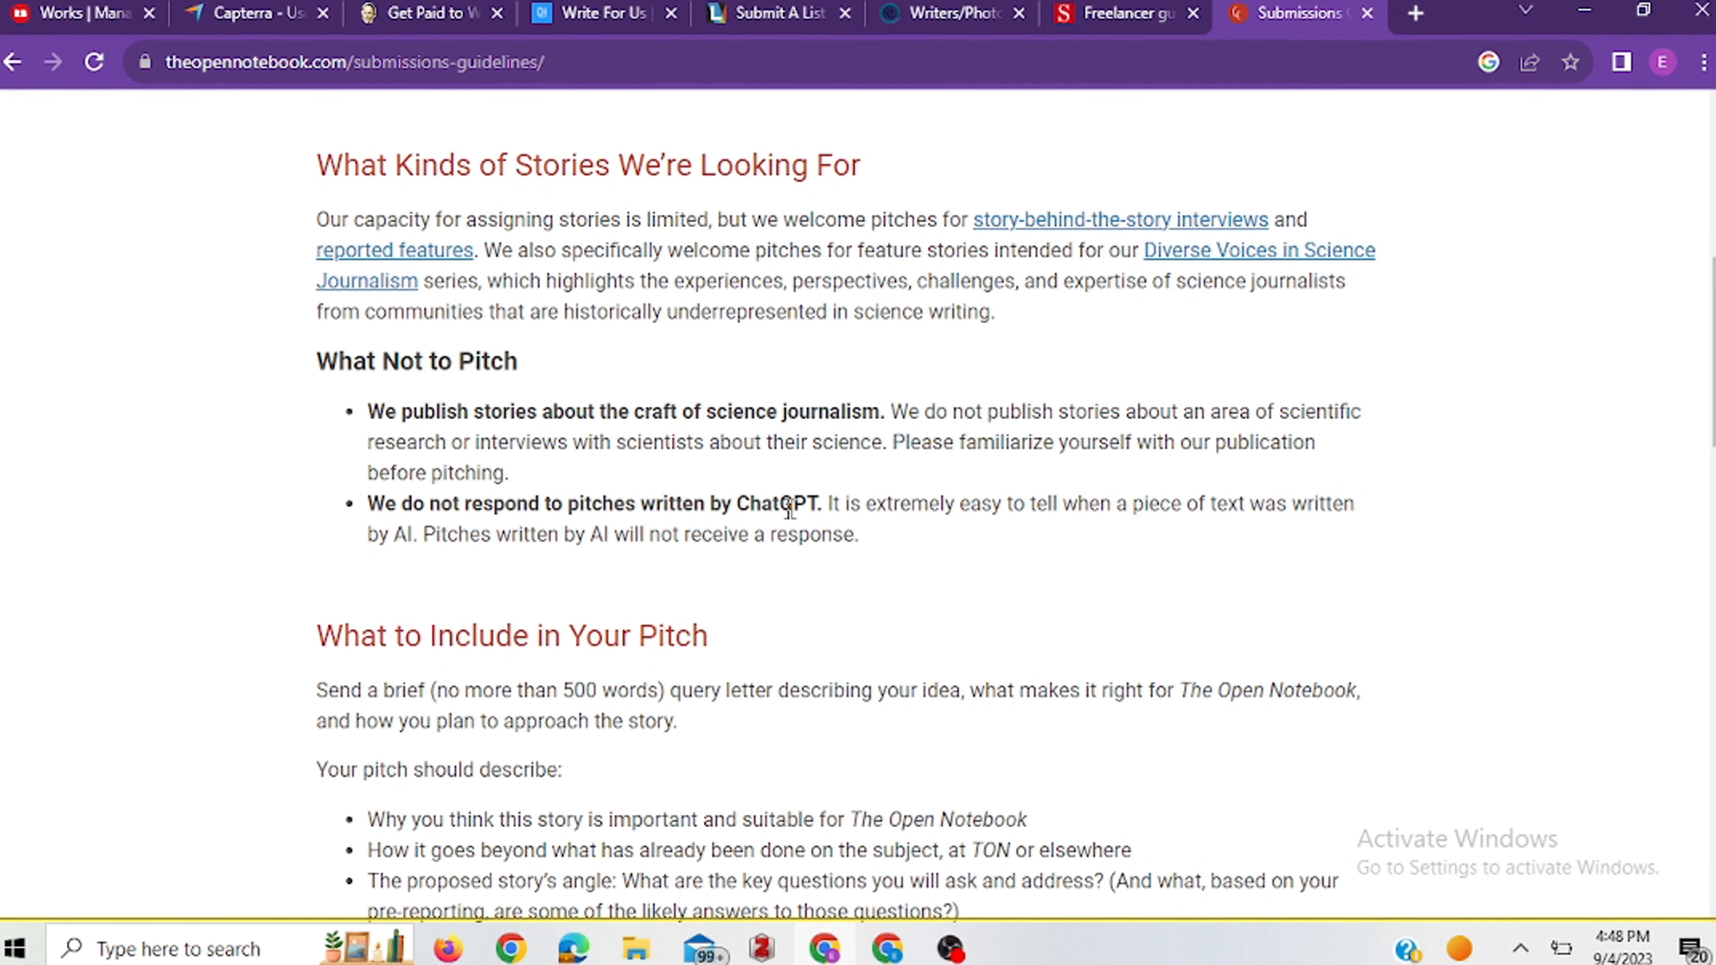
{"action": "scroll", "scroll_direction": "down", "scroll_amount": 3}
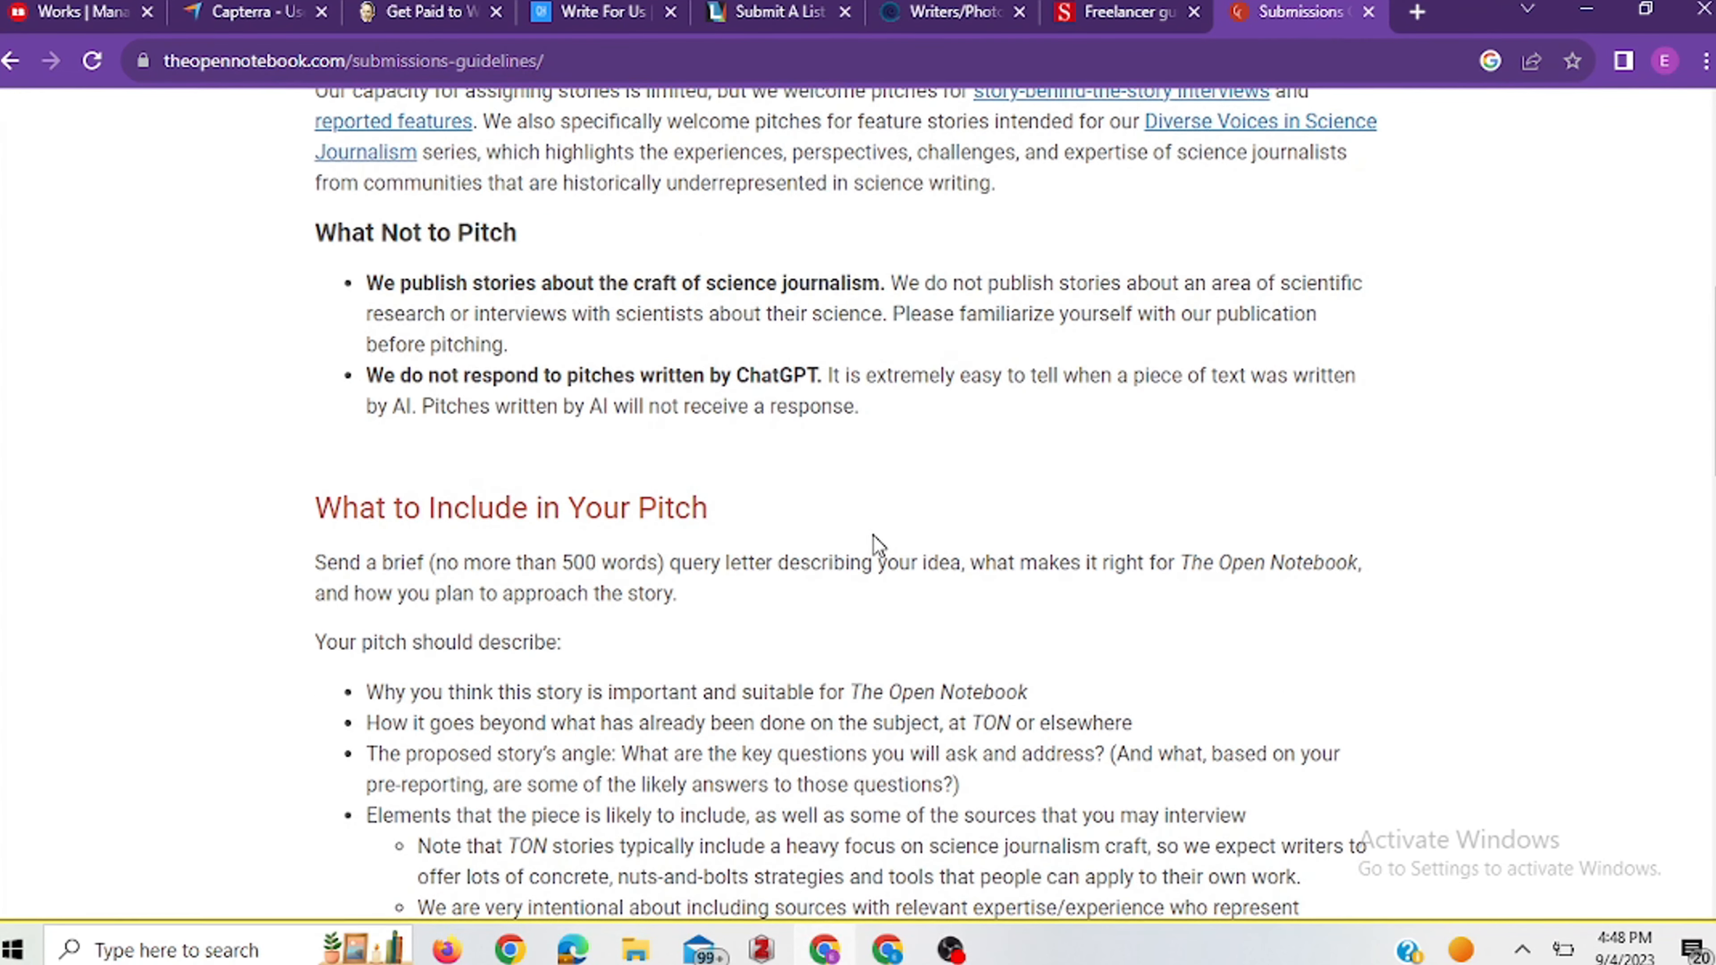
{"action": "scroll", "scroll_direction": "down", "scroll_amount": 3}
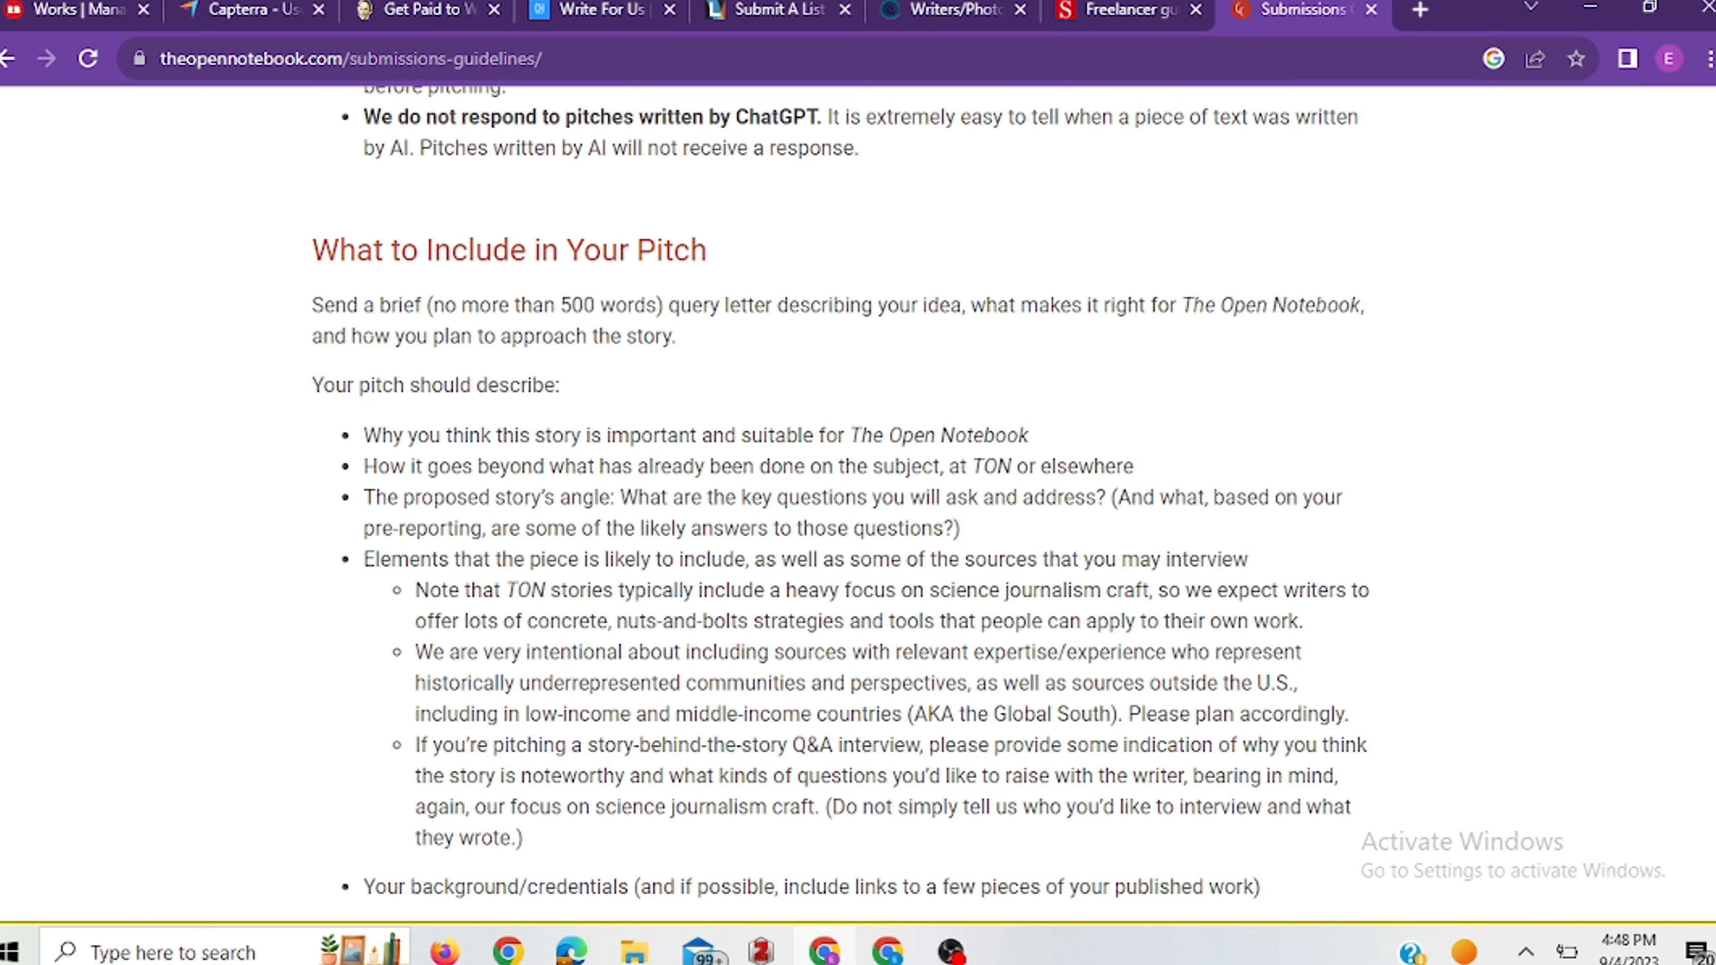
{"action": "scroll", "scroll_direction": "down", "scroll_amount": 3}
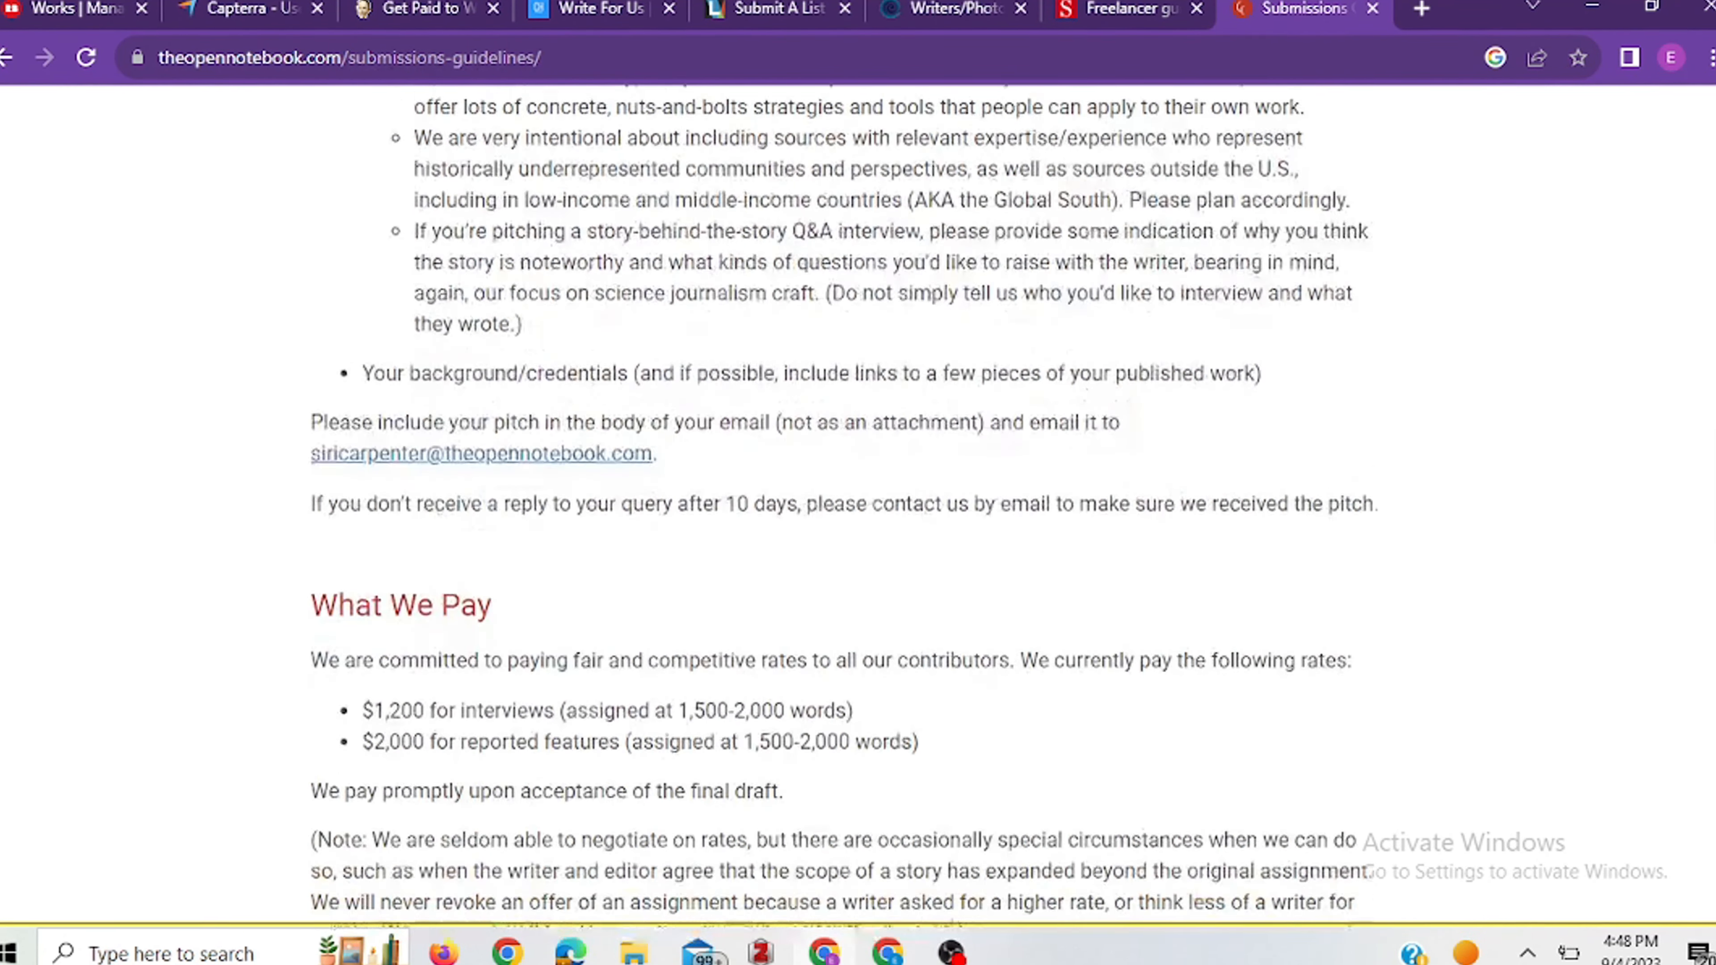
{"action": "scroll", "scroll_direction": "up", "scroll_amount": 3}
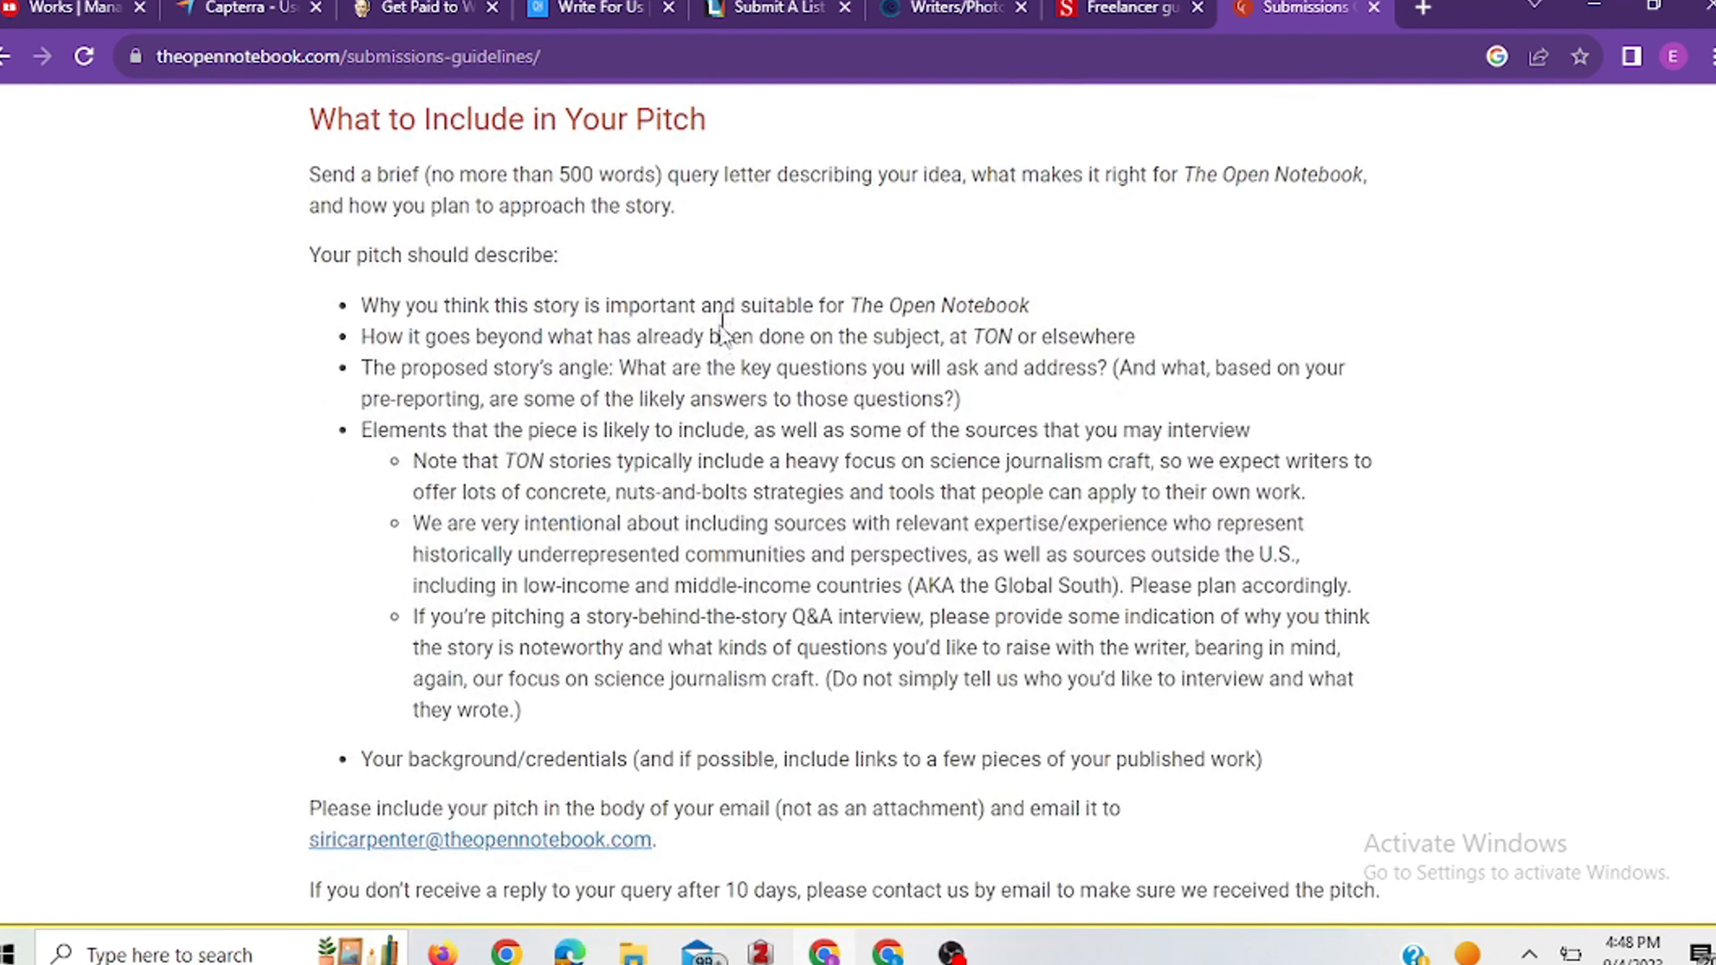
{"action": "scroll", "scroll_direction": "down", "scroll_amount": 3}
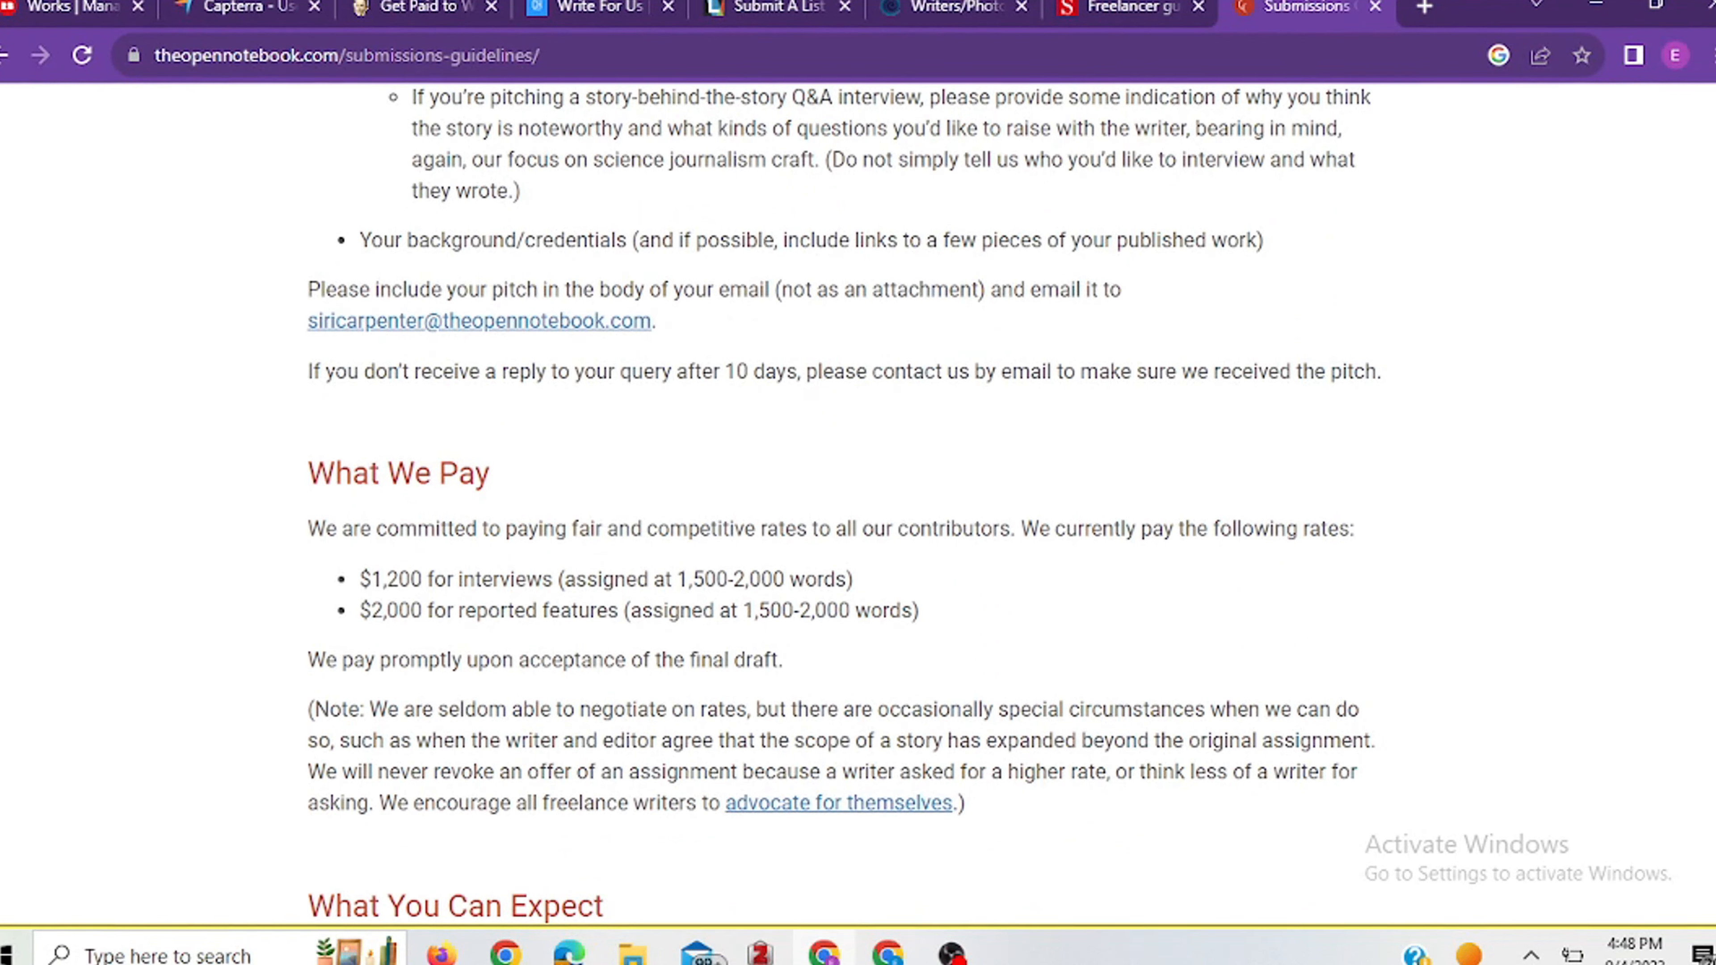
{"action": "mouse_move", "coordinate": [471, 339]}
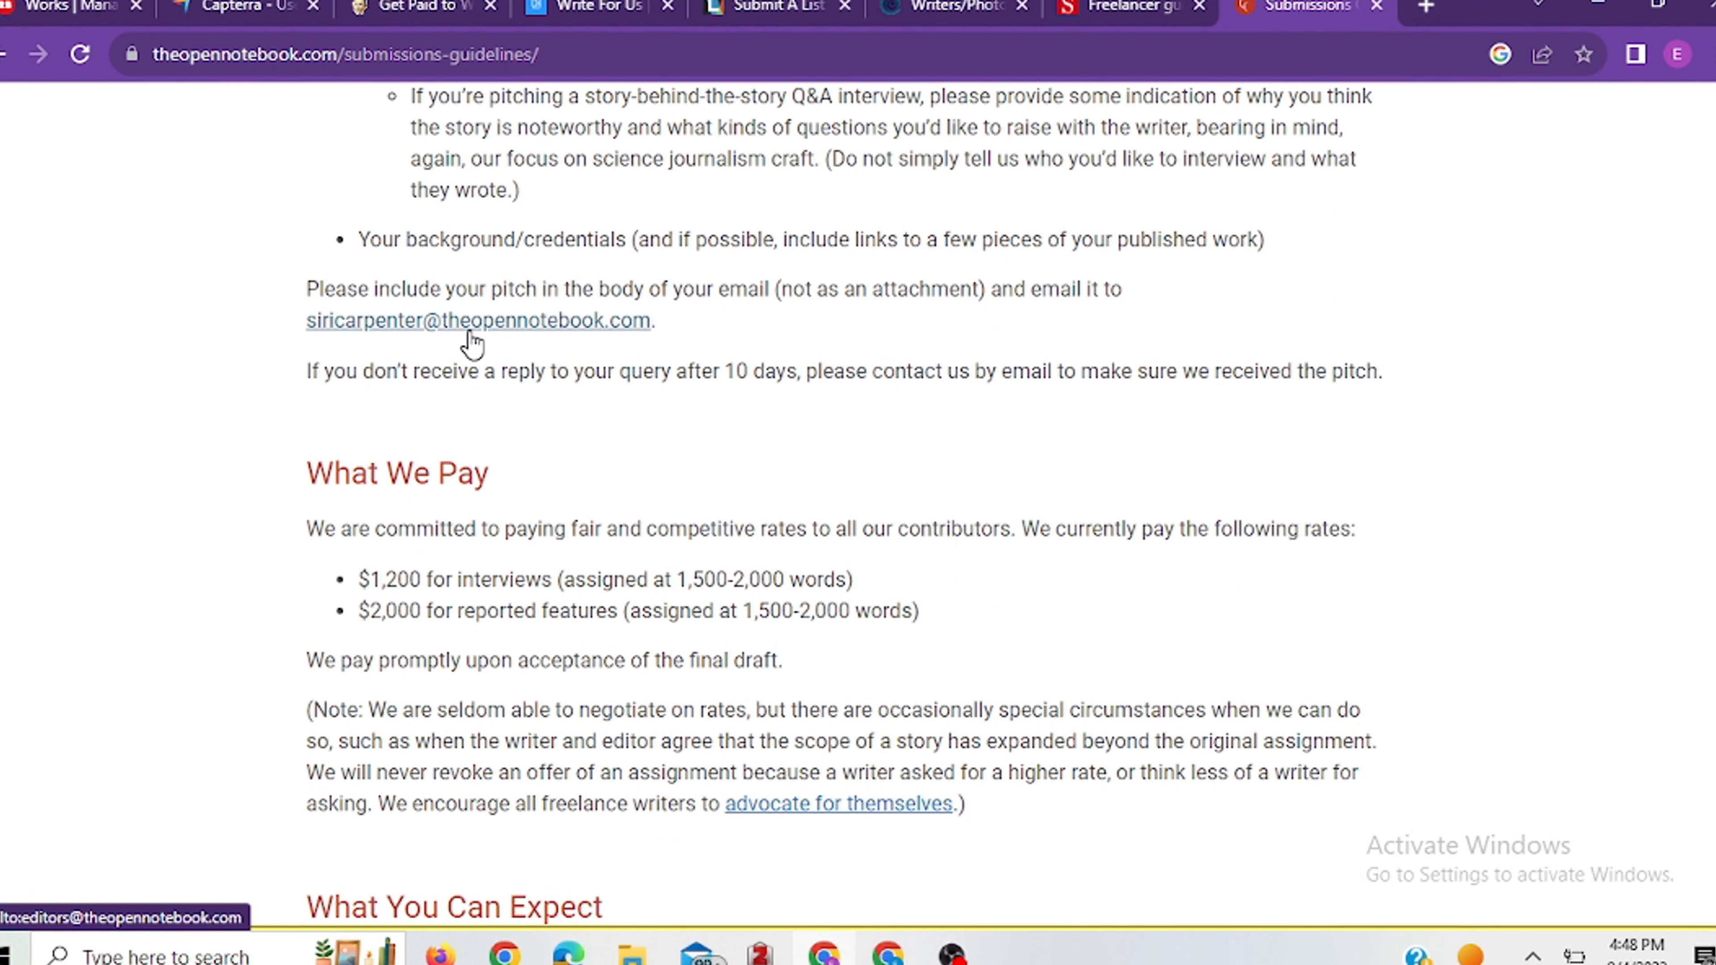
{"action": "mouse_move", "coordinate": [552, 394]}
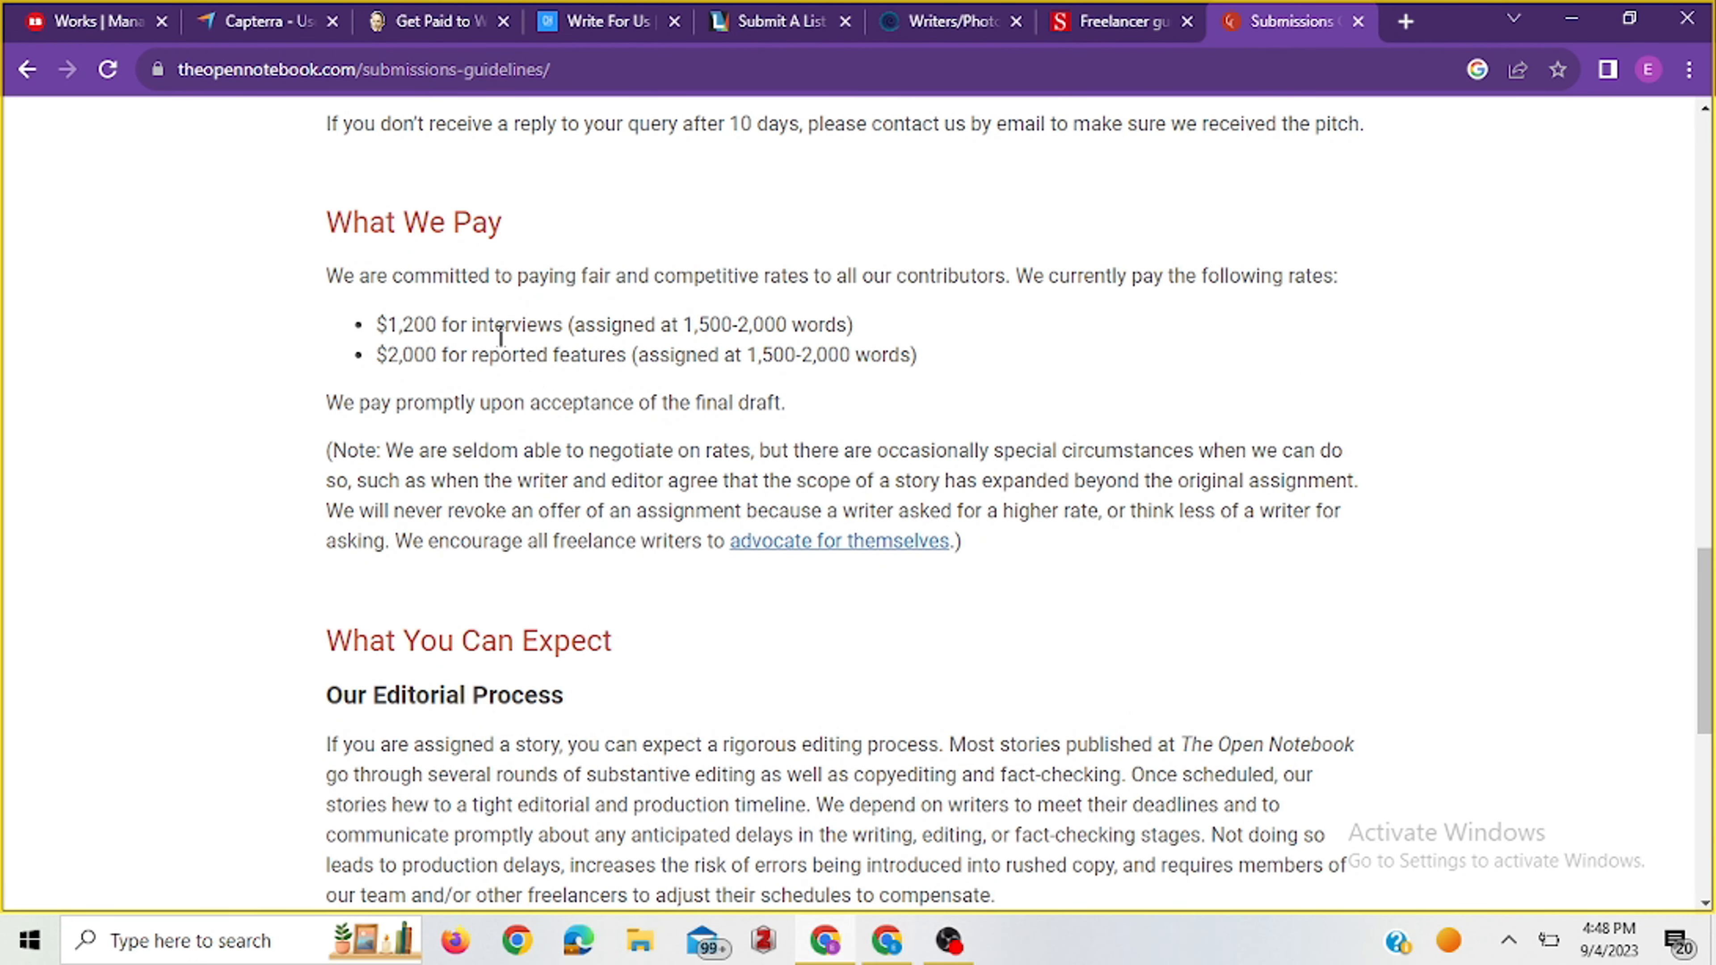
{"action": "scroll", "scroll_direction": "up", "scroll_amount": 3}
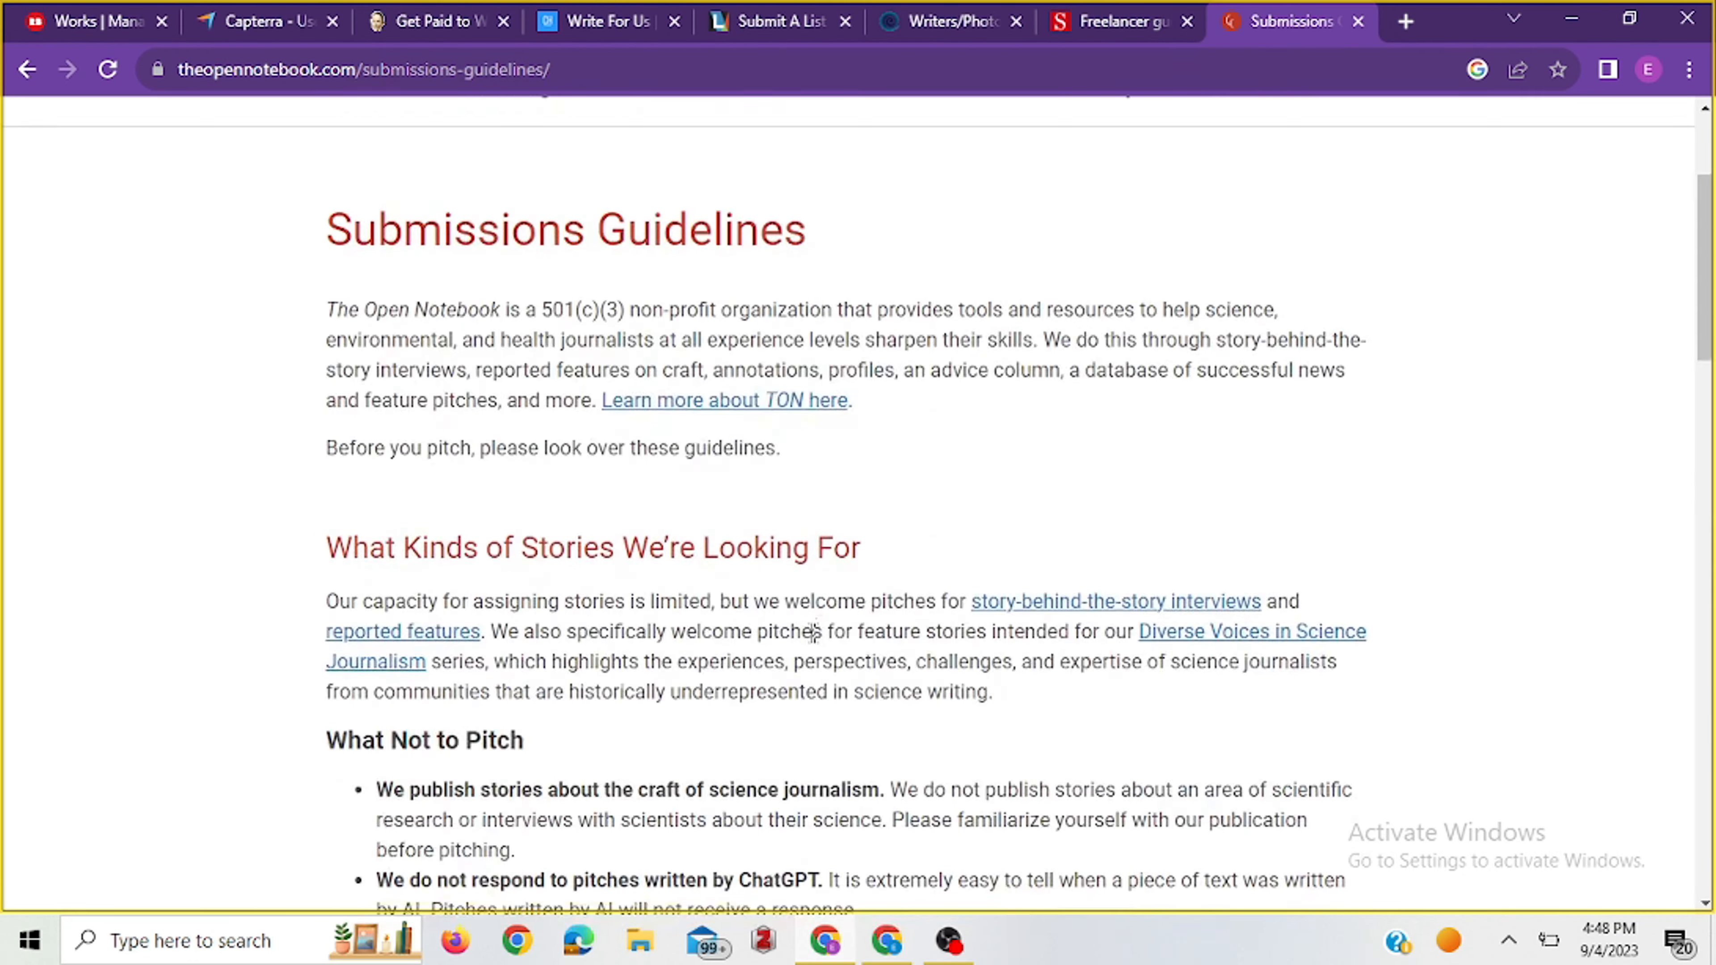
{"action": "scroll", "scroll_direction": "down", "scroll_amount": 3}
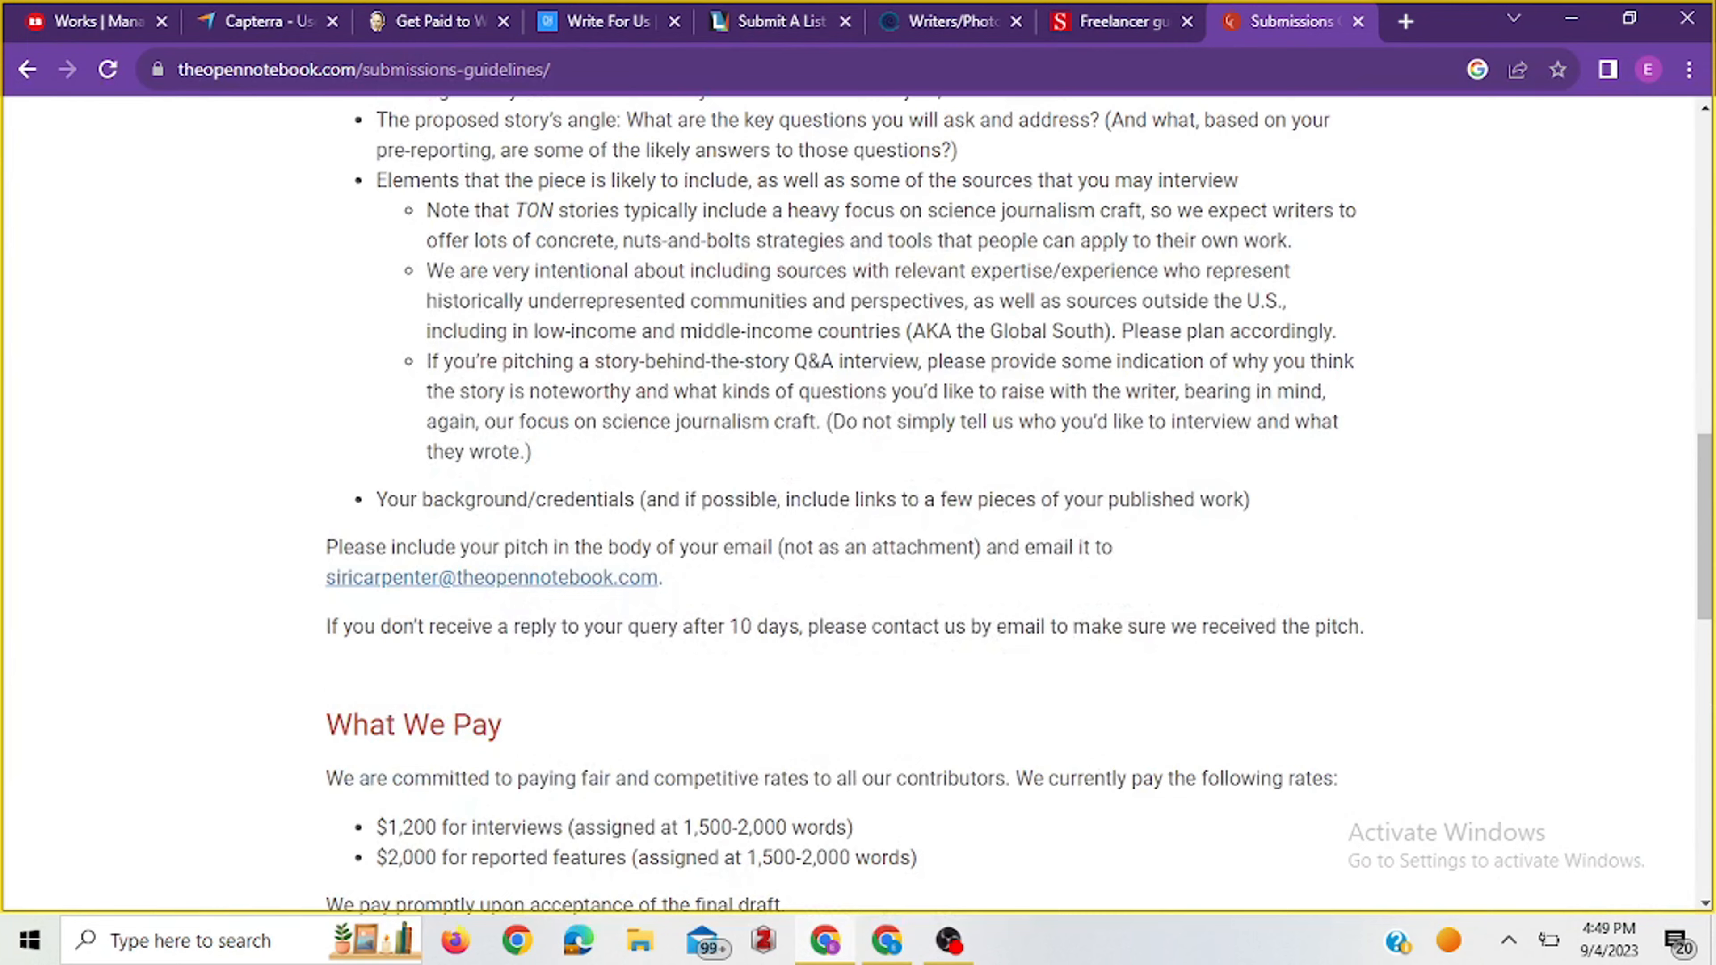
{"action": "scroll", "scroll_direction": "down", "scroll_amount": 3}
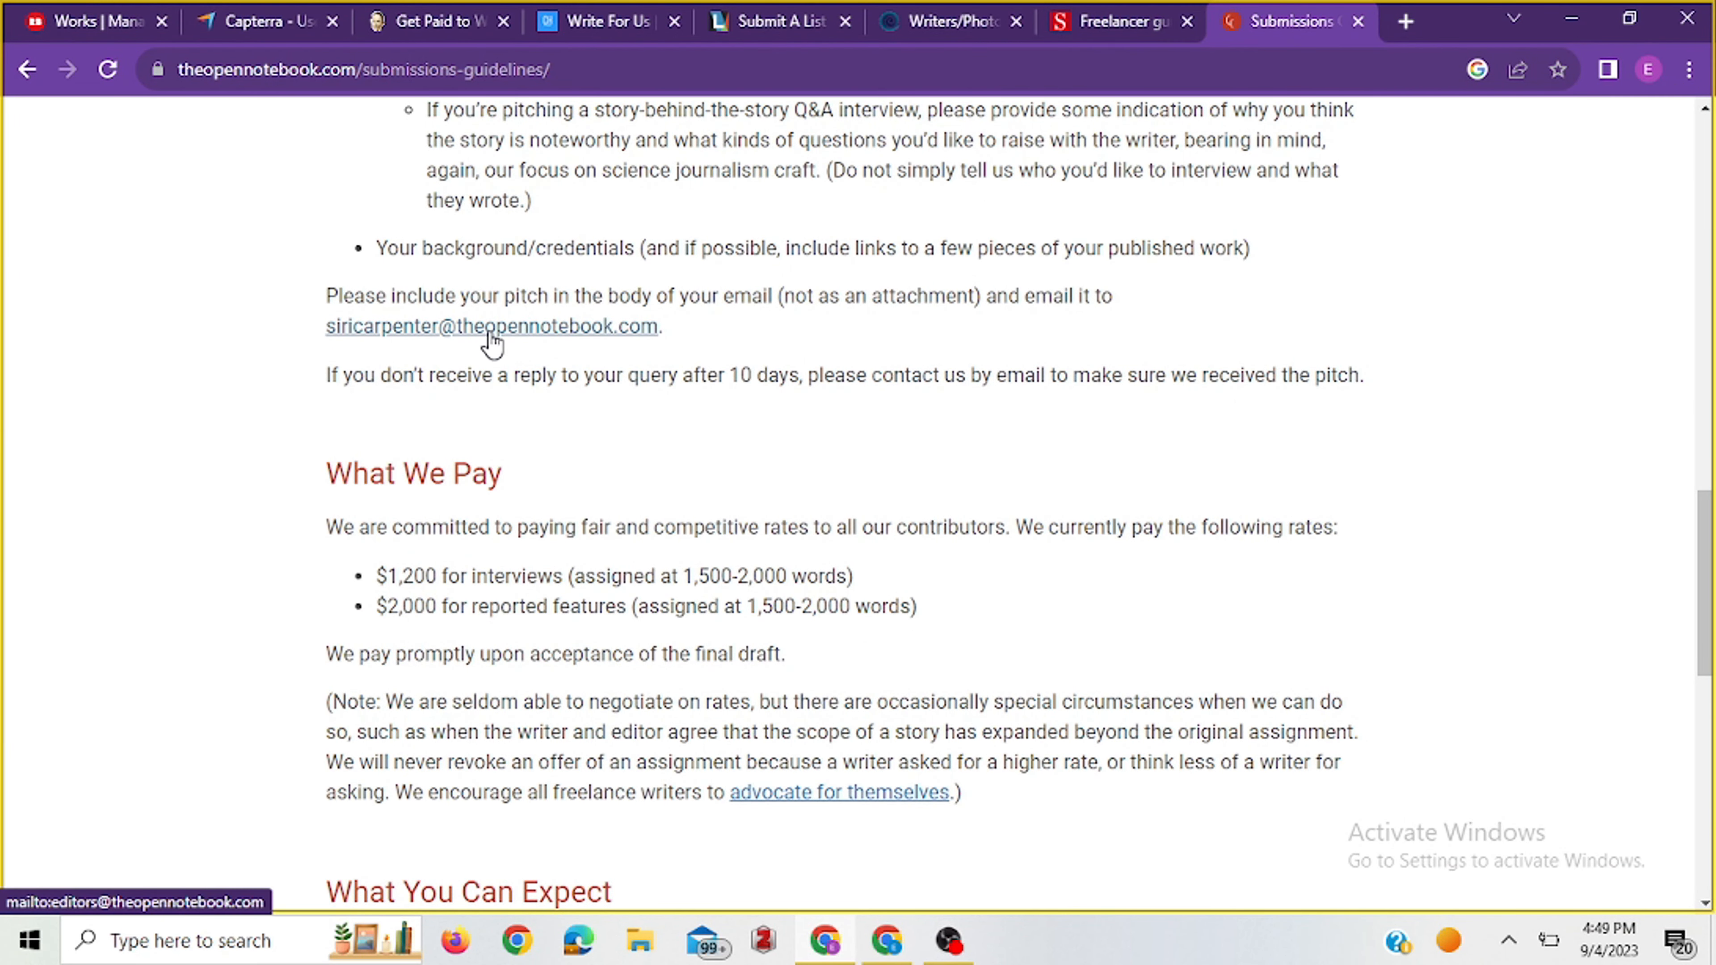
{"action": "scroll", "scroll_direction": "up", "scroll_amount": 3}
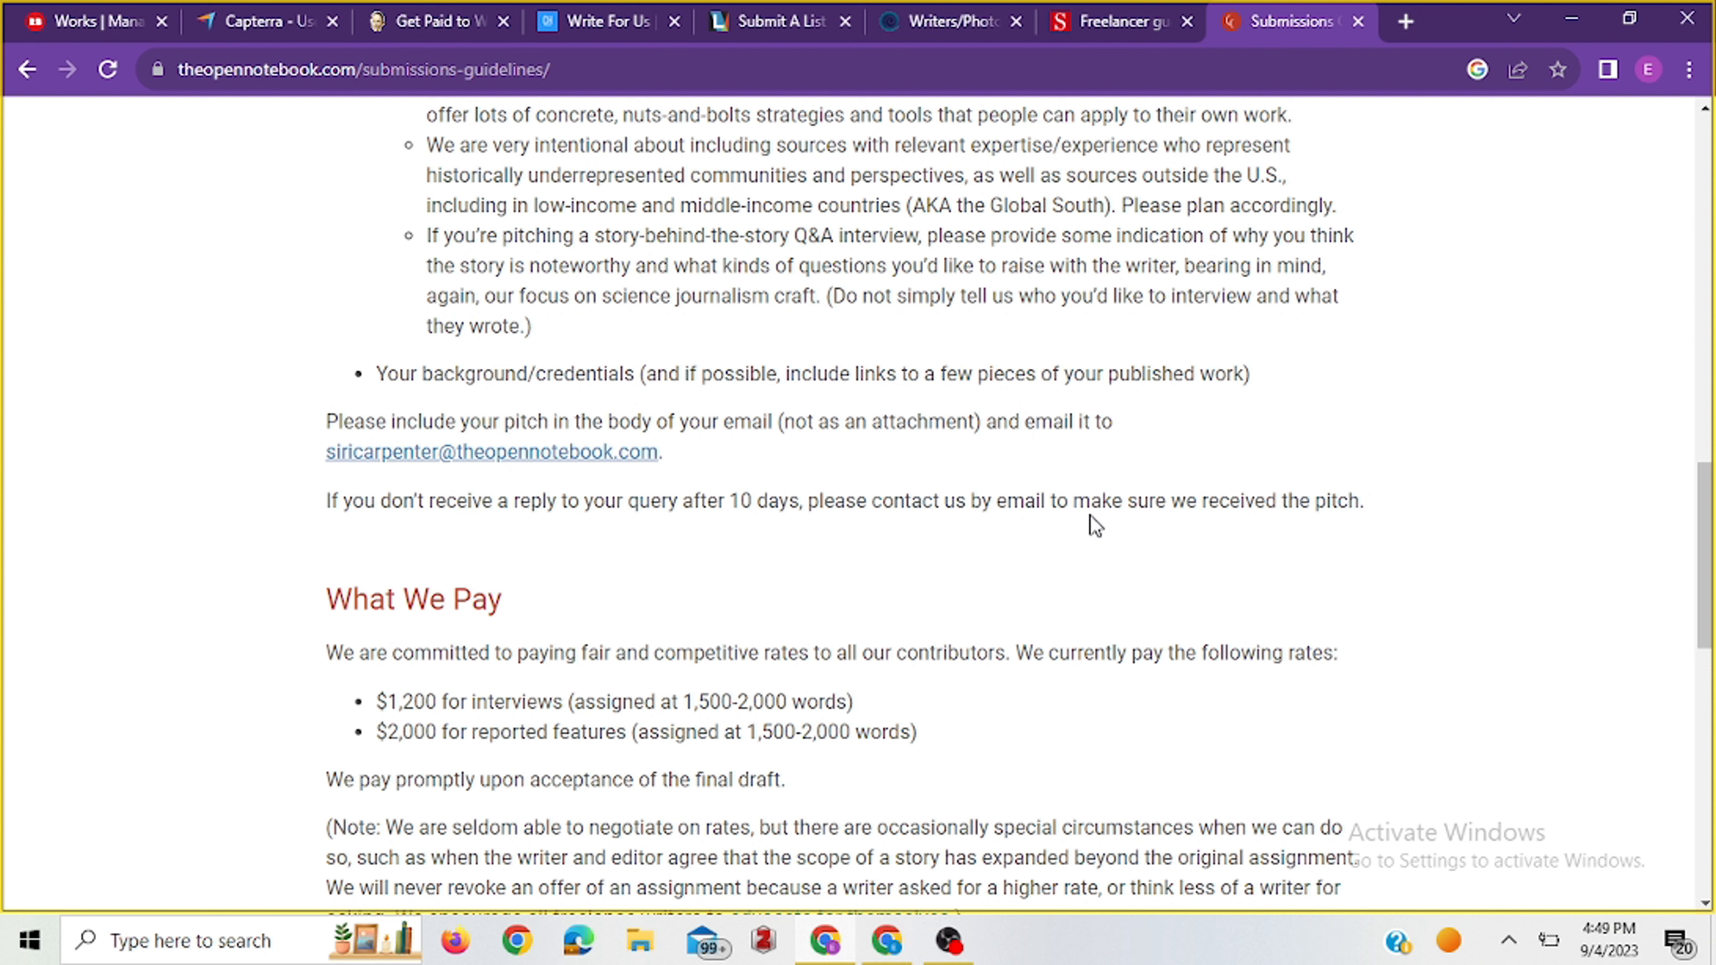
{"action": "mouse_move", "coordinate": [1251, 532]}
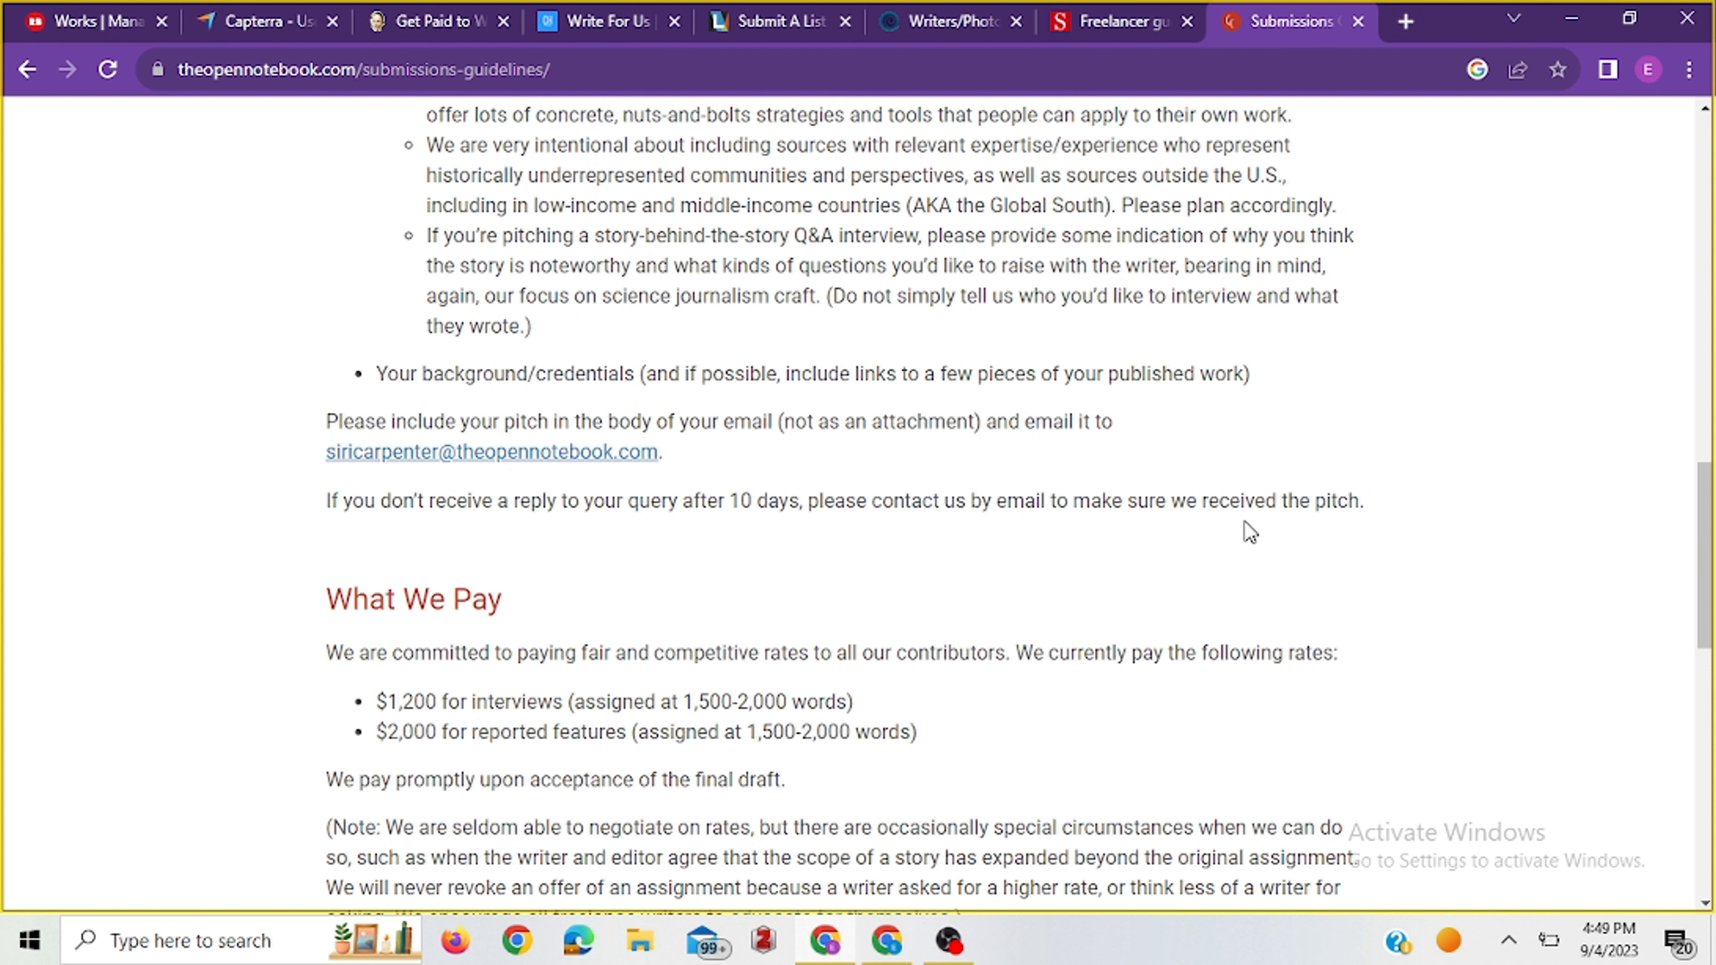
{"action": "scroll", "scroll_direction": "up", "scroll_amount": 3}
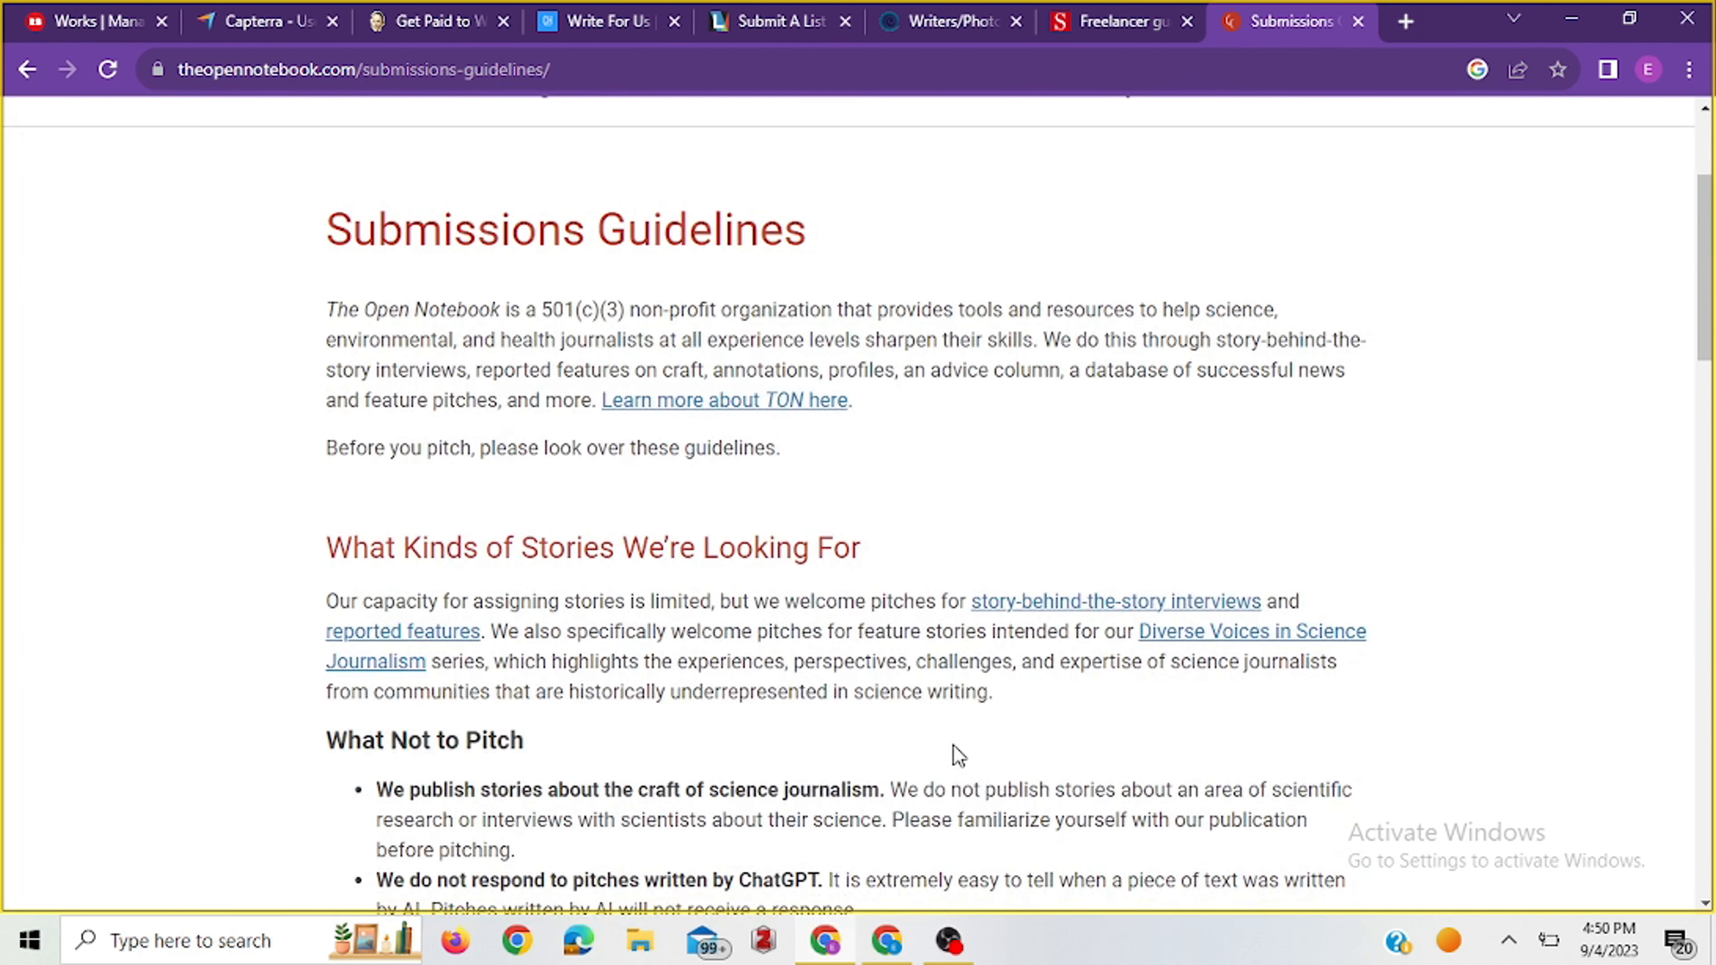
{"action": "mouse_move", "coordinate": [1219, 618]}
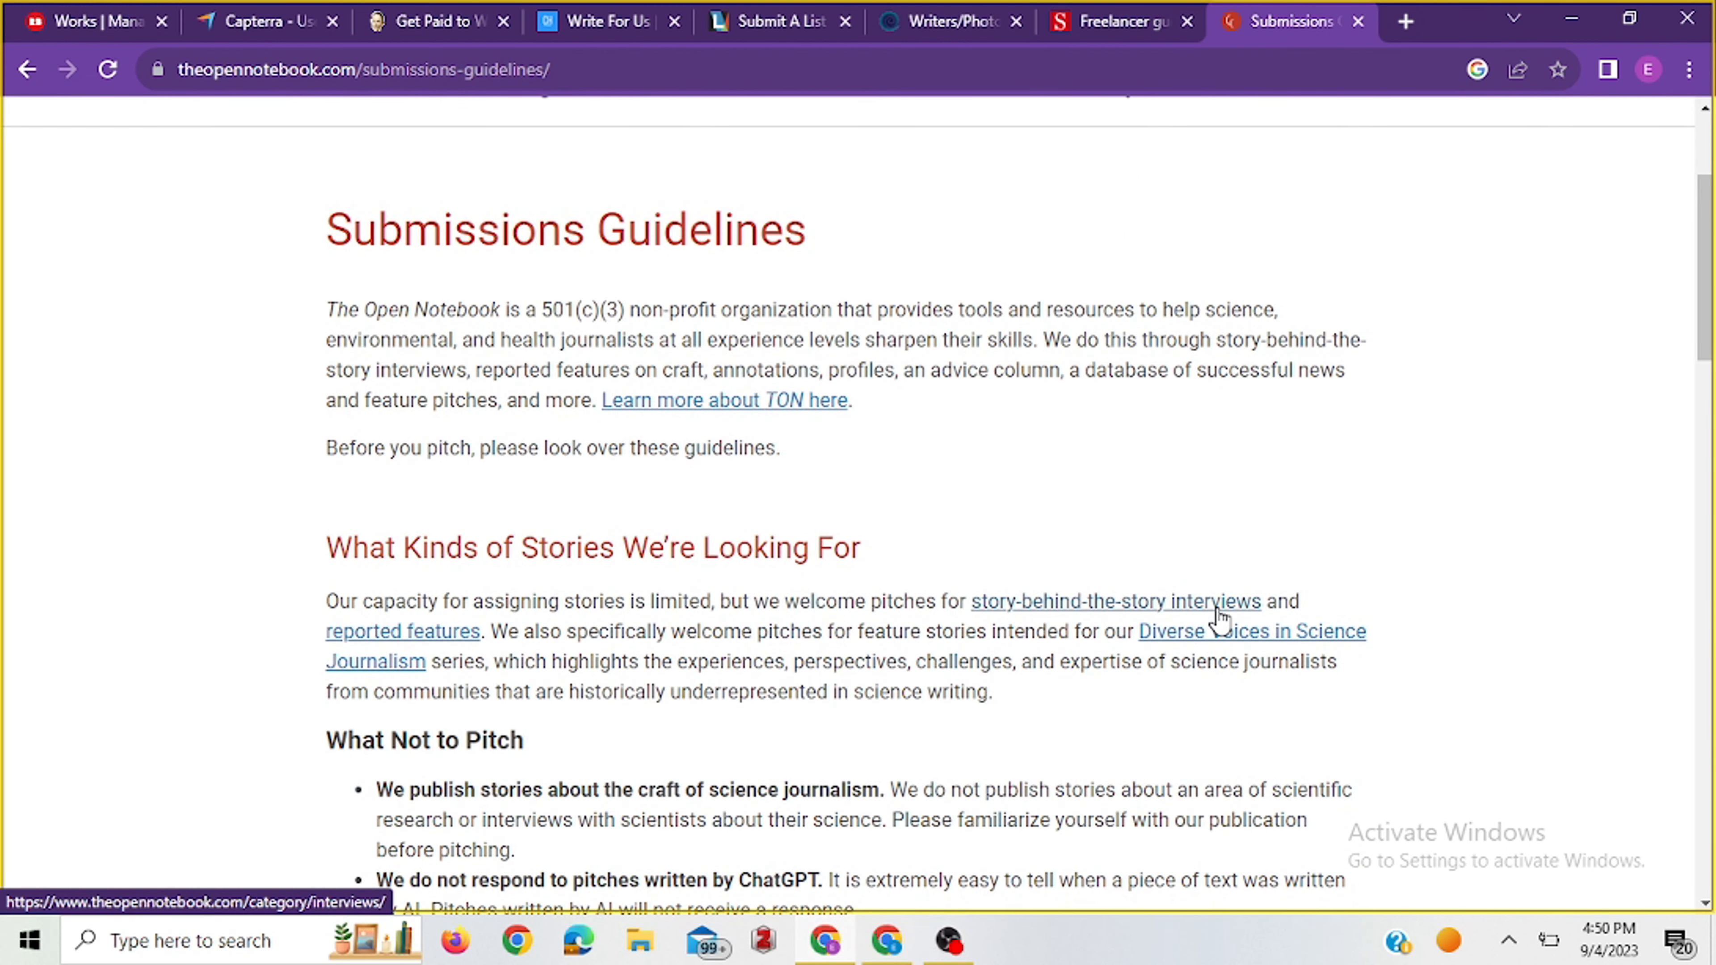
View the reported features collection, revisit the pay section, then move to the Earth Island Journal tab.
{"action": "left_click", "coordinate": [402, 632]}
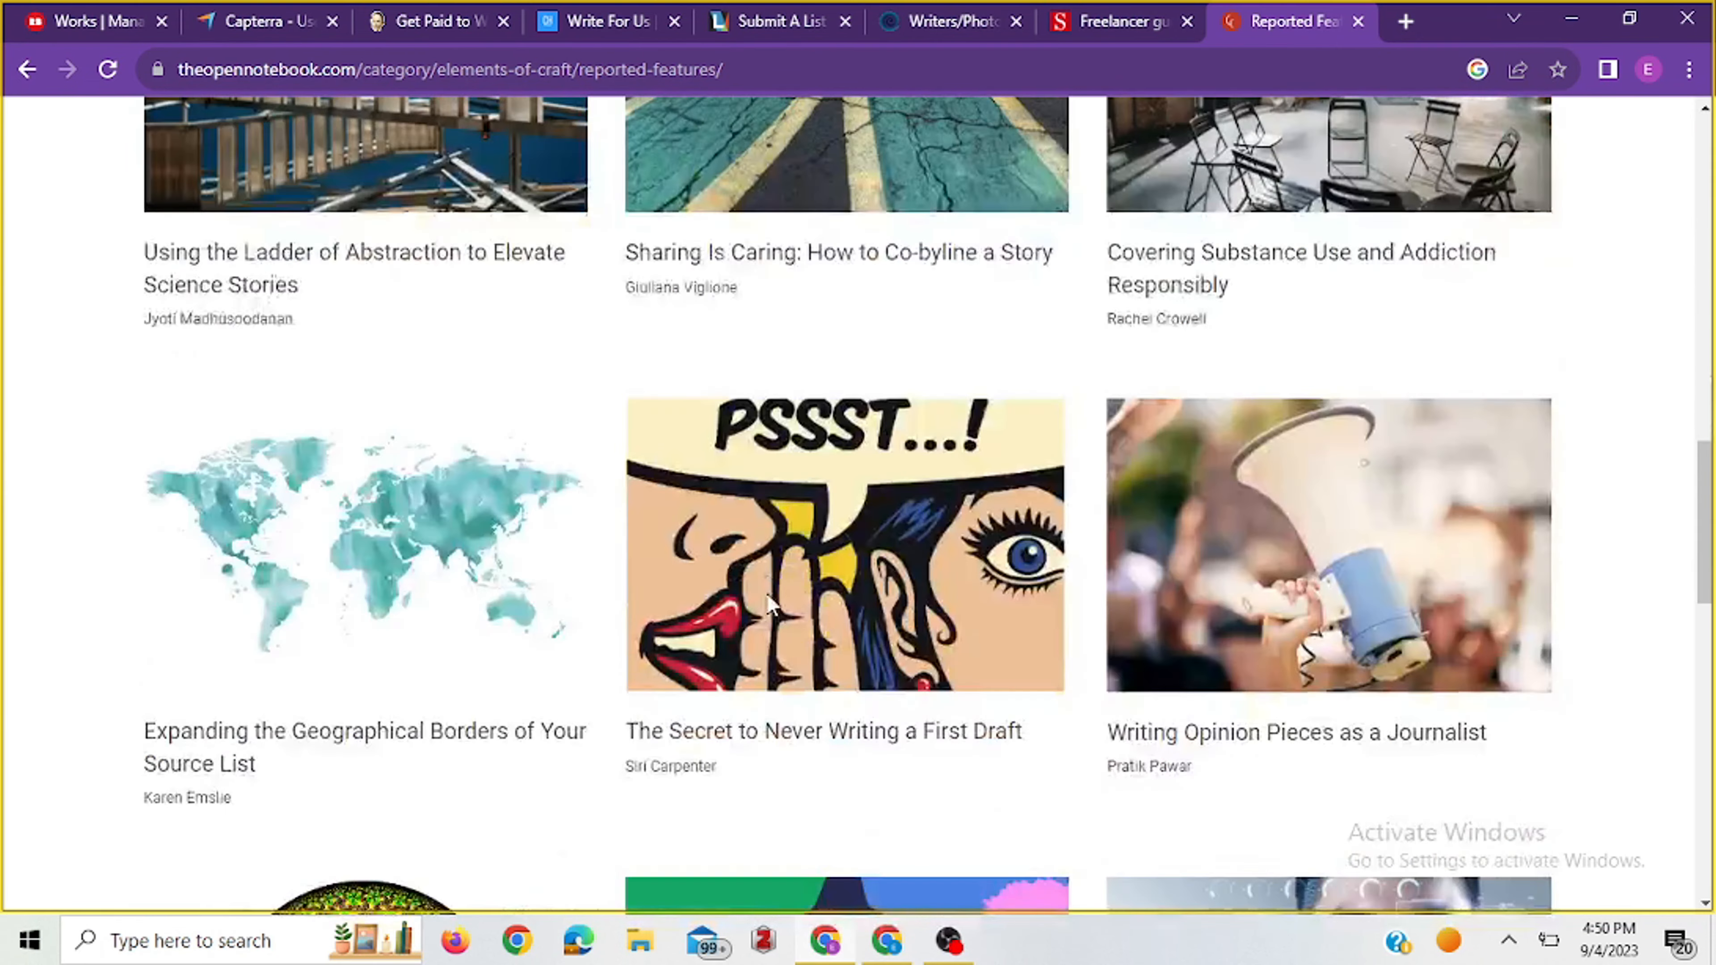
{"action": "scroll", "scroll_direction": "down", "scroll_amount": 3}
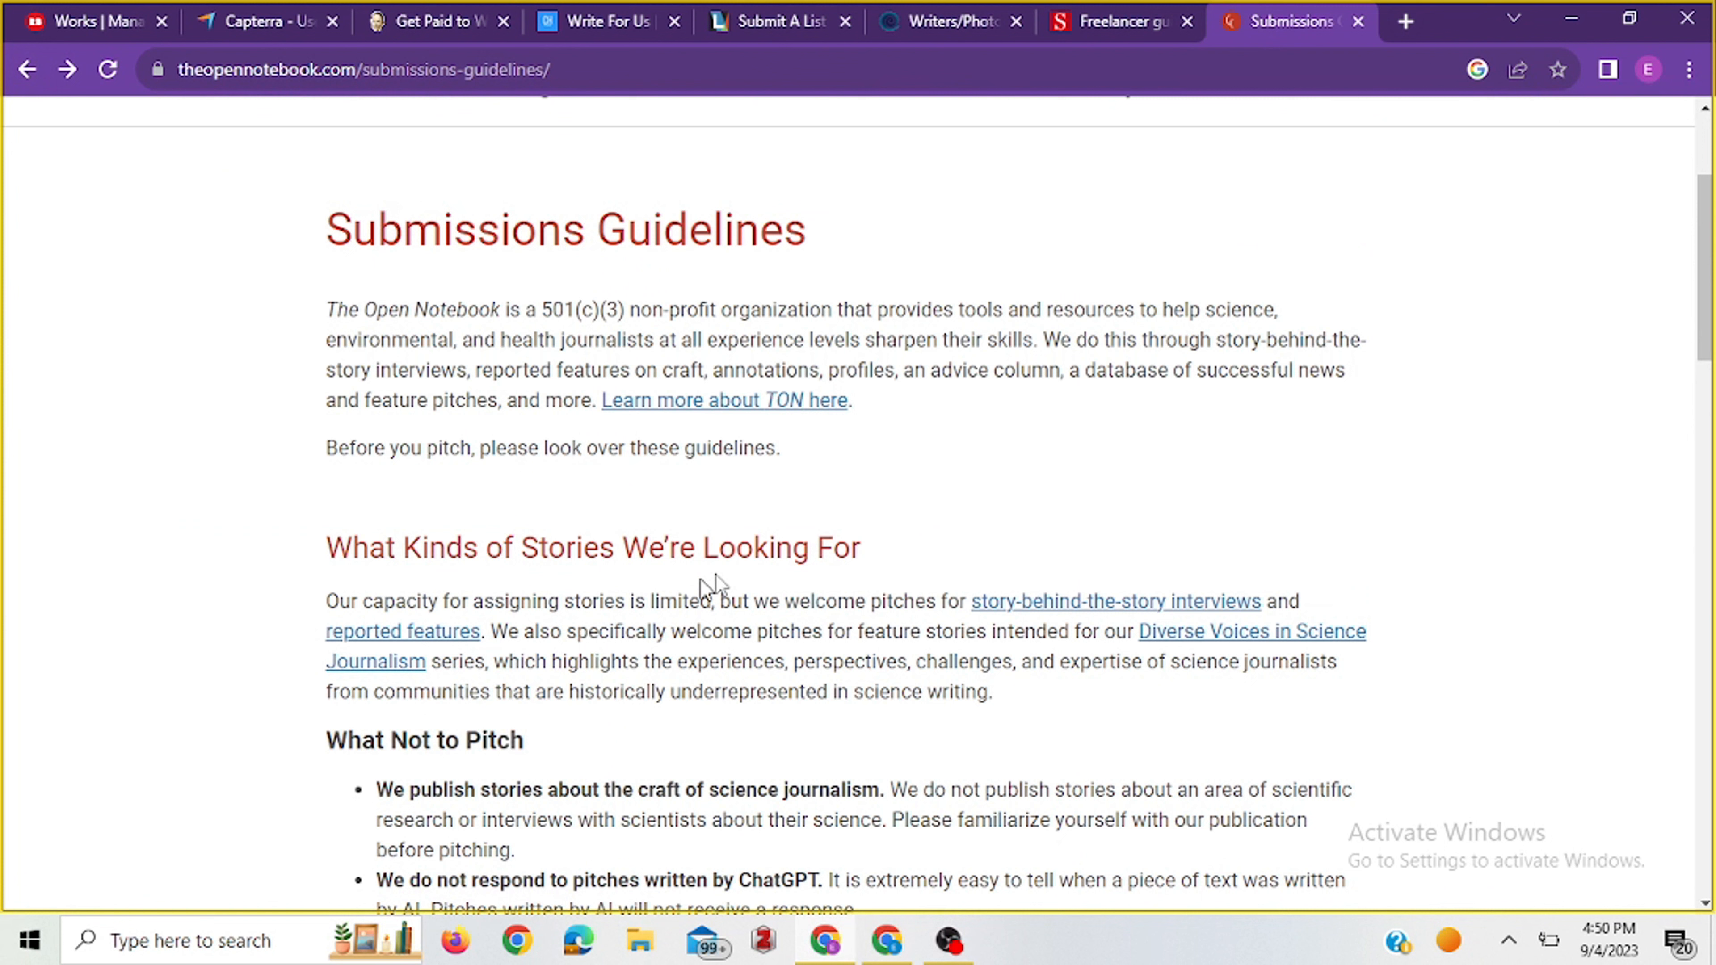
{"action": "mouse_move", "coordinate": [815, 596]}
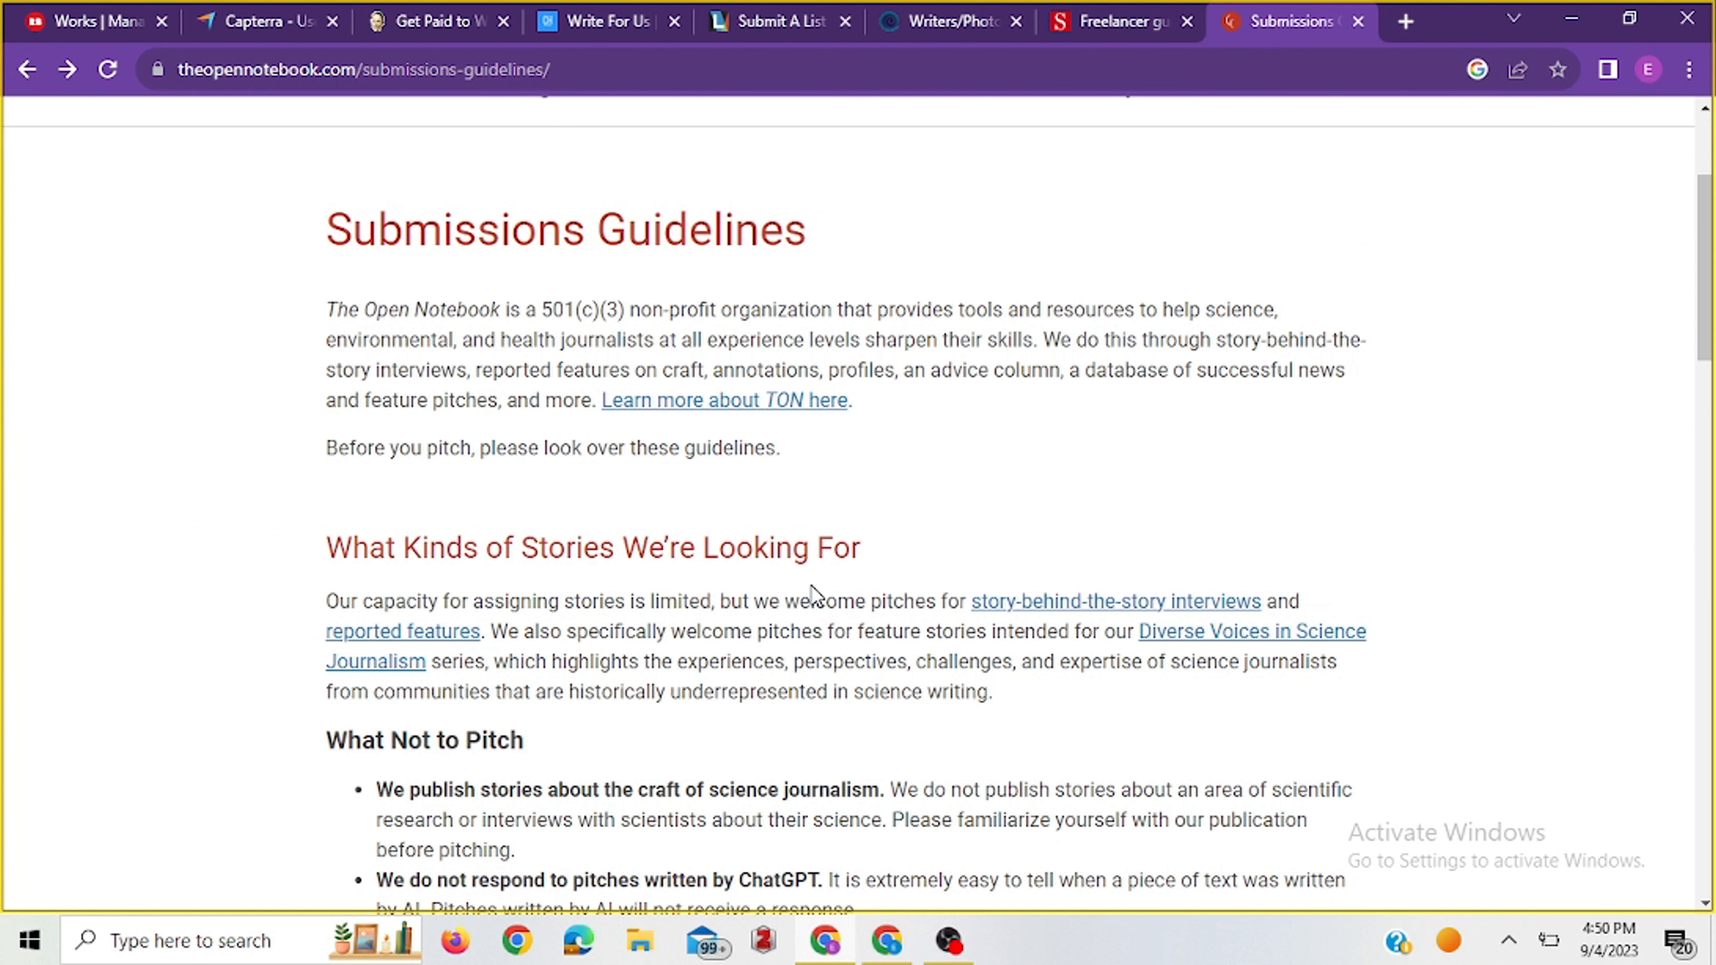
{"action": "mouse_move", "coordinate": [852, 590]}
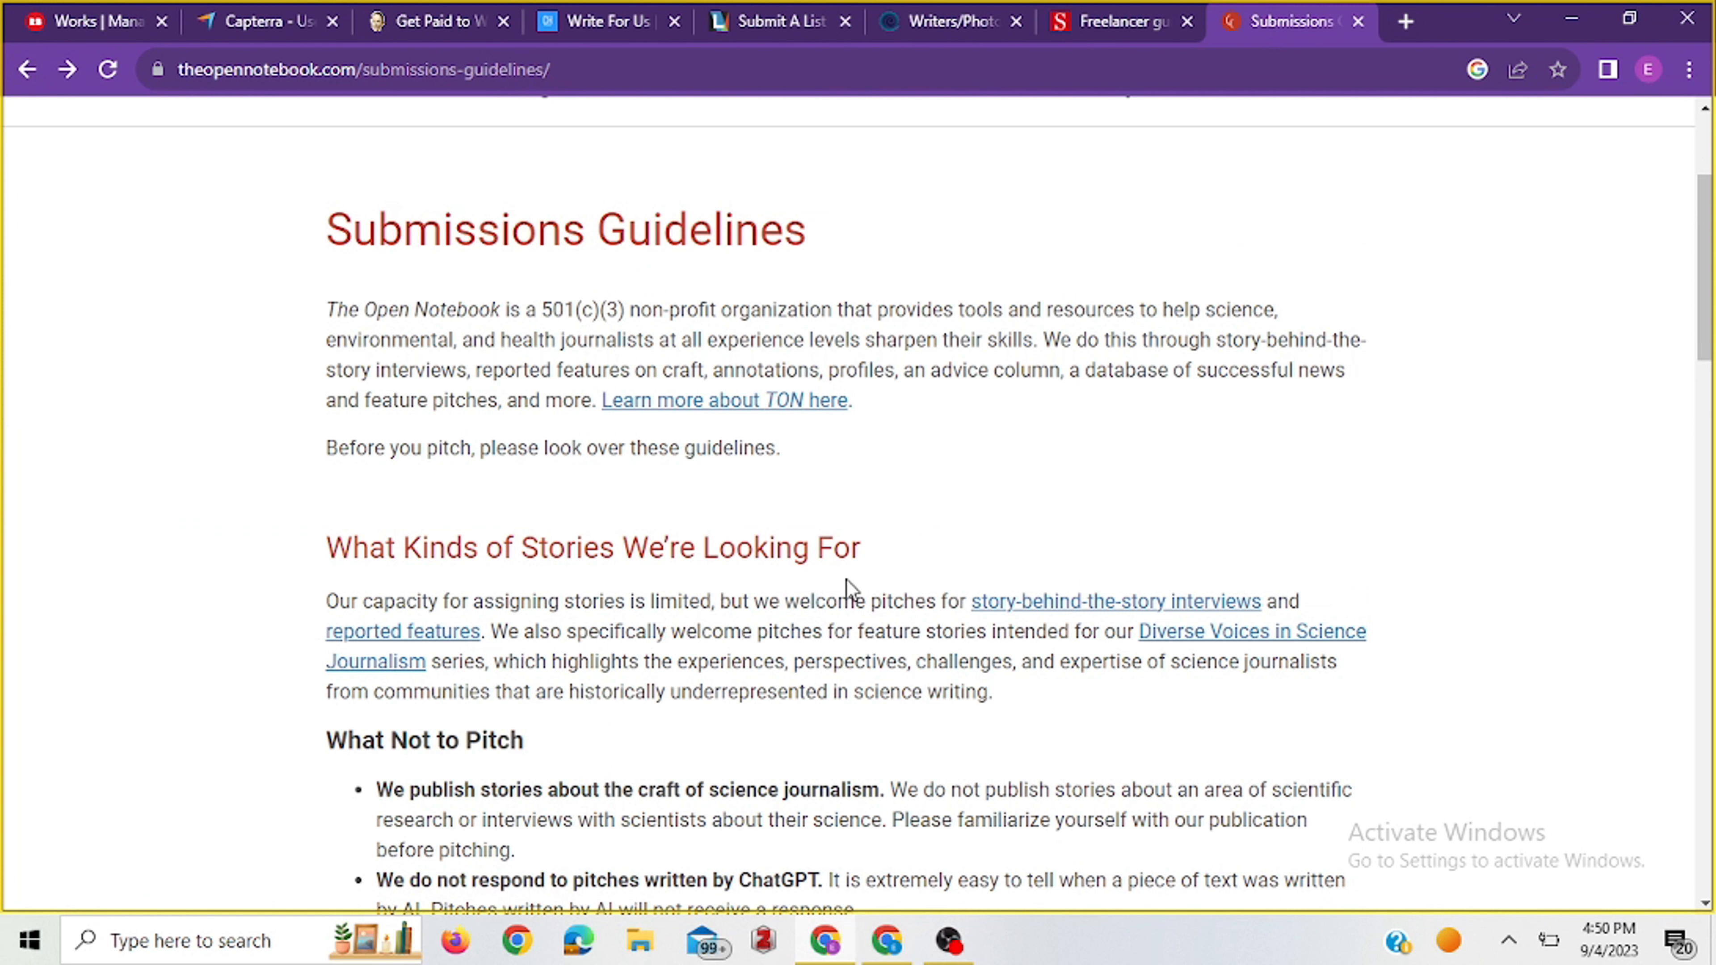
{"action": "scroll", "scroll_direction": "down", "scroll_amount": 3}
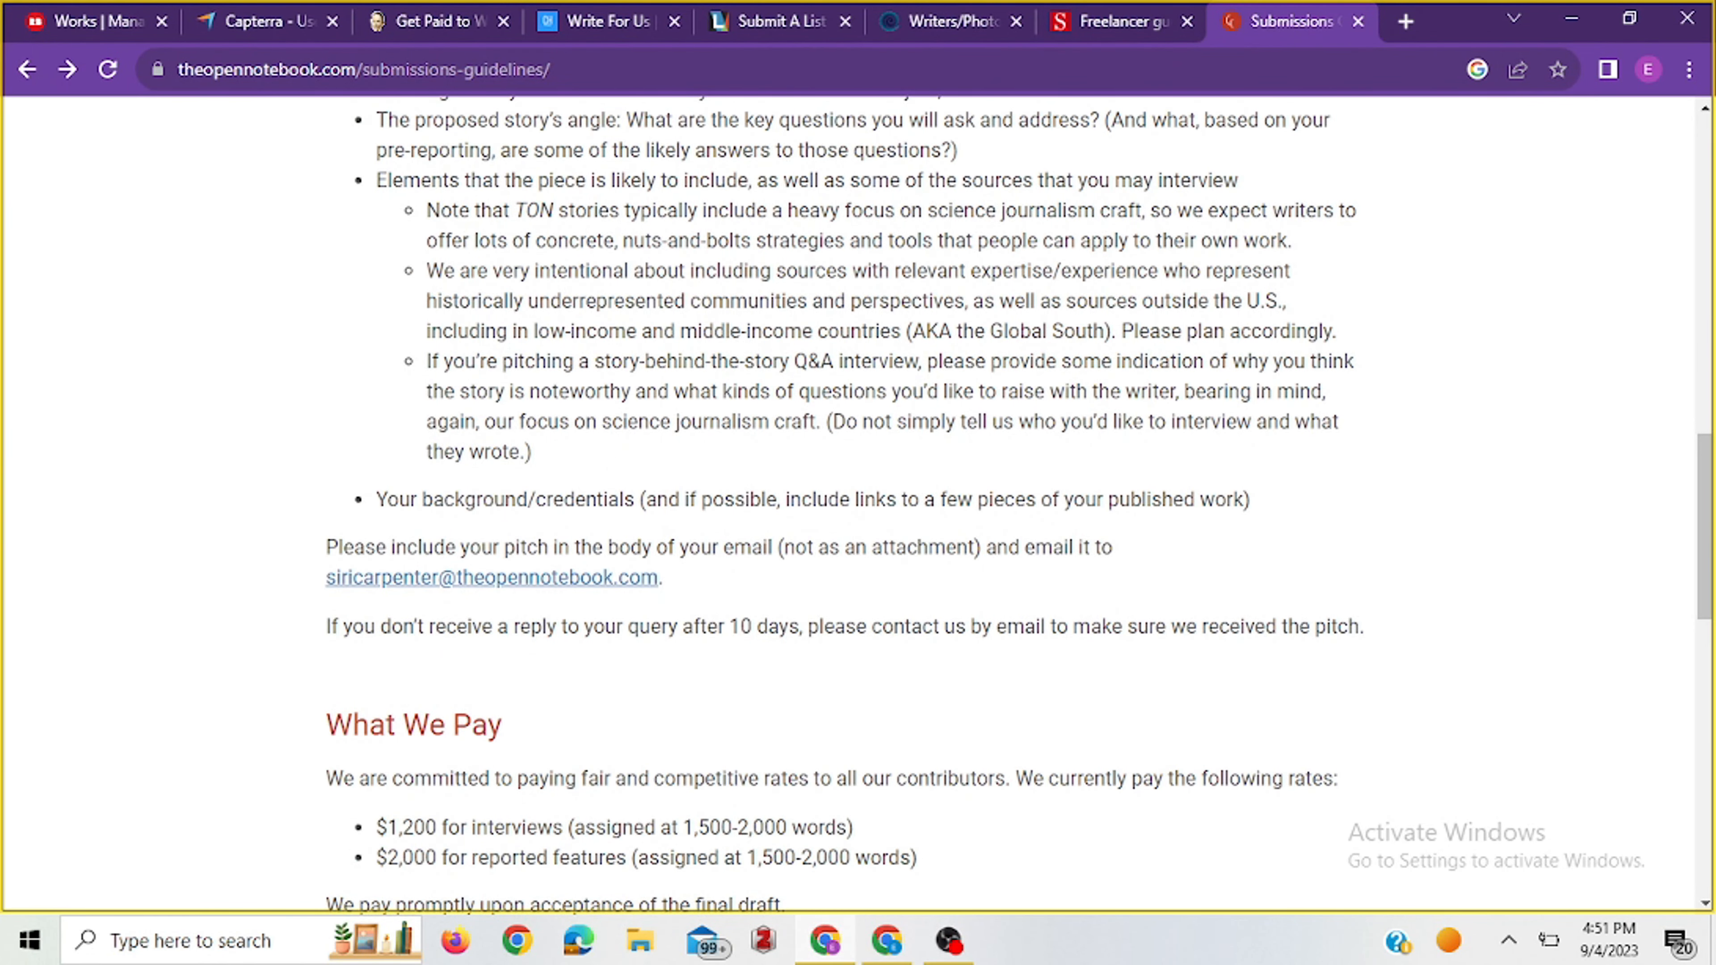
{"action": "left_click", "coordinate": [941, 21]}
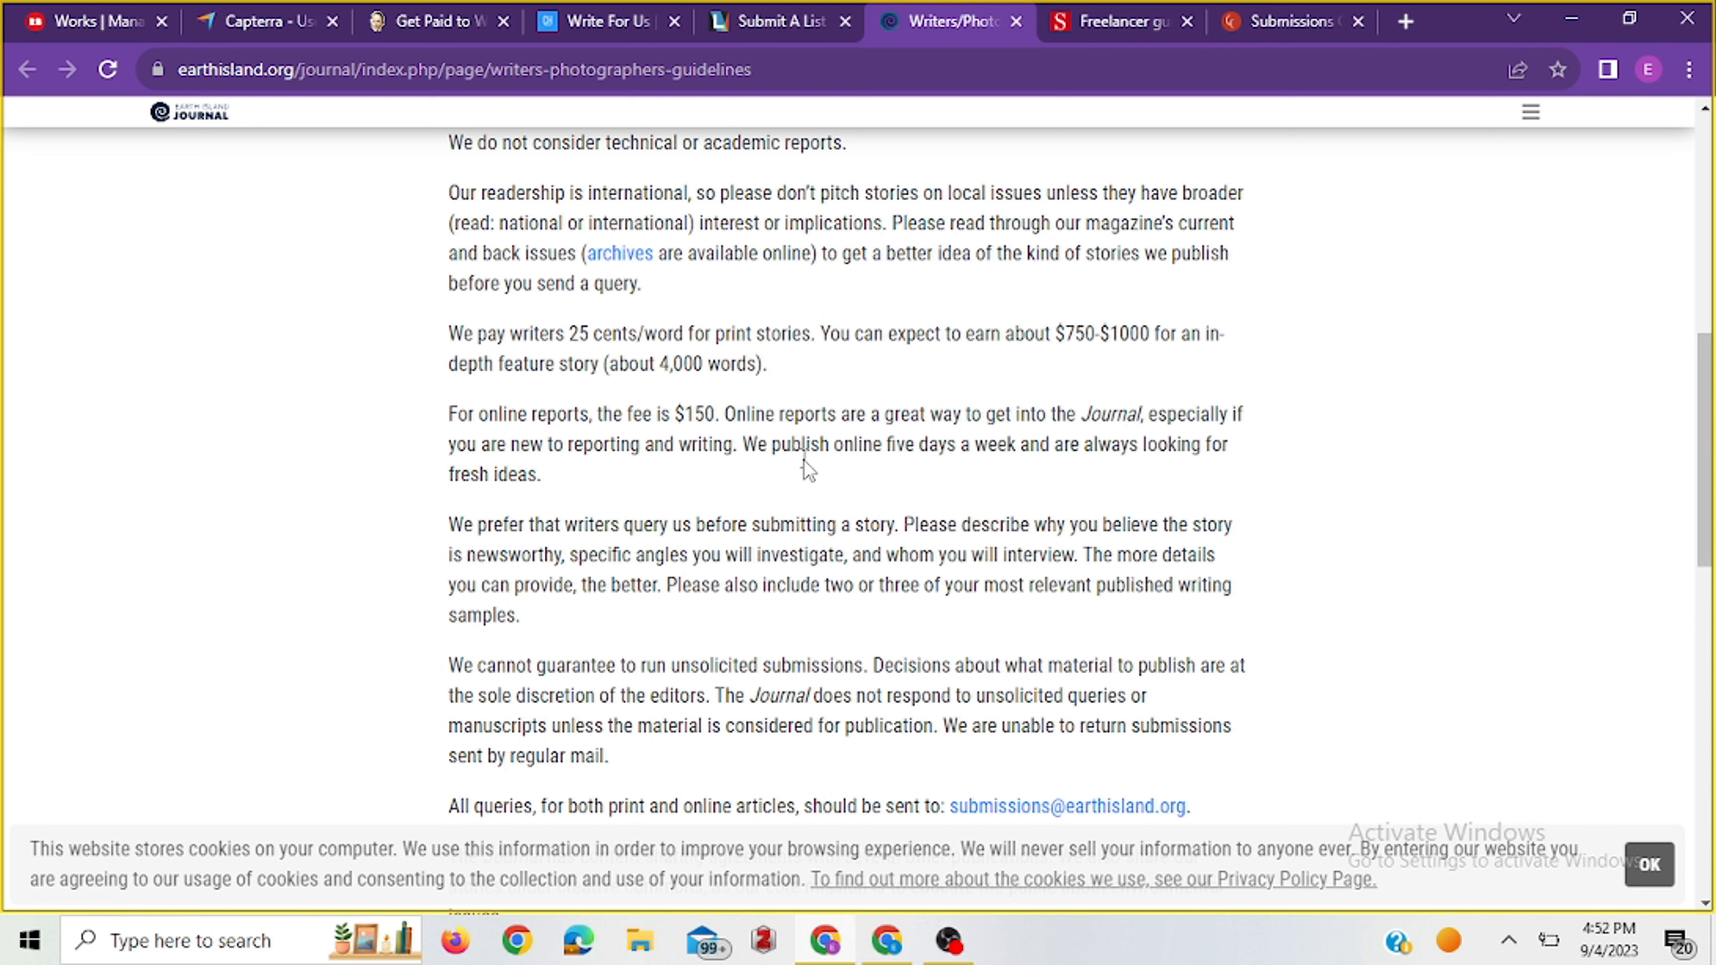
Read the writer guidelines' 25-cents-per-word print rate, $150 online fee and submission notes, then move to Science's tab.
{"action": "scroll", "scroll_direction": "down", "scroll_amount": 3}
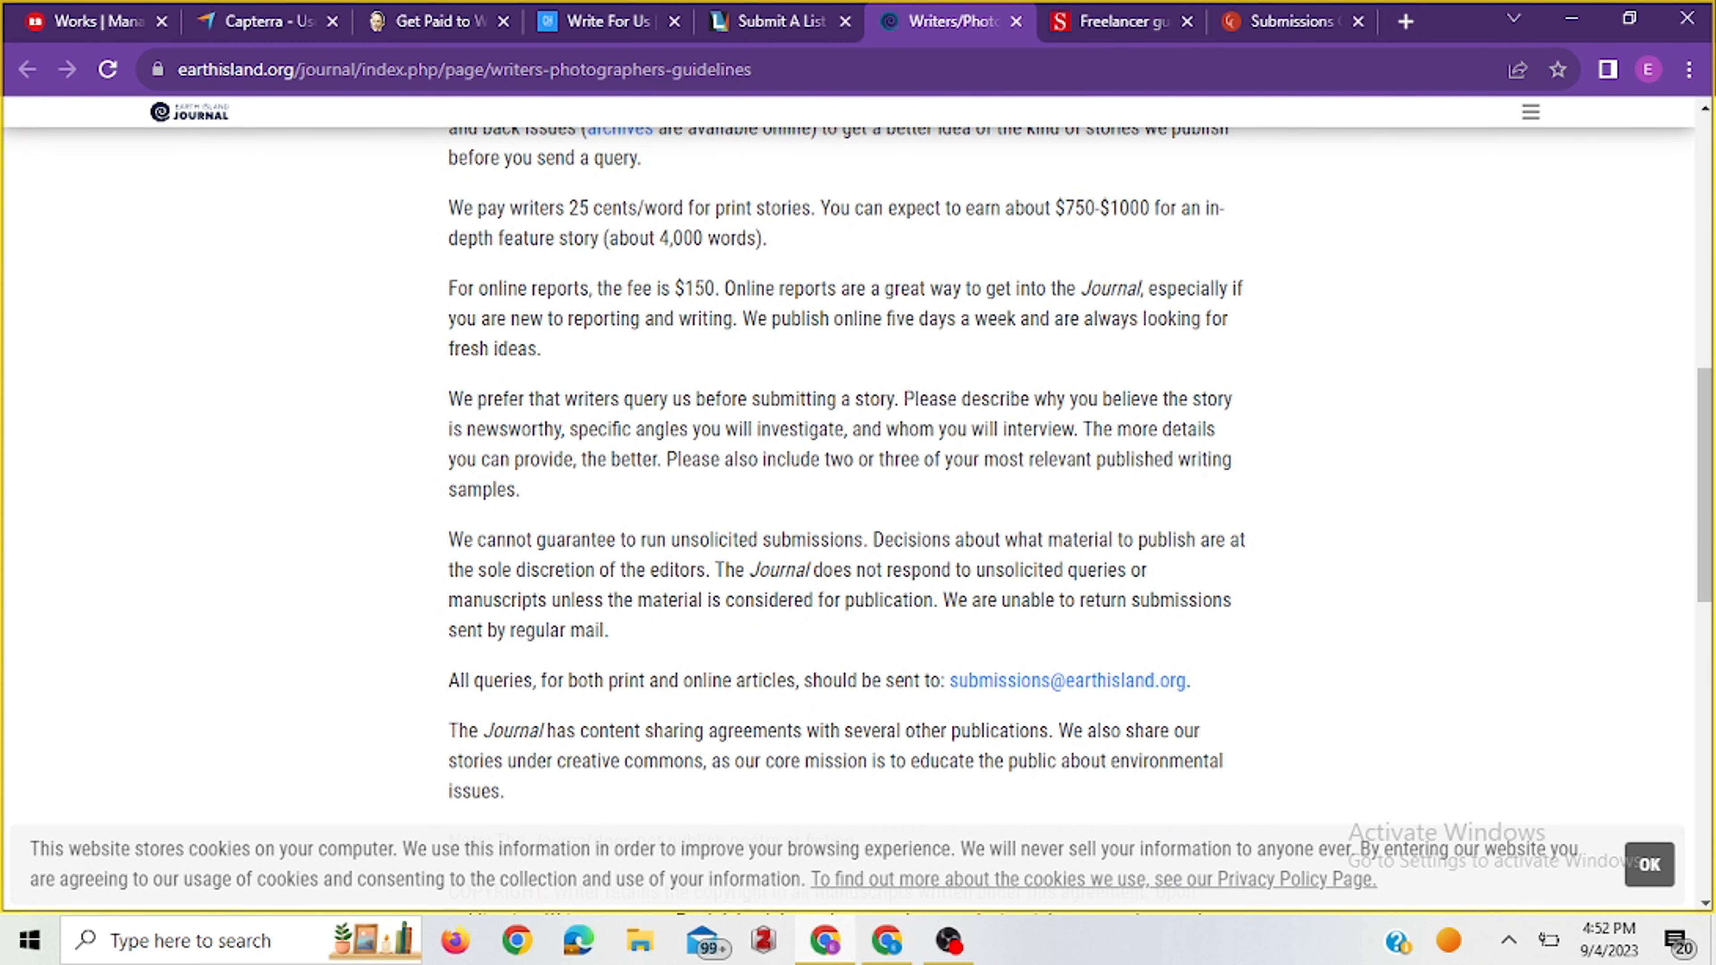
{"action": "scroll", "scroll_direction": "down", "scroll_amount": 3}
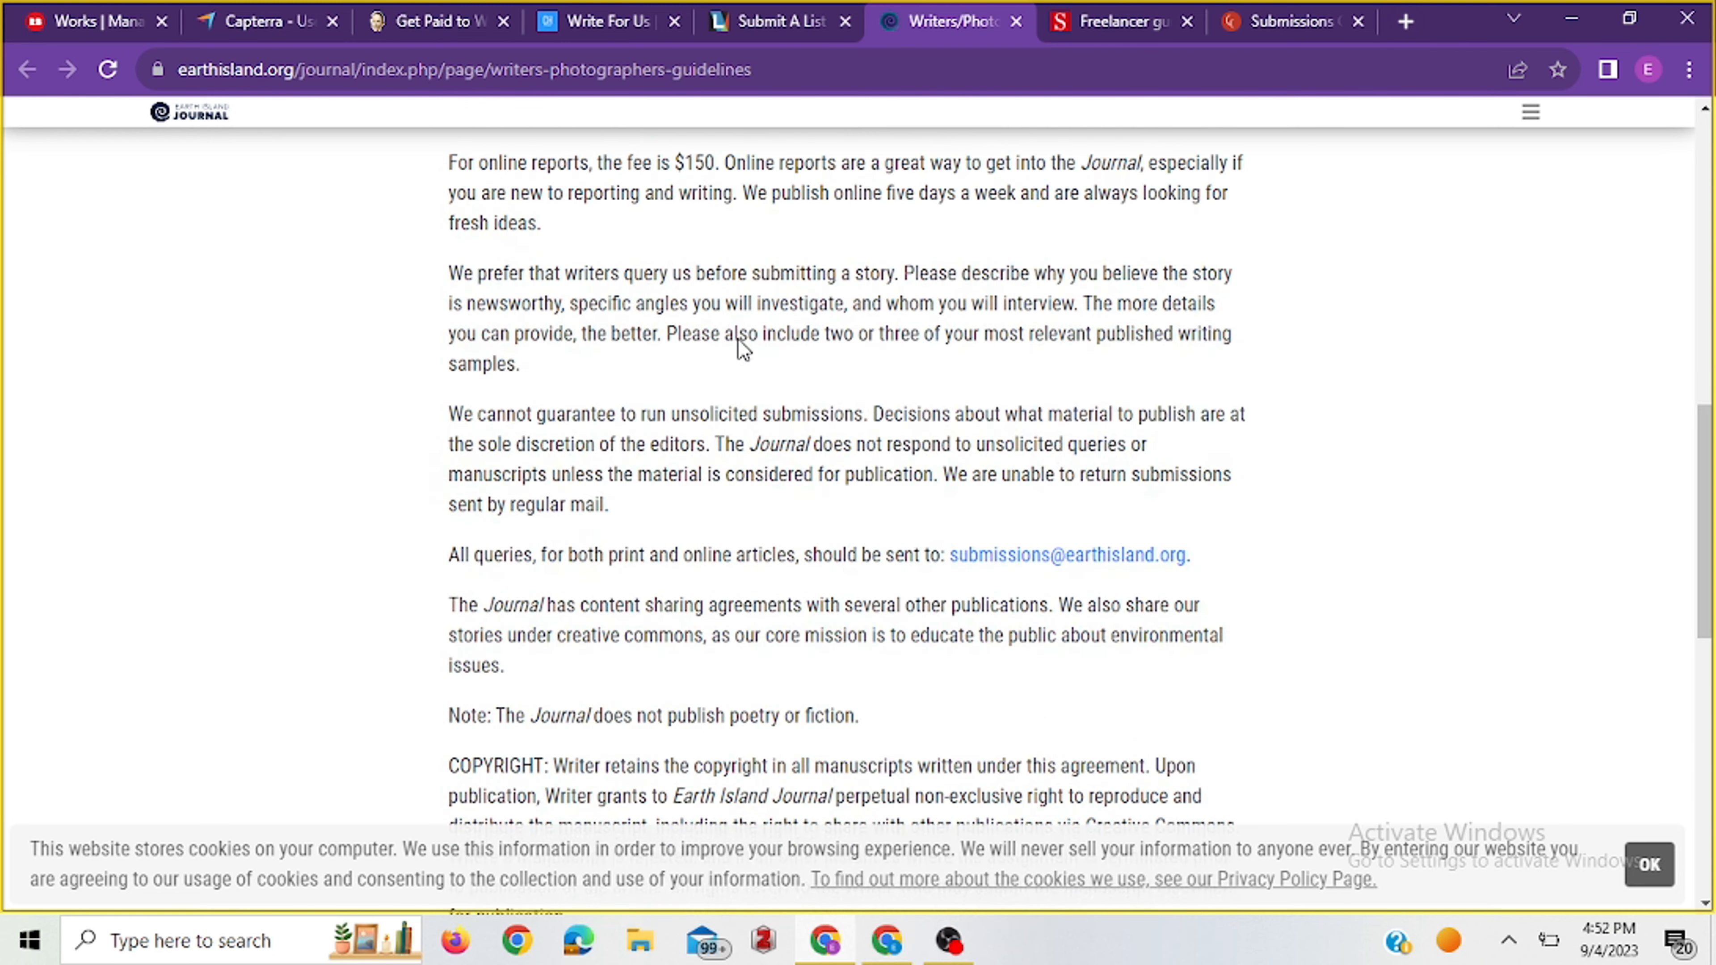
{"action": "scroll", "scroll_direction": "down", "scroll_amount": 3}
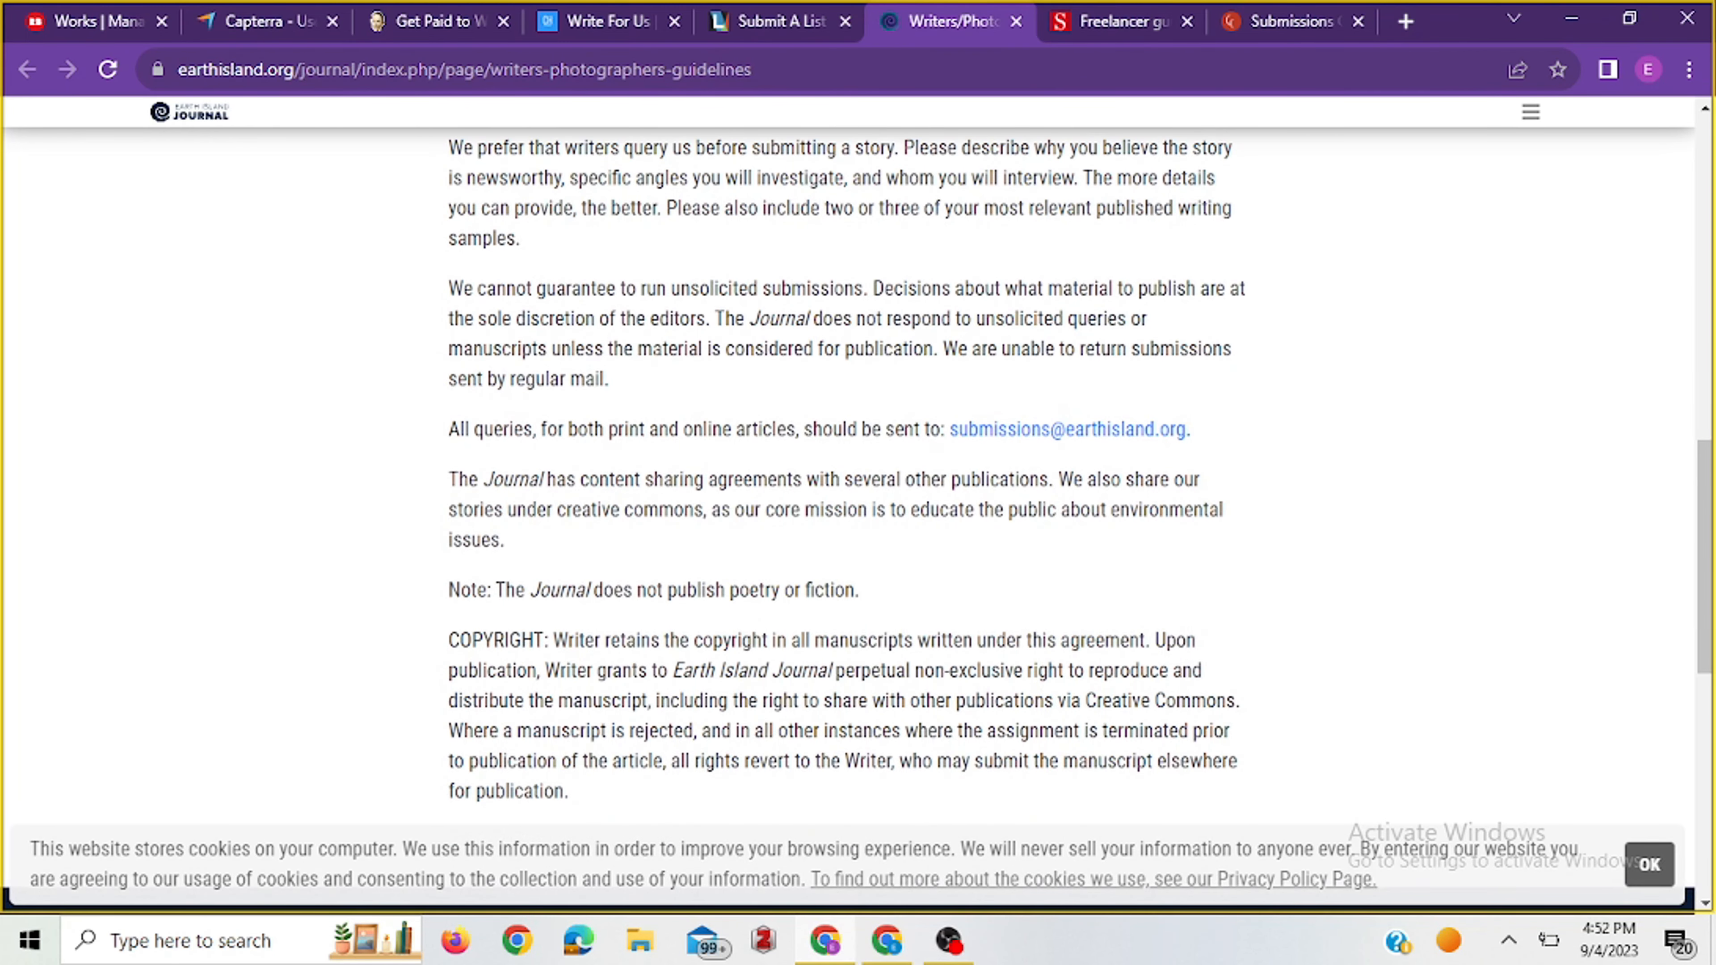
{"action": "mouse_move", "coordinate": [780, 461]}
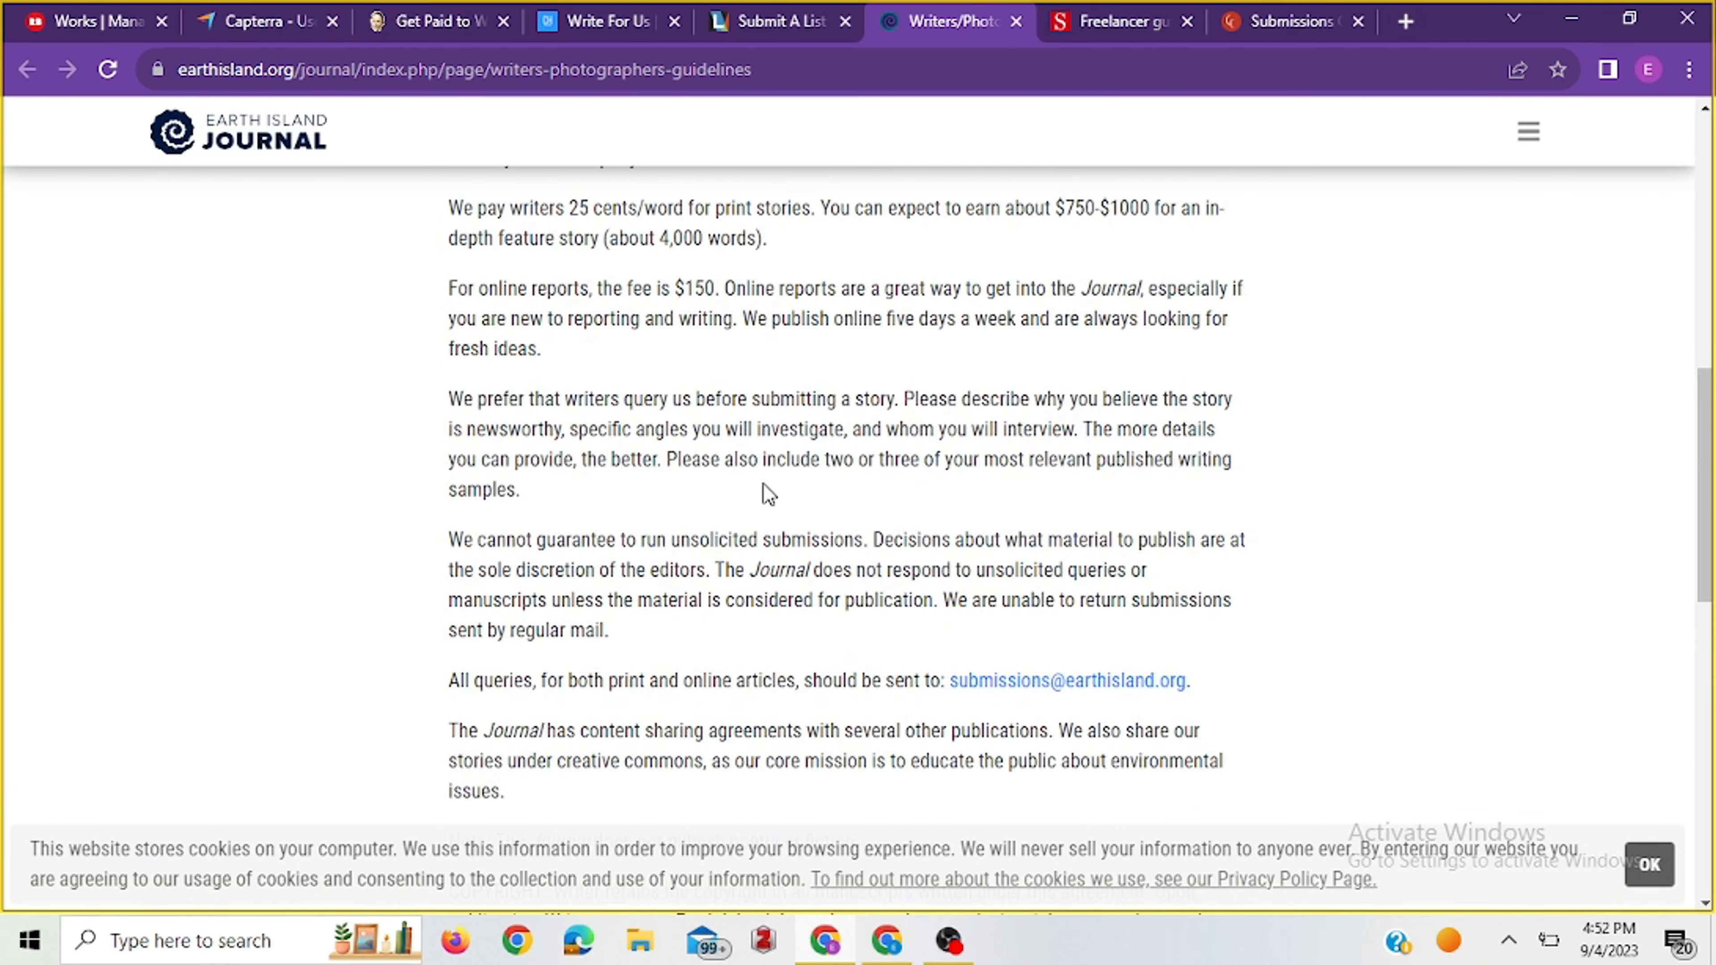
{"action": "scroll", "scroll_direction": "down", "scroll_amount": 3}
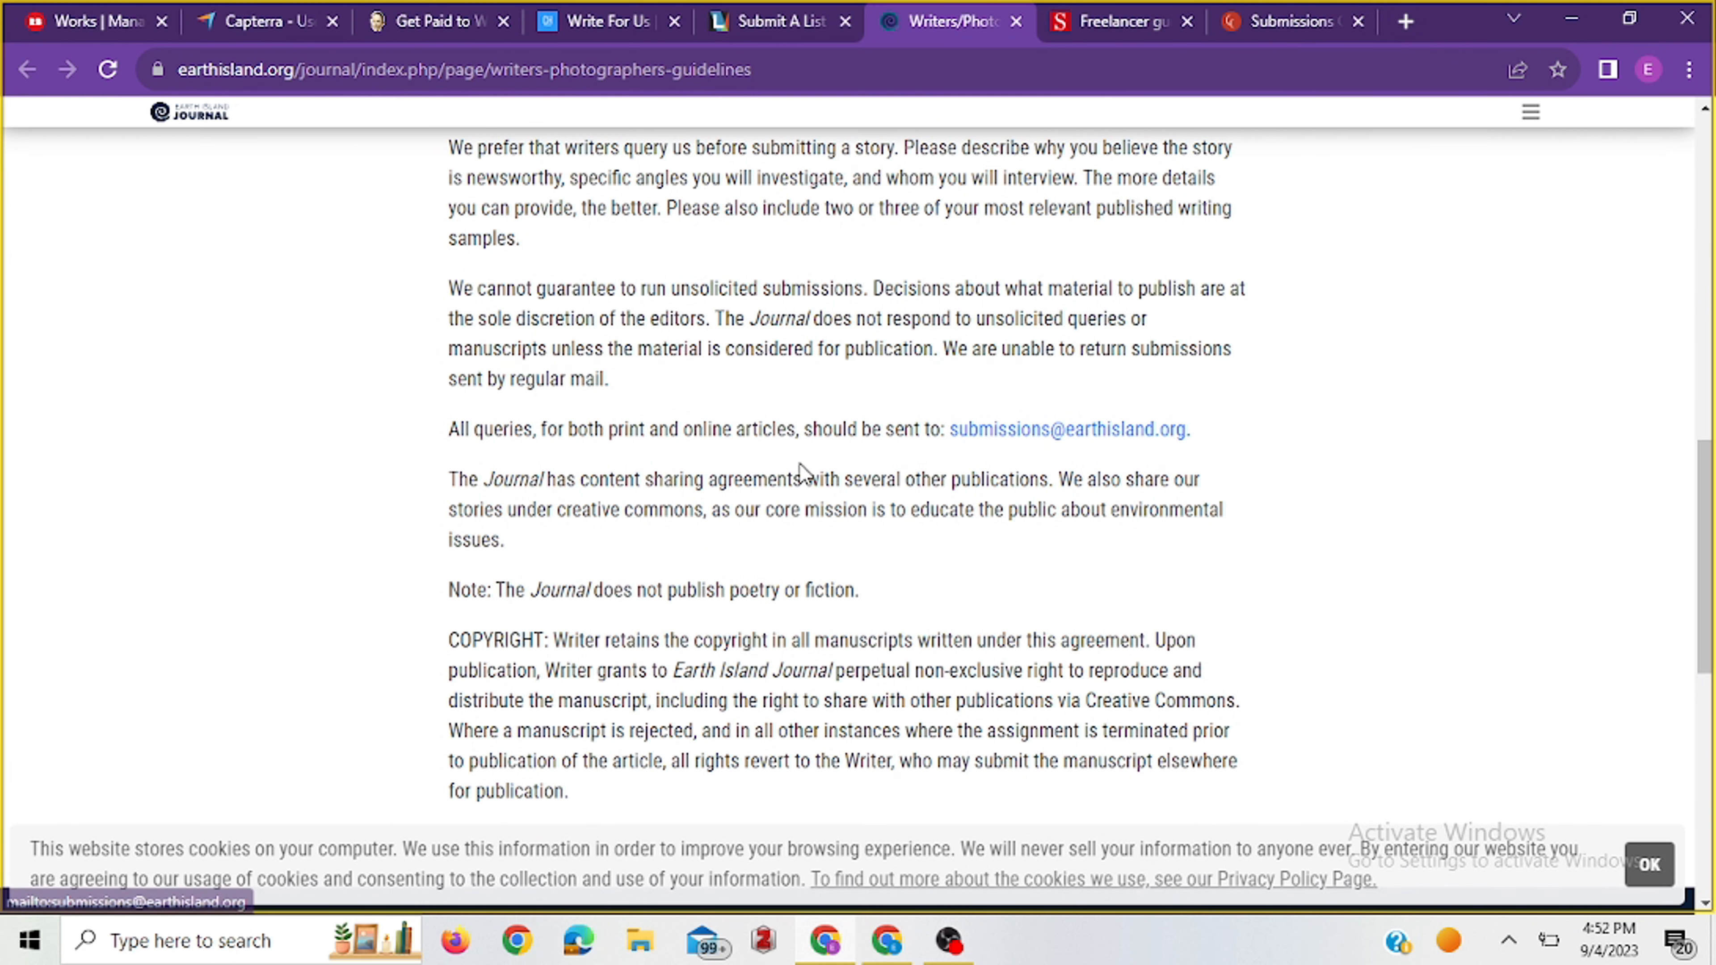
{"action": "scroll", "scroll_direction": "up", "scroll_amount": 3}
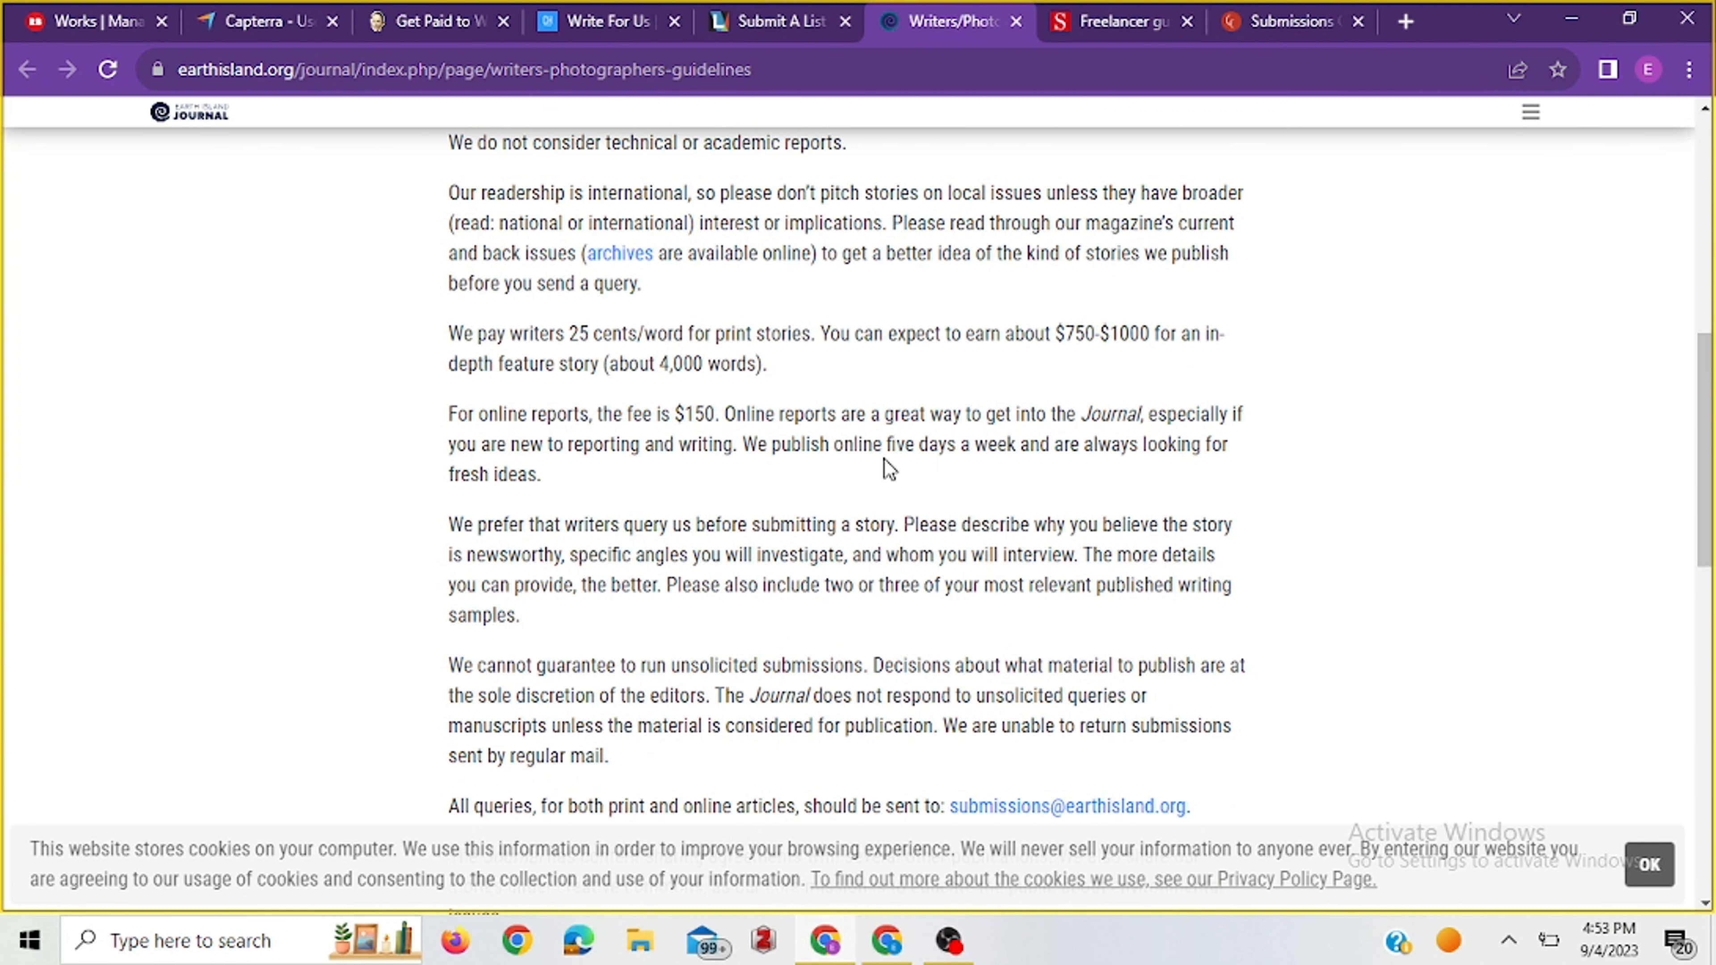
{"action": "scroll", "scroll_direction": "down", "scroll_amount": 3}
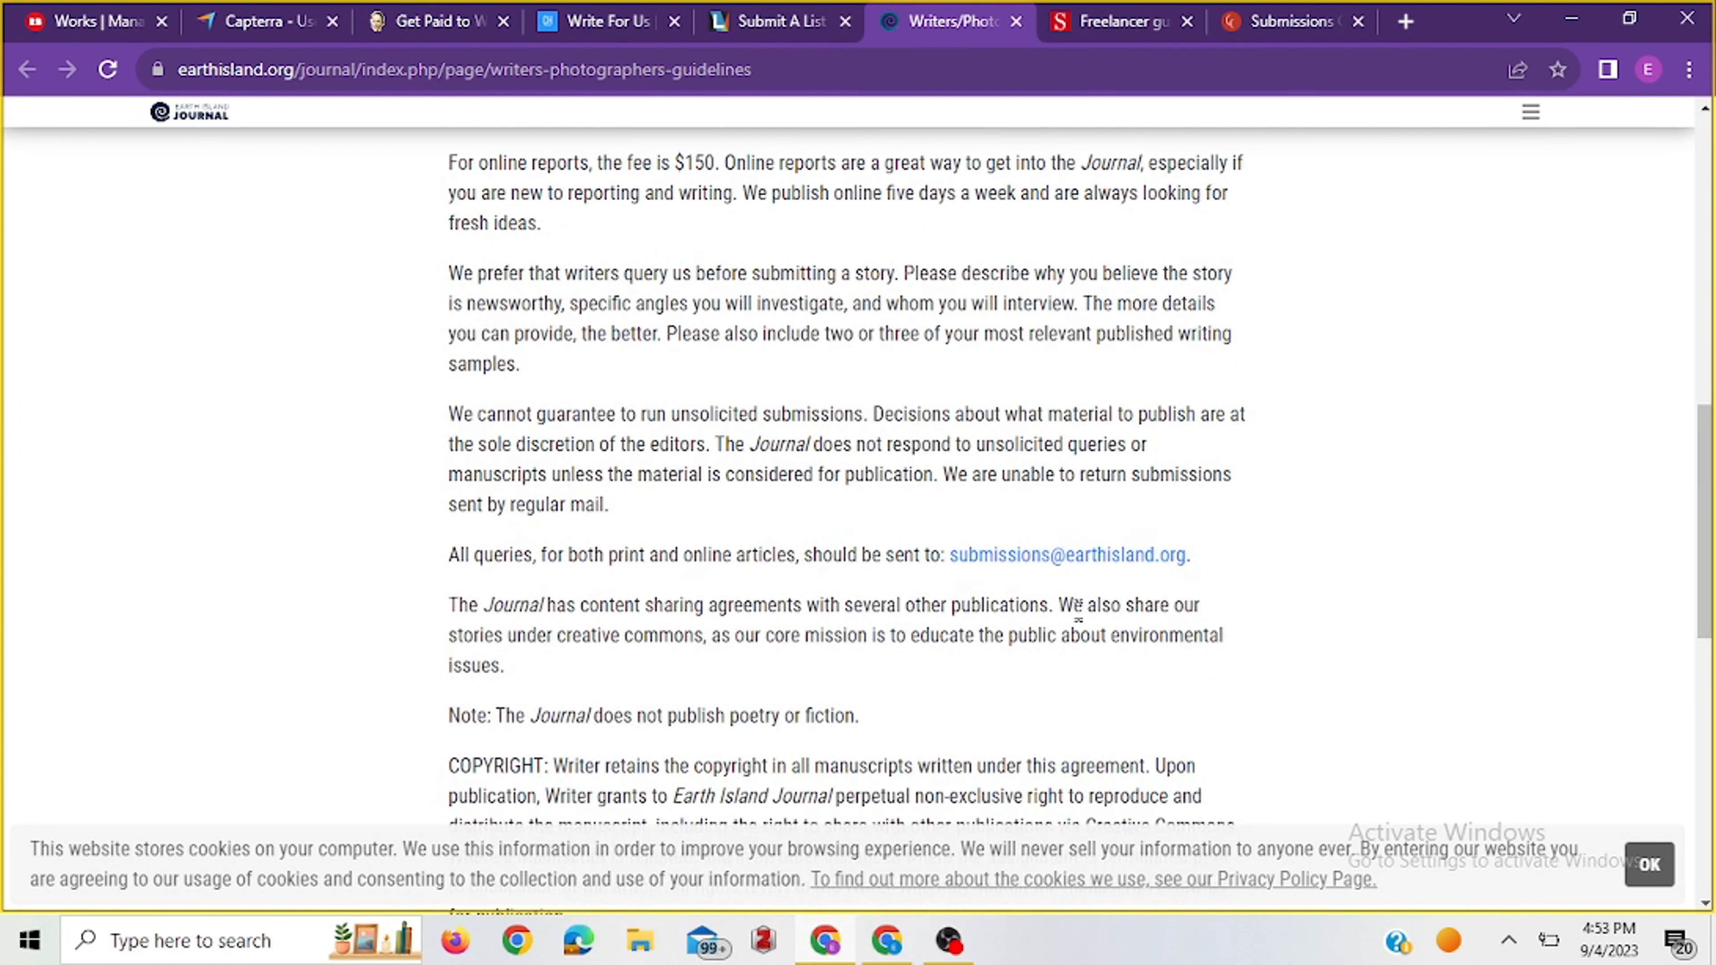
{"action": "left_click", "coordinate": [1118, 20]}
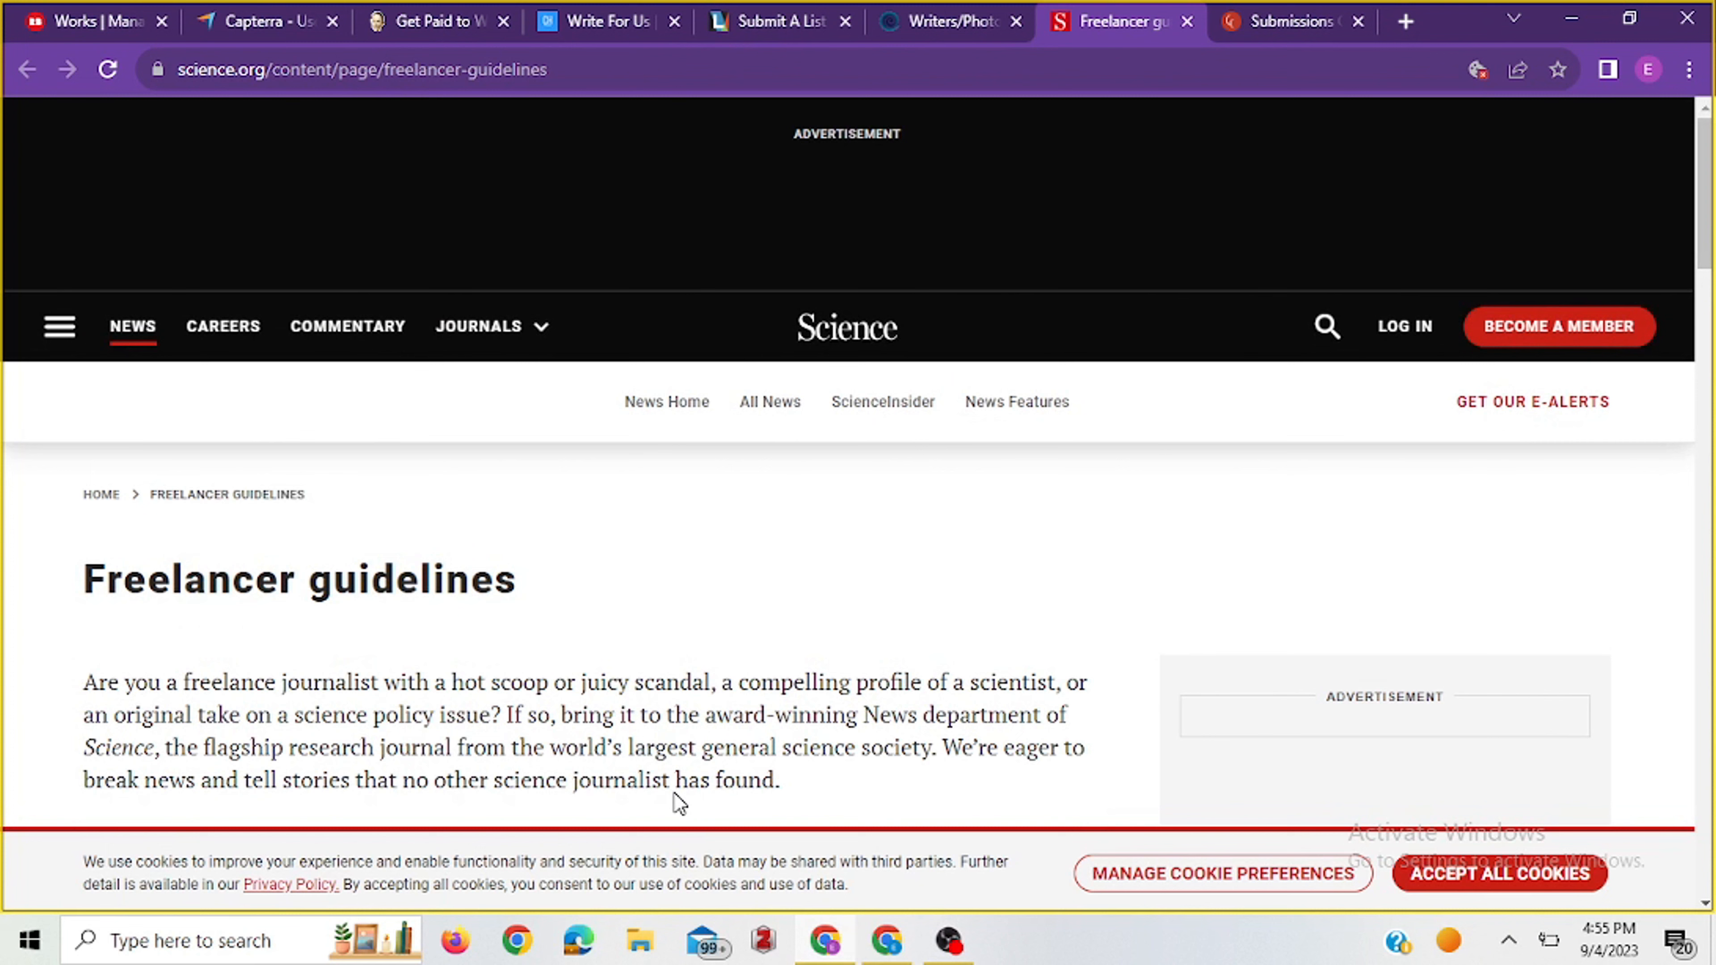
Read Science's freelancer guidelines down to the 'Where to send your pitch' section.
{"action": "scroll", "scroll_direction": "down", "scroll_amount": 3}
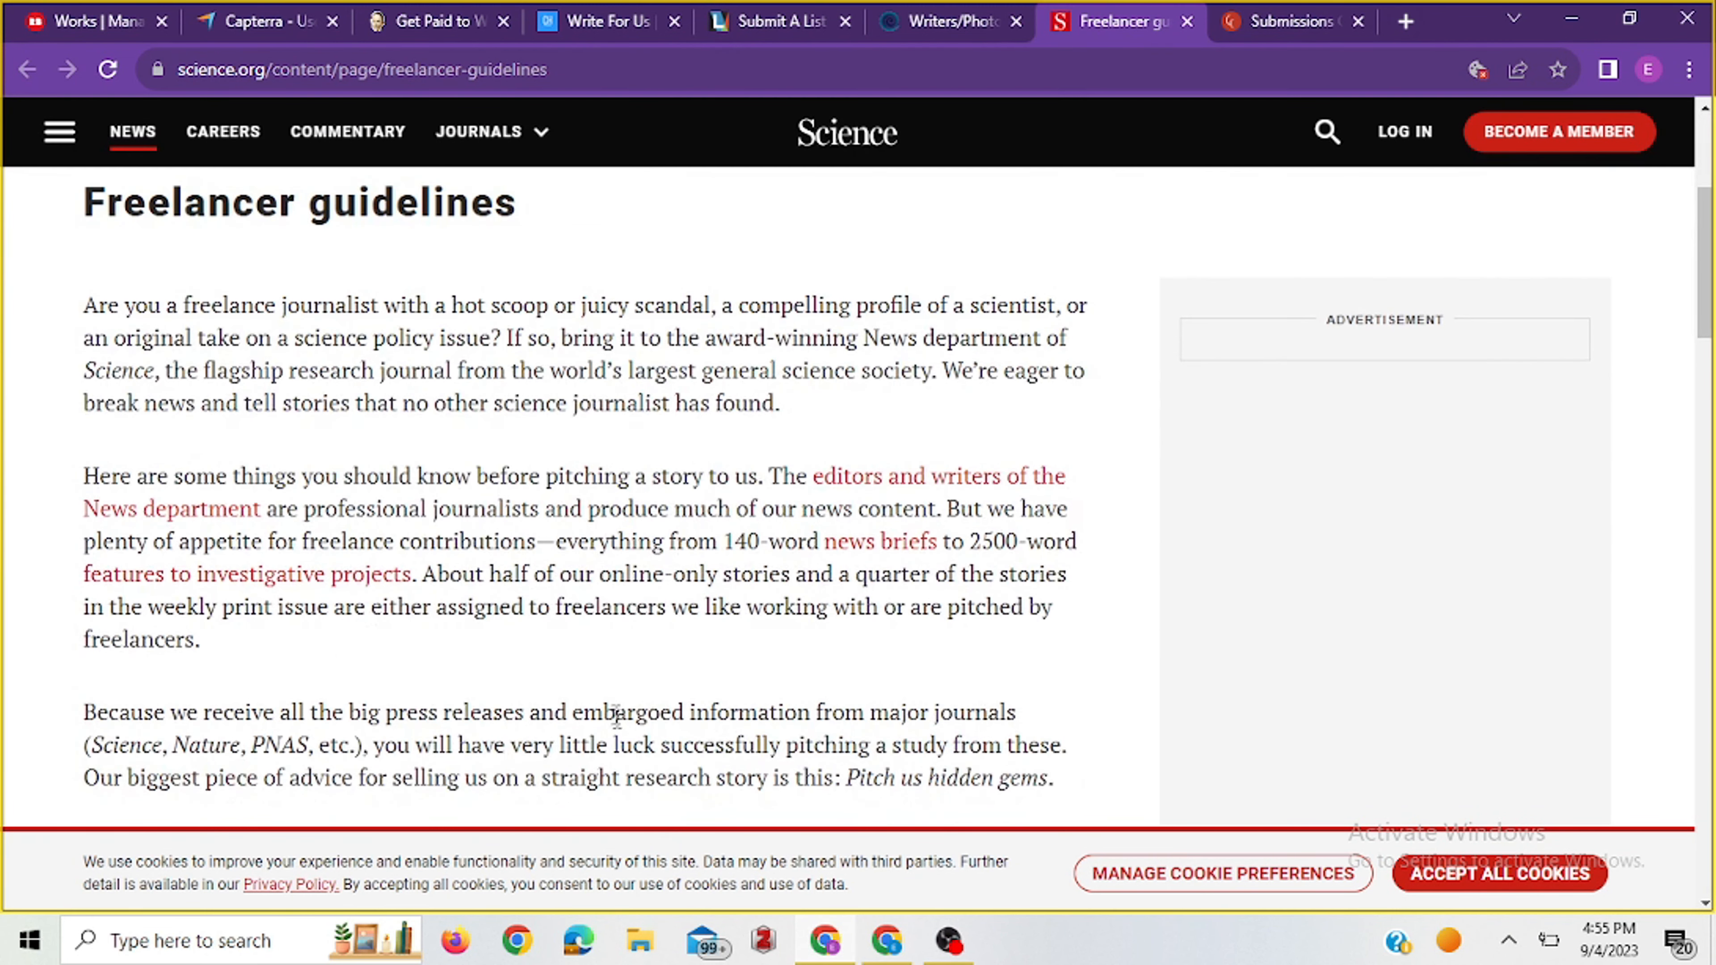
{"action": "mouse_move", "coordinate": [580, 642]}
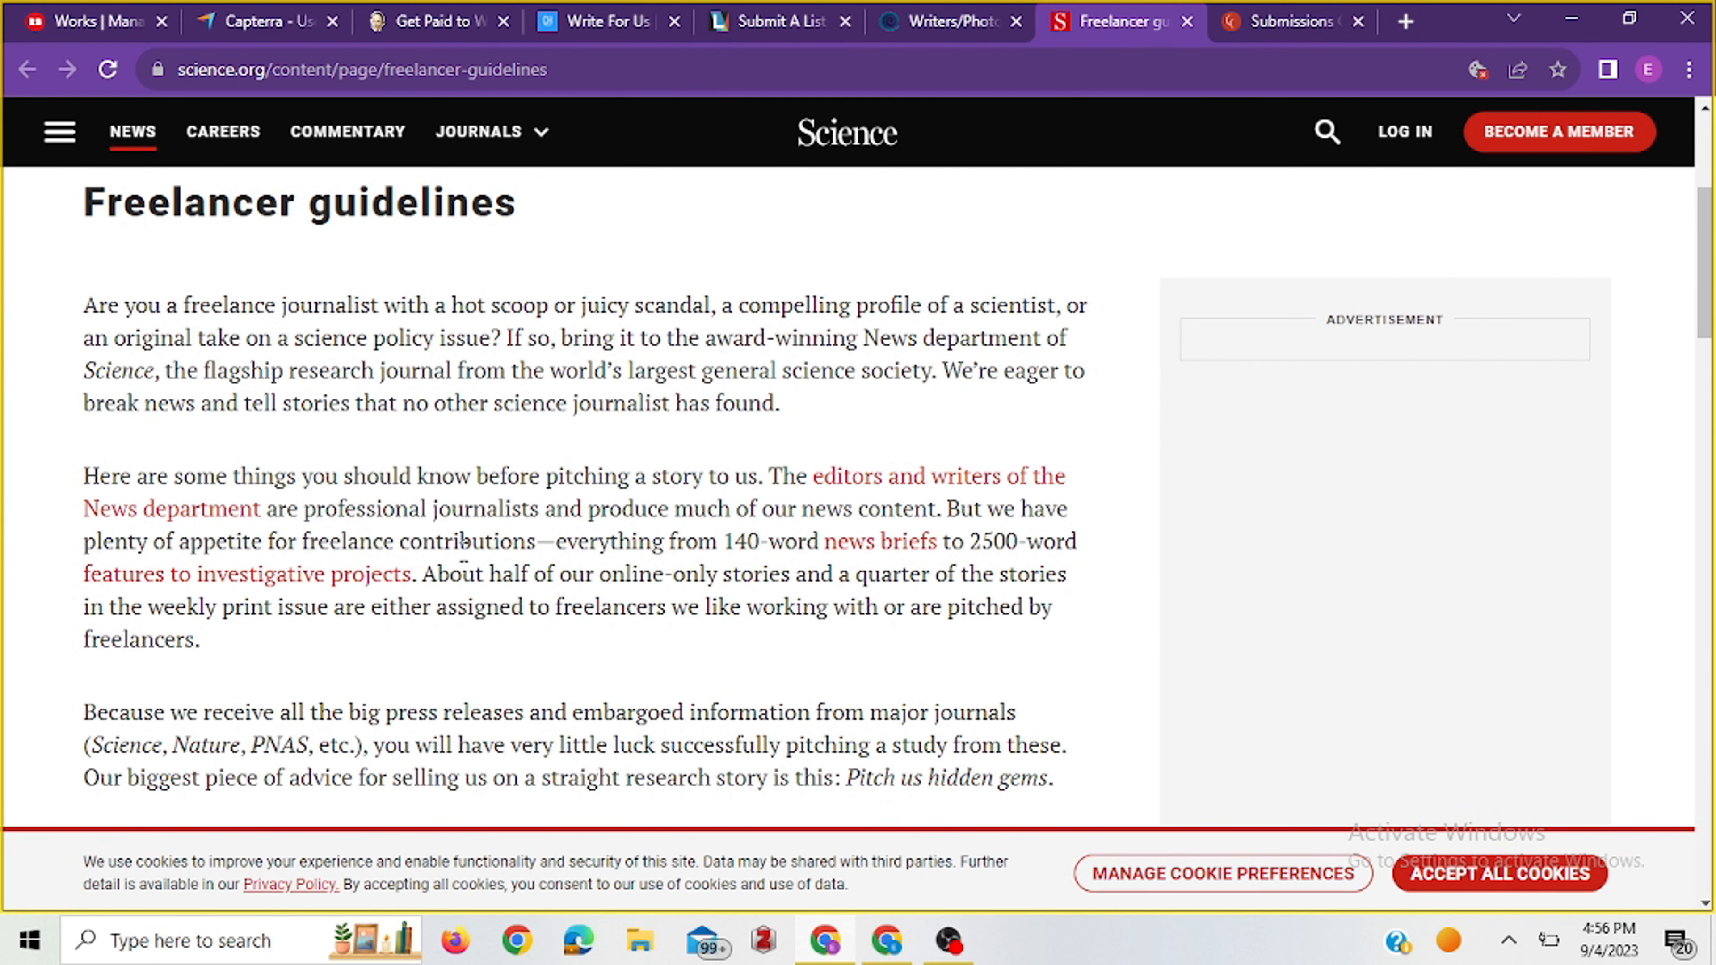
{"action": "scroll", "scroll_direction": "down", "scroll_amount": 3}
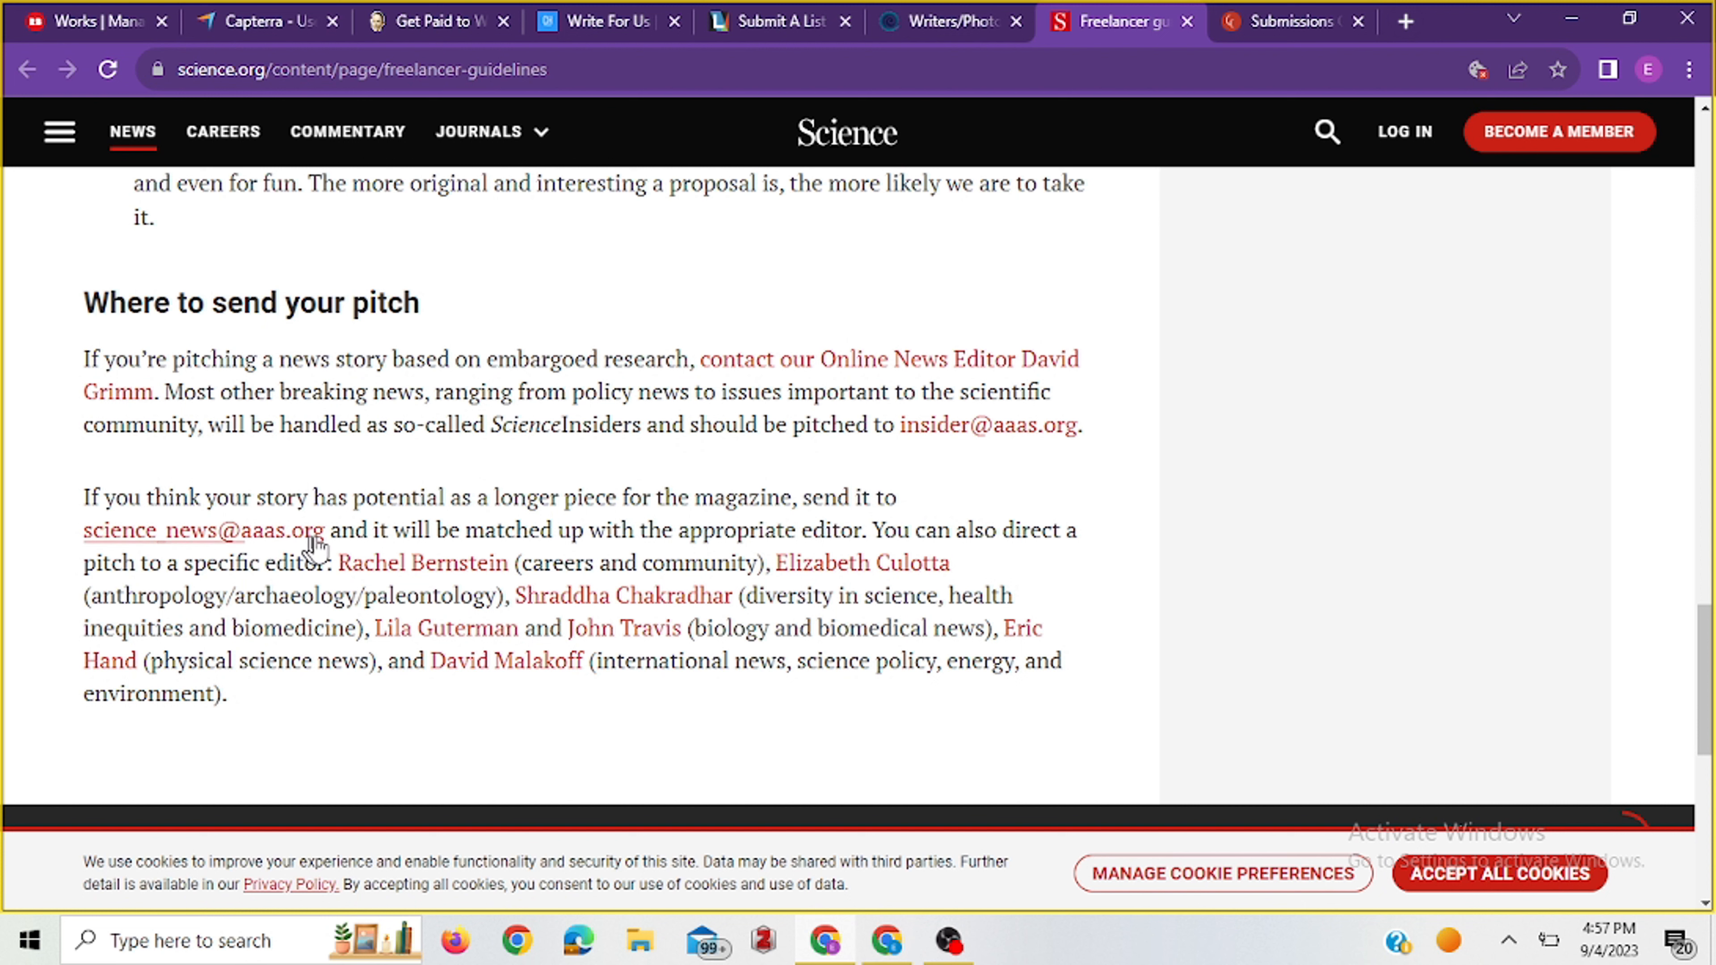
{"action": "mouse_move", "coordinate": [238, 545]}
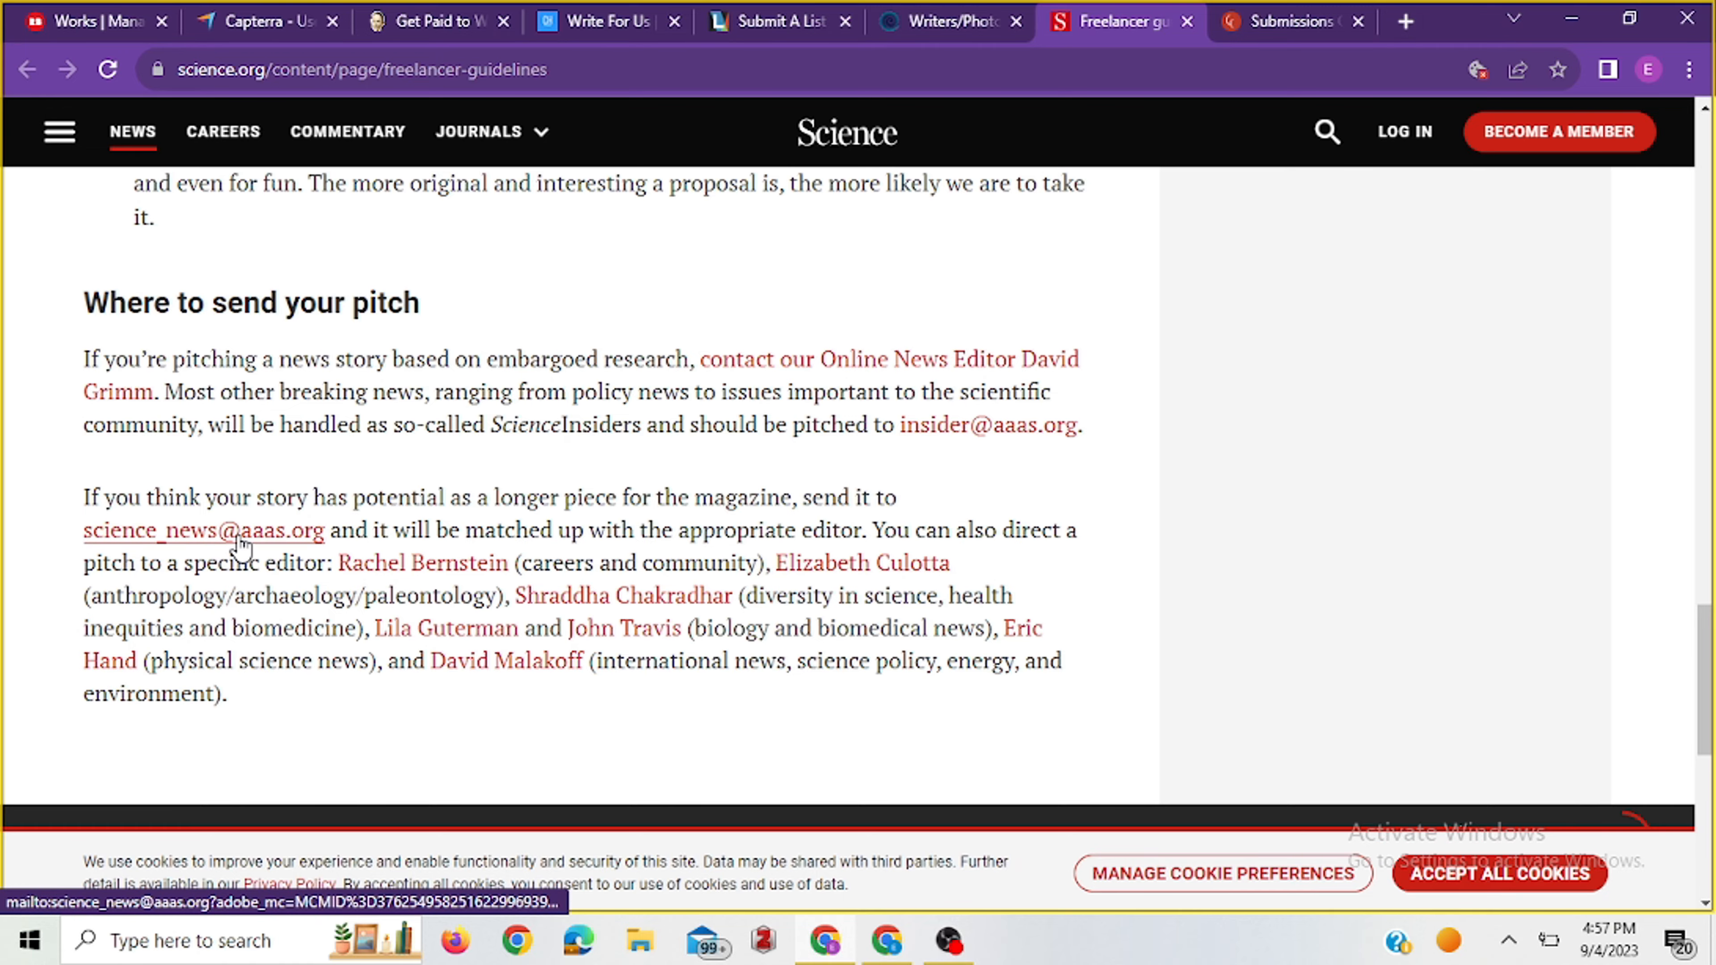
{"action": "scroll", "scroll_direction": "up", "scroll_amount": 3}
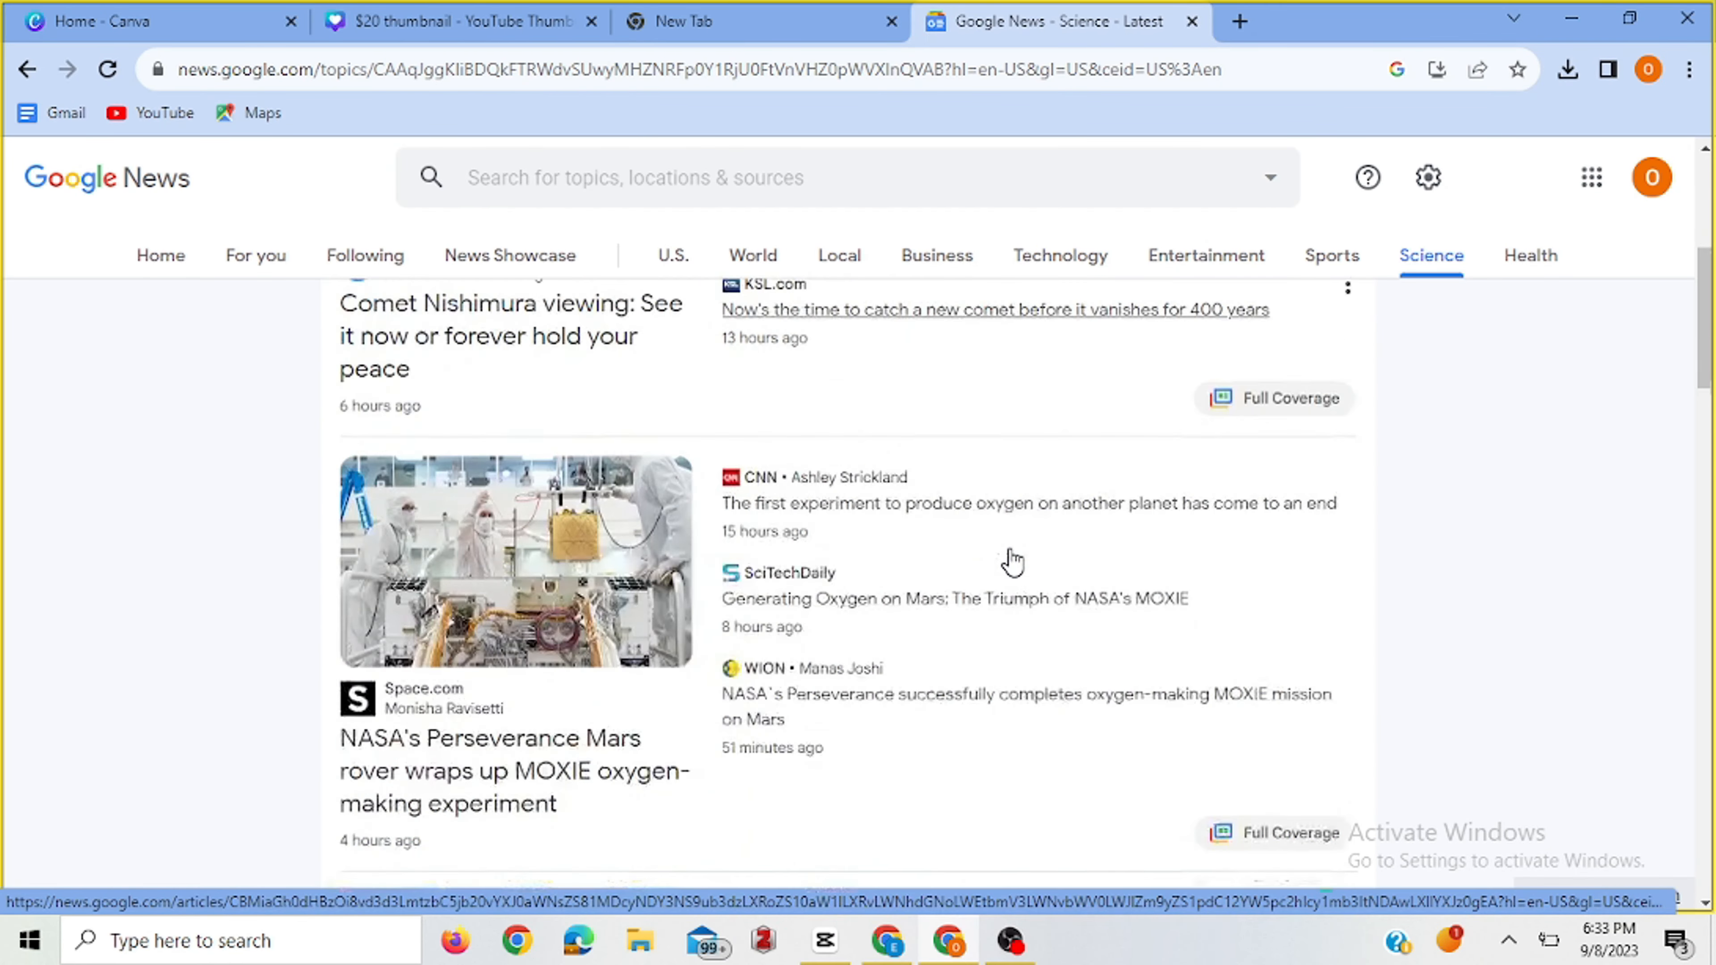
Scroll the Science feed past the Japan moon launch and NASA Psyche mission stories.
{"action": "scroll", "scroll_direction": "down", "scroll_amount": 3}
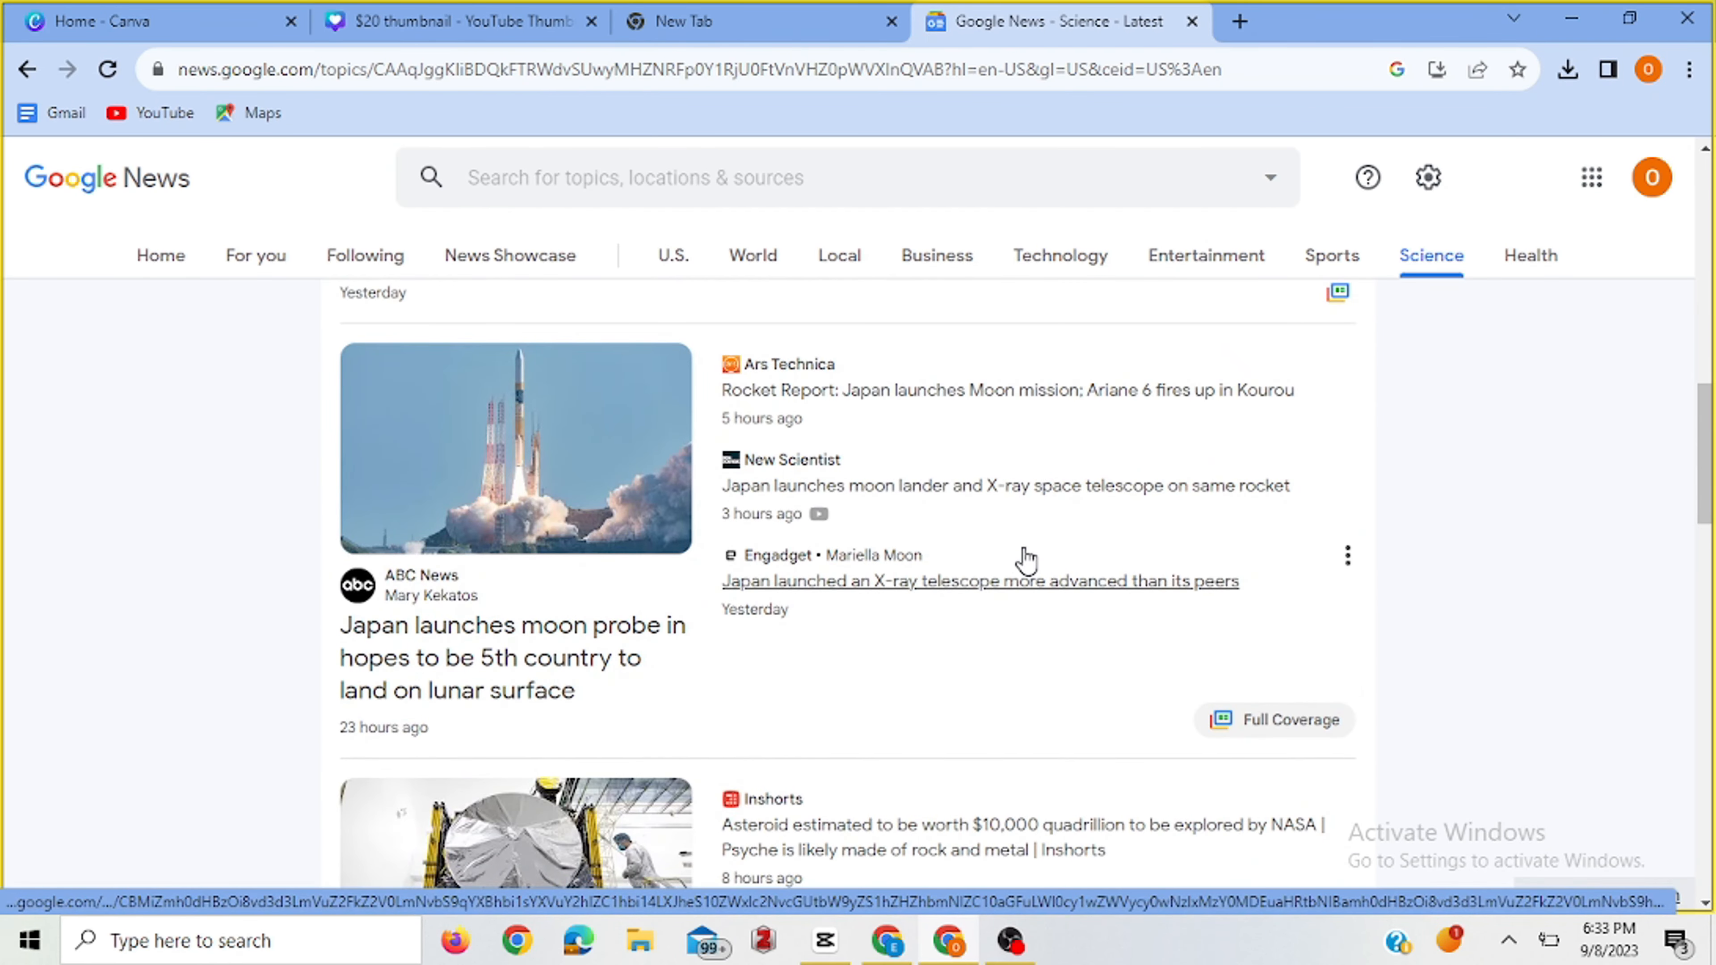
{"action": "scroll", "scroll_direction": "down", "scroll_amount": 3}
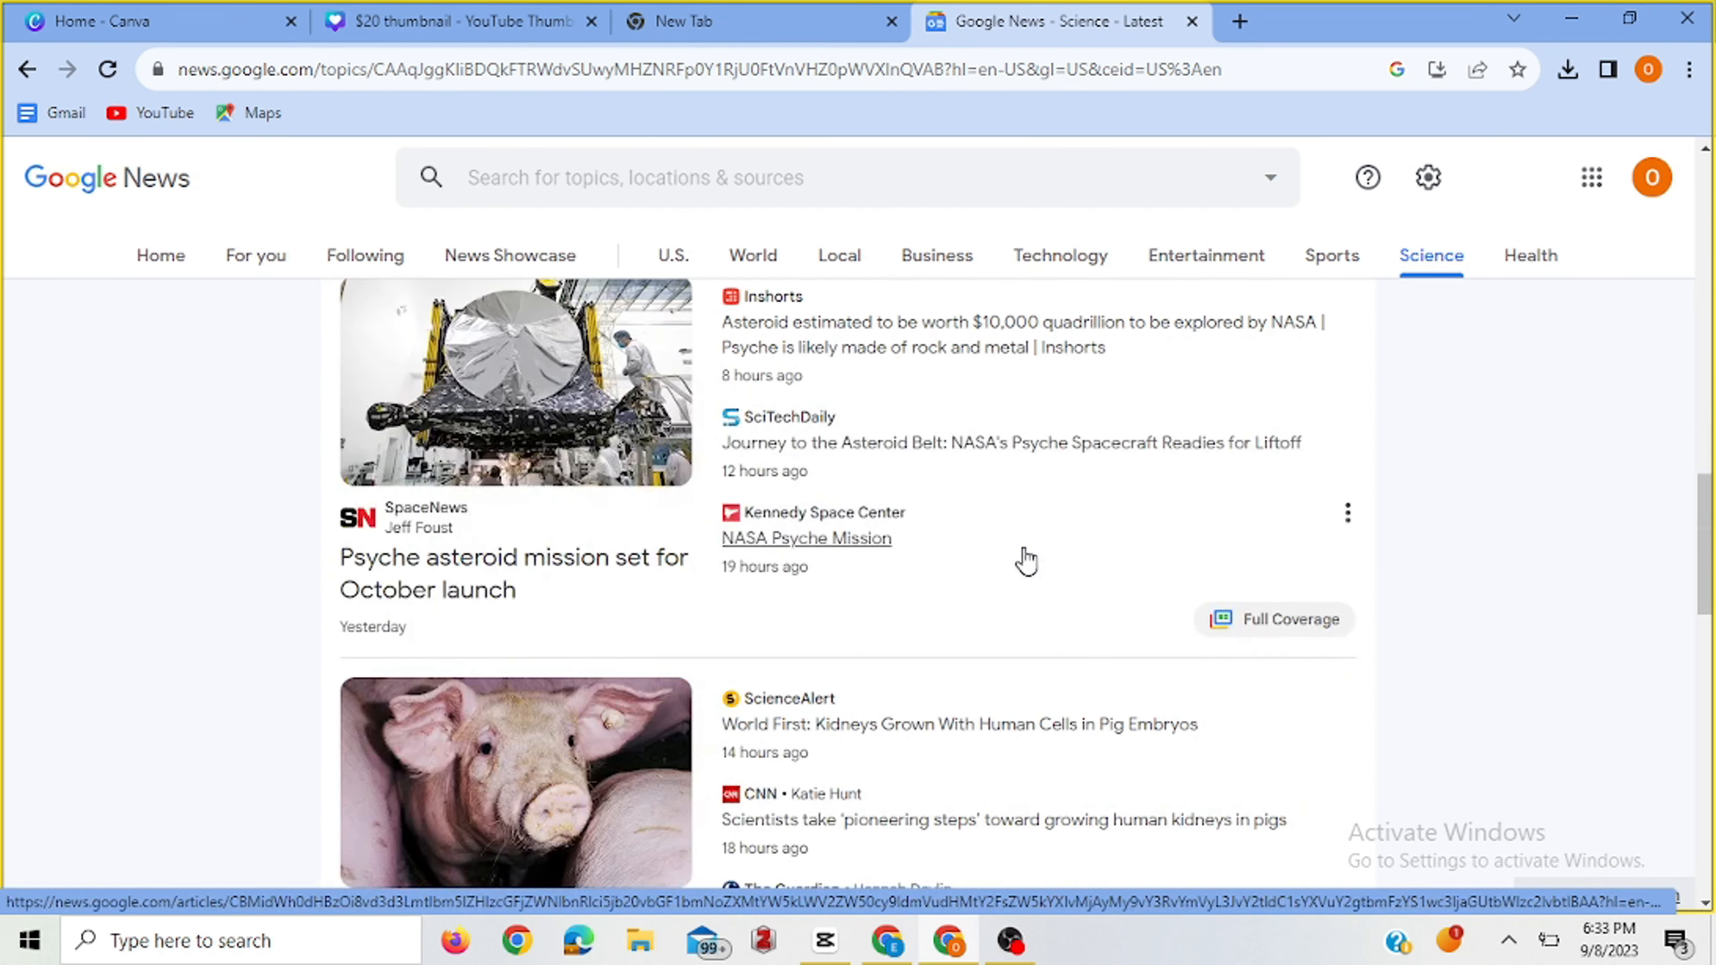